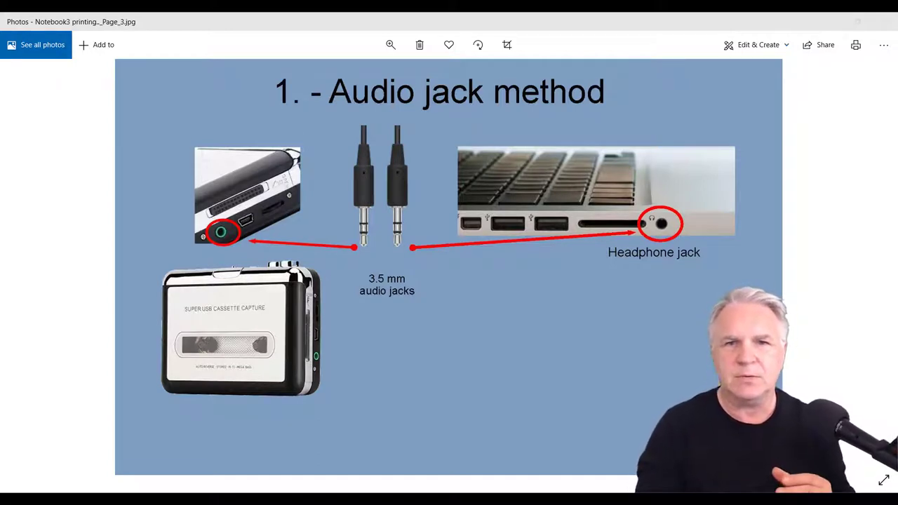
Advance to slide Page_5a and zoom in on its audio-jack, Realtek driver and Audacity notes.
key("Right")
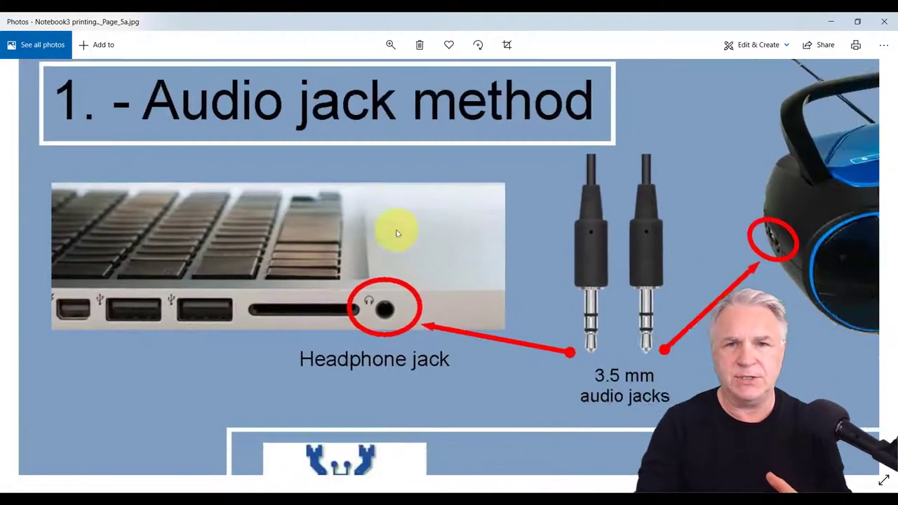
scroll("down", 3)
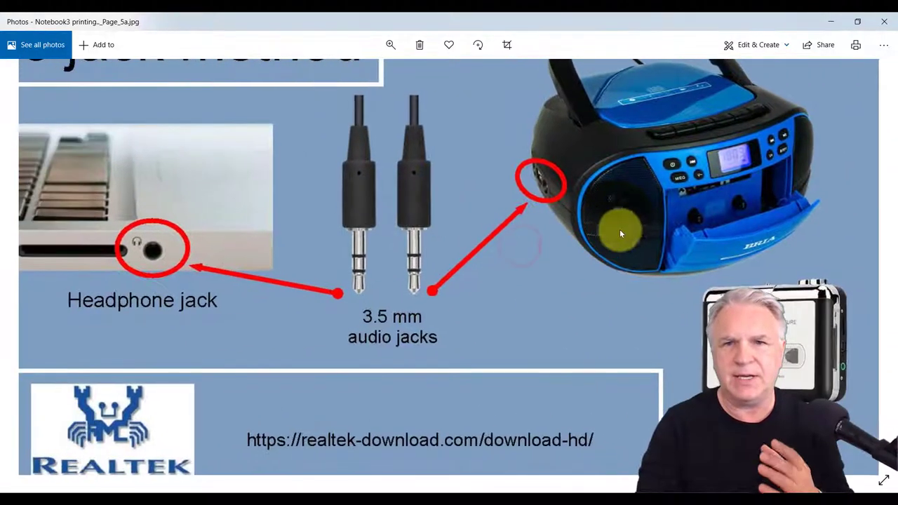
scroll("down", 3)
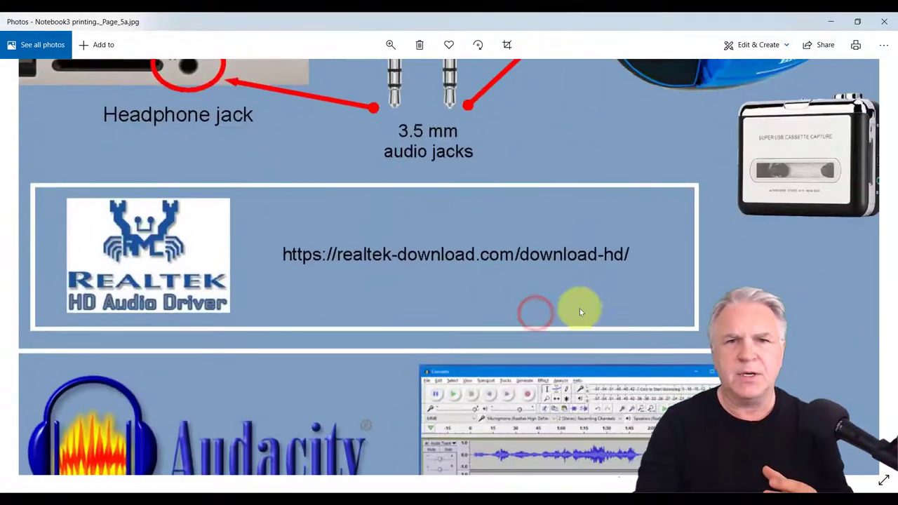
scroll("down", 3)
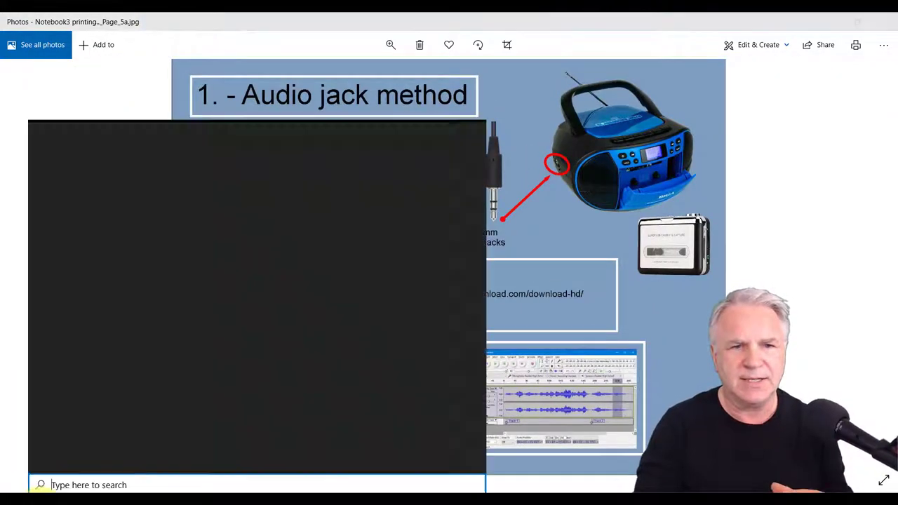
Search Windows for 'realtek' to find Realtek HD Audio Manager.
left_click(70, 484)
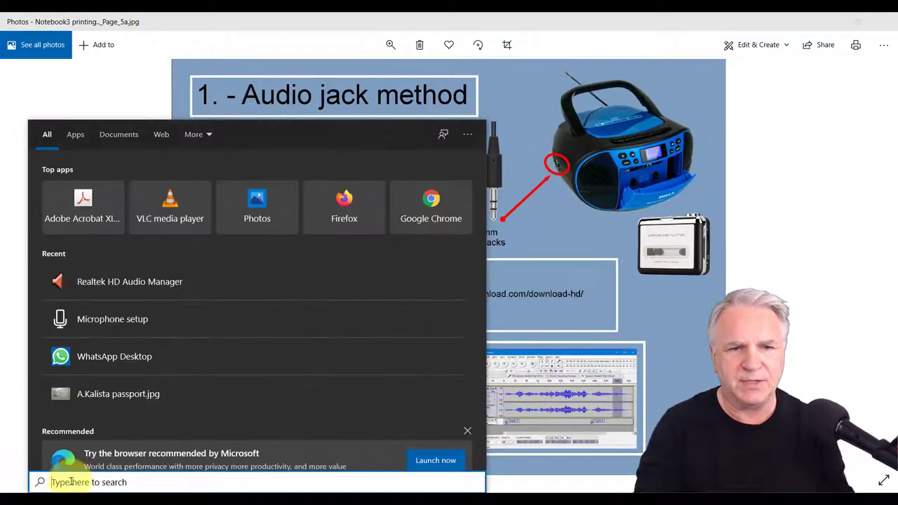
mouse_move(87, 312)
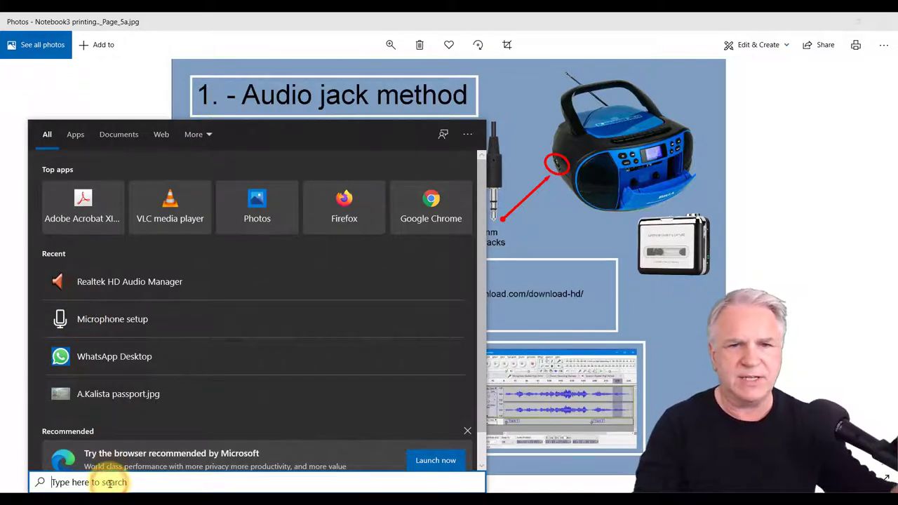
type("r")
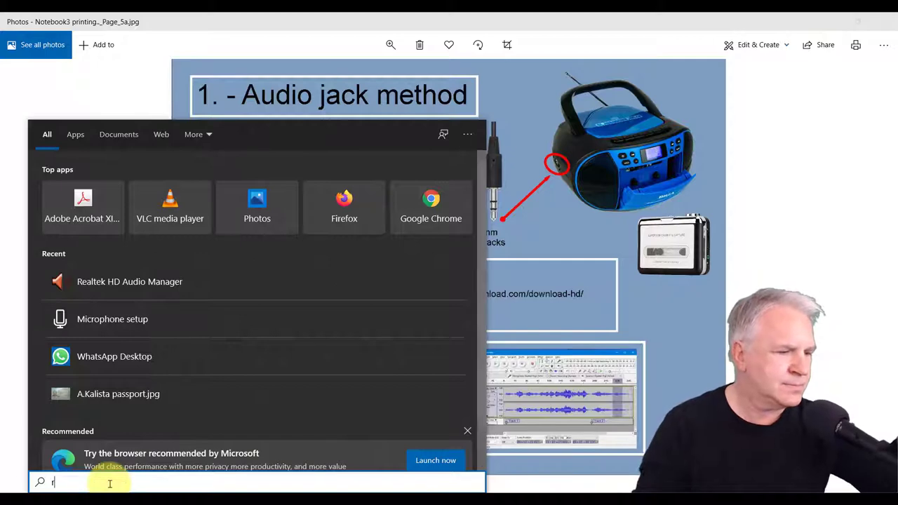
type("ealtek")
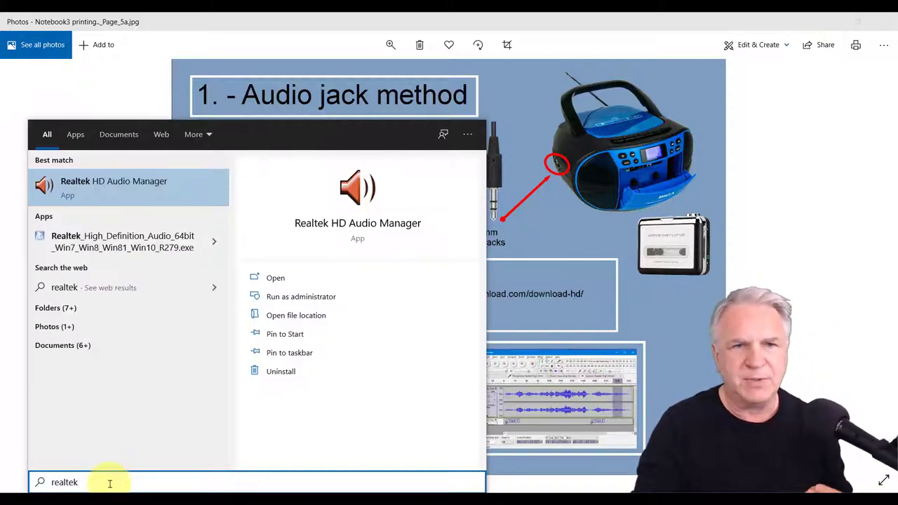
mouse_move(151, 197)
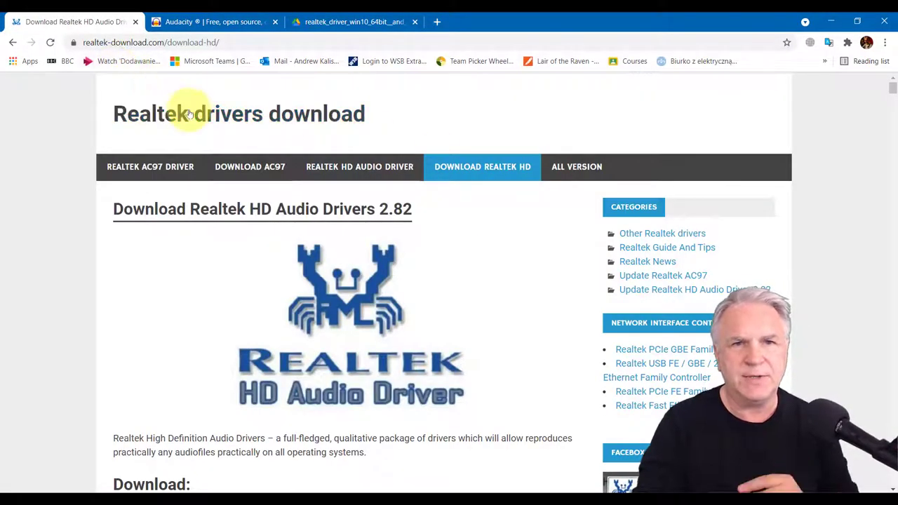
mouse_move(223, 260)
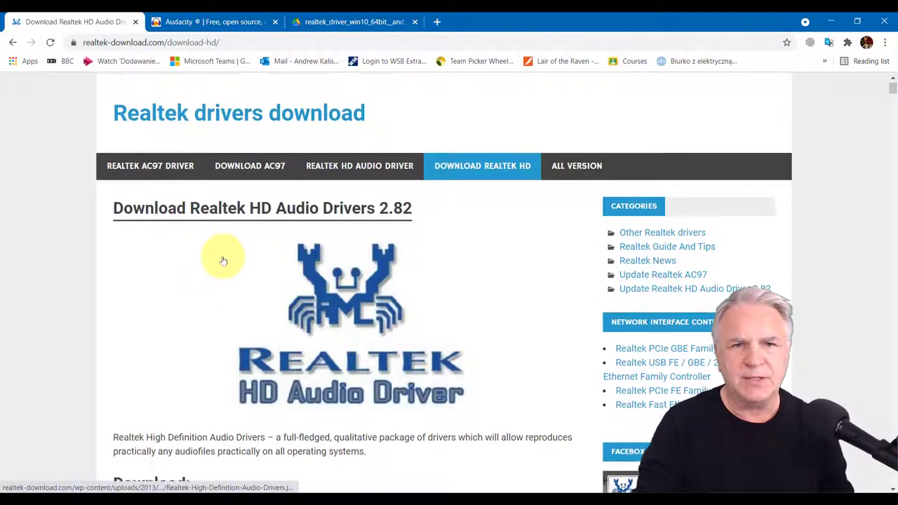
scroll("down", 3)
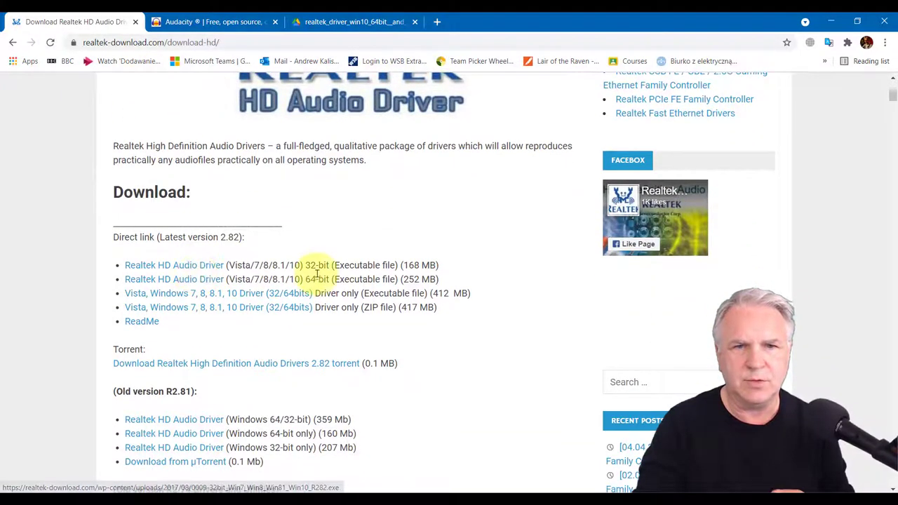
mouse_move(191, 279)
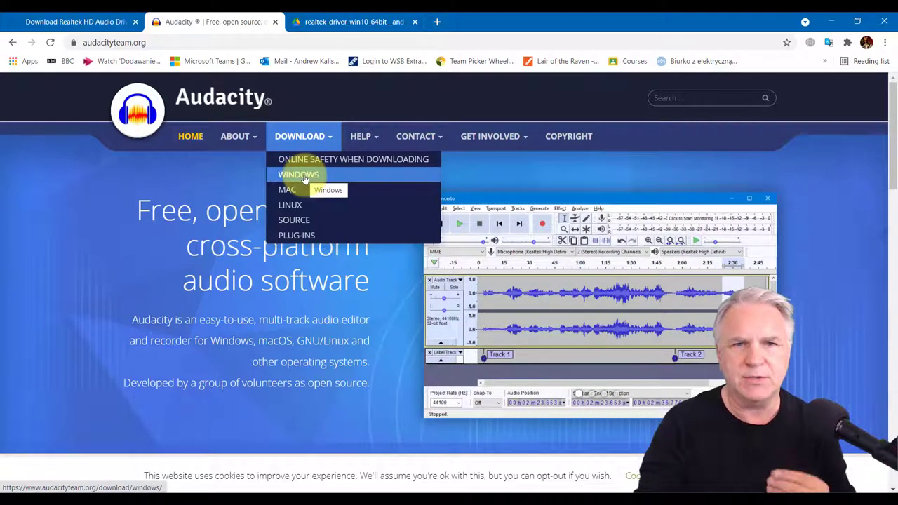
mouse_move(314, 216)
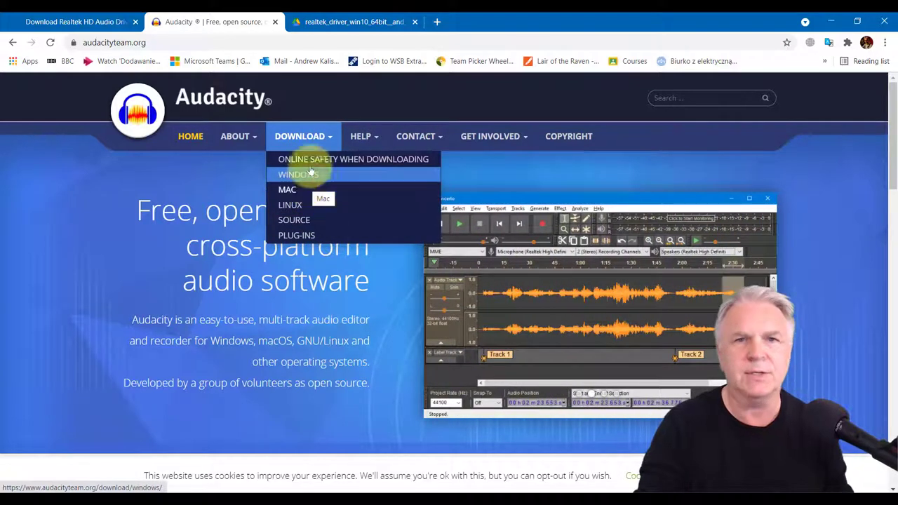
left_click(343, 21)
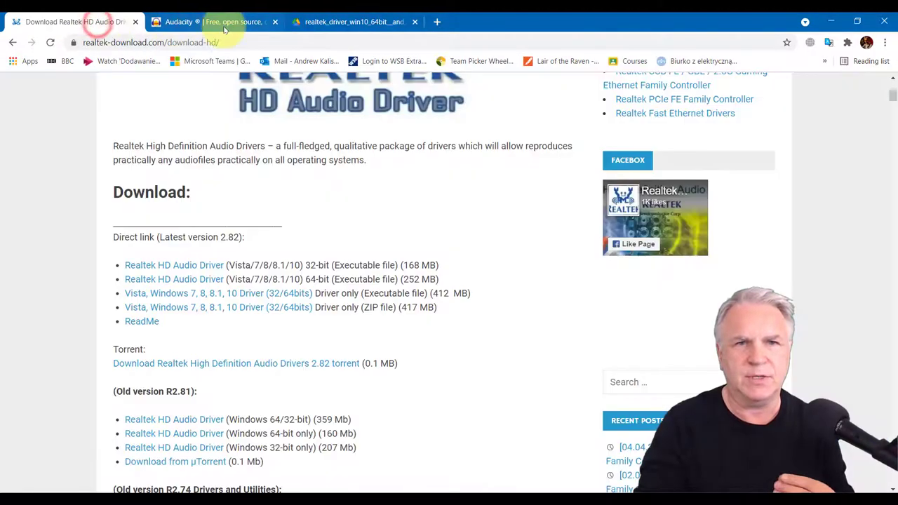
Switch to the Chrome tab showing realtek_driver_win10_64bit_and_audacity.zip on Google Drive.
left_click(347, 22)
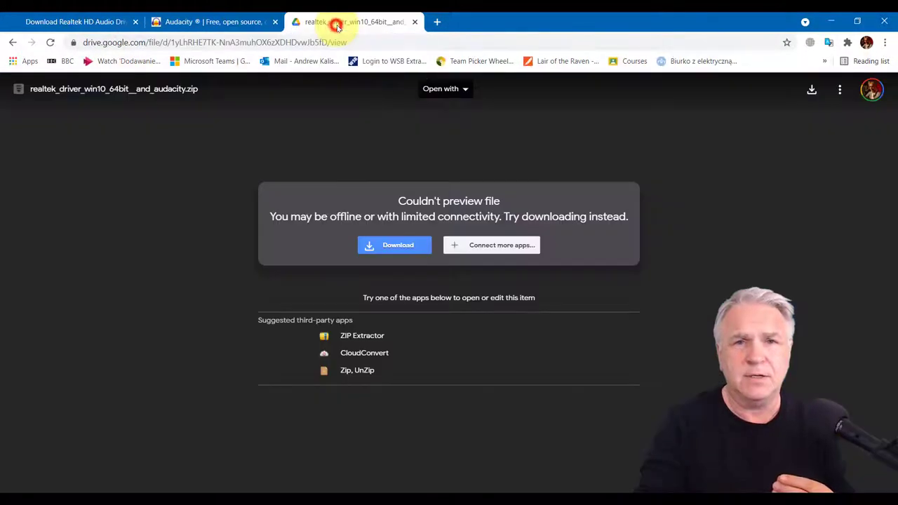
mouse_move(366, 145)
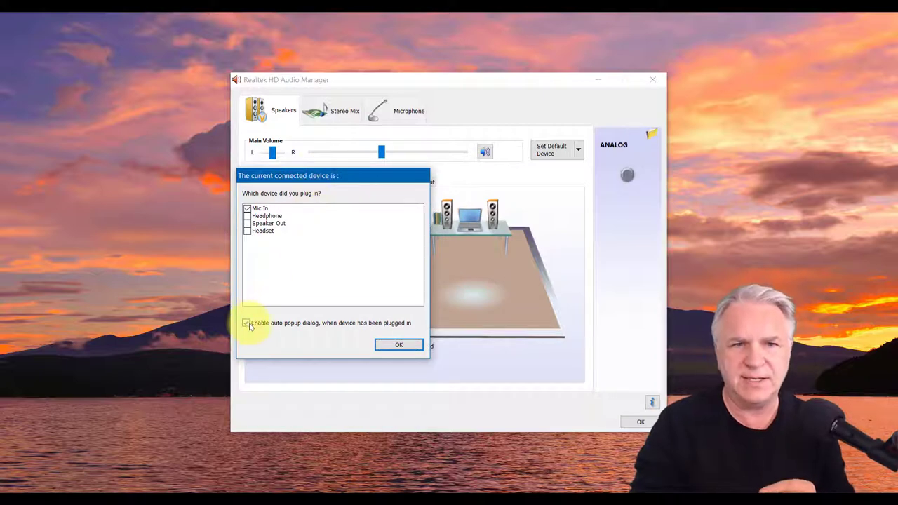
Disable the auto popup dialog, confirm Mic In, and close Realtek HD Audio Manager.
left_click(246, 323)
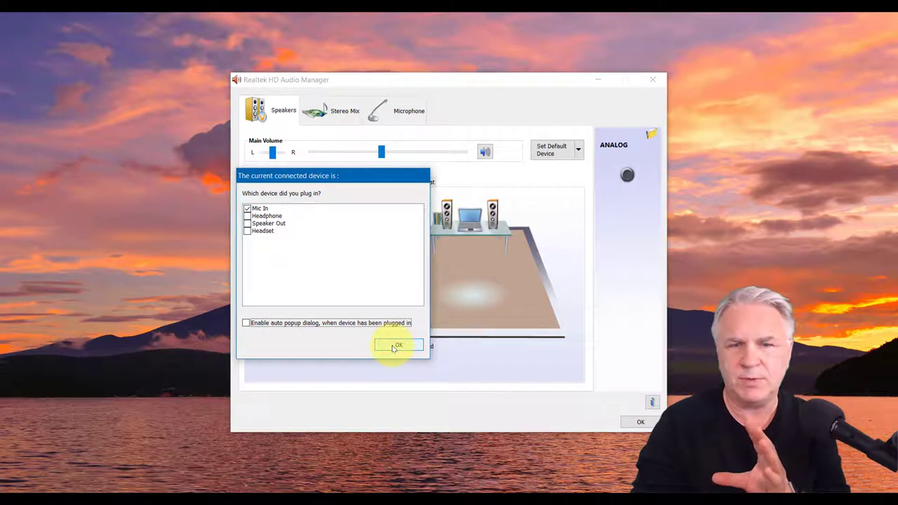
left_click(397, 344)
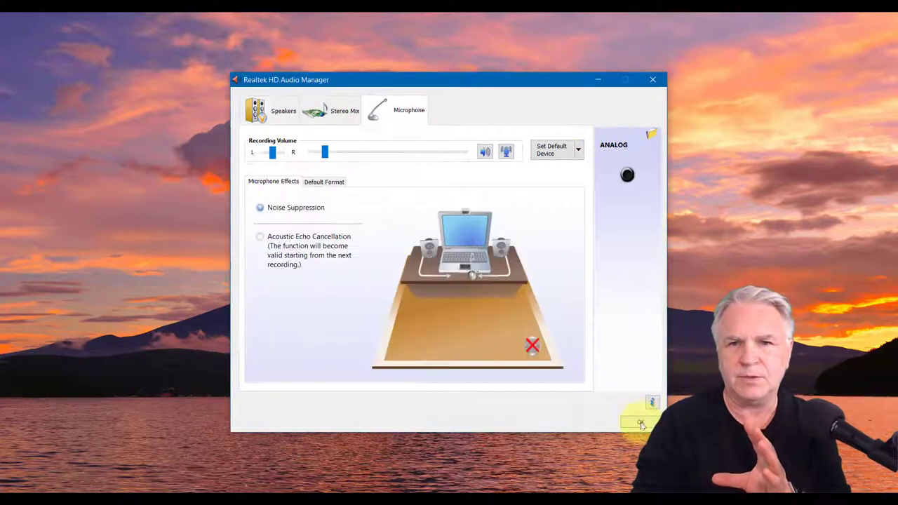
left_click(640, 423)
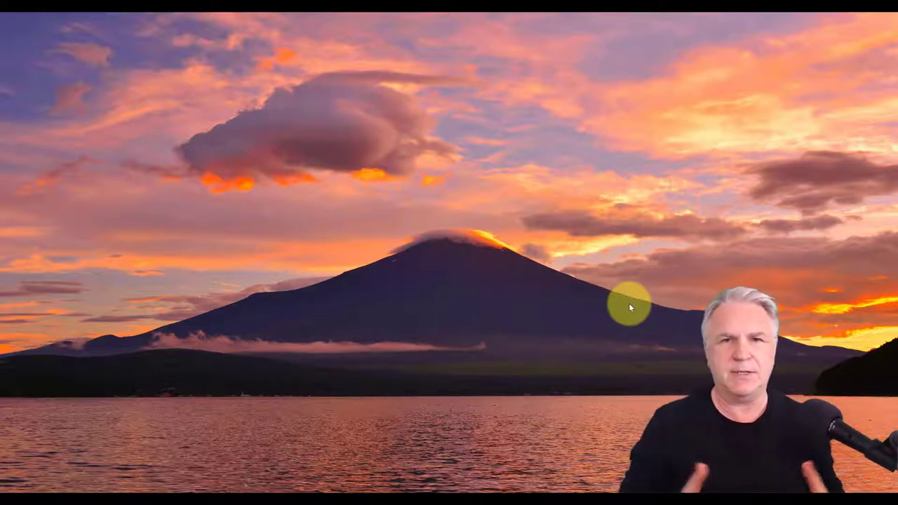
mouse_move(317, 461)
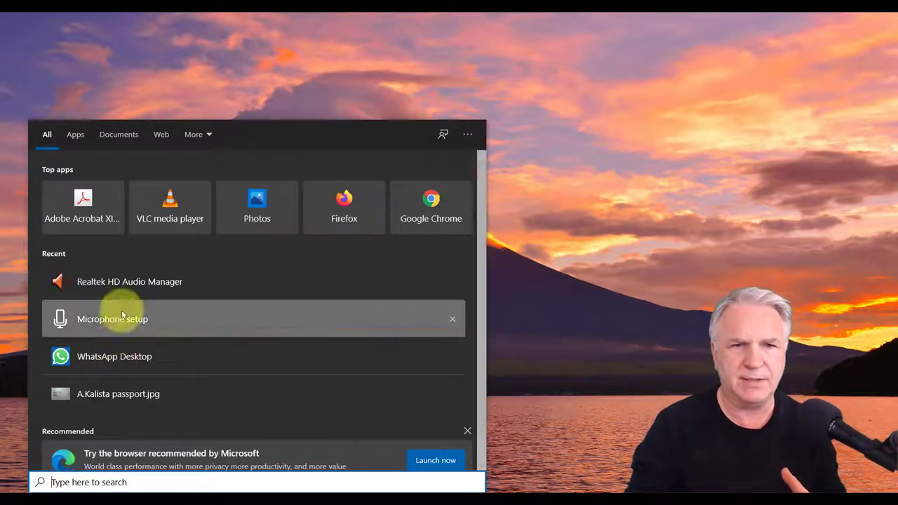
mouse_move(139, 281)
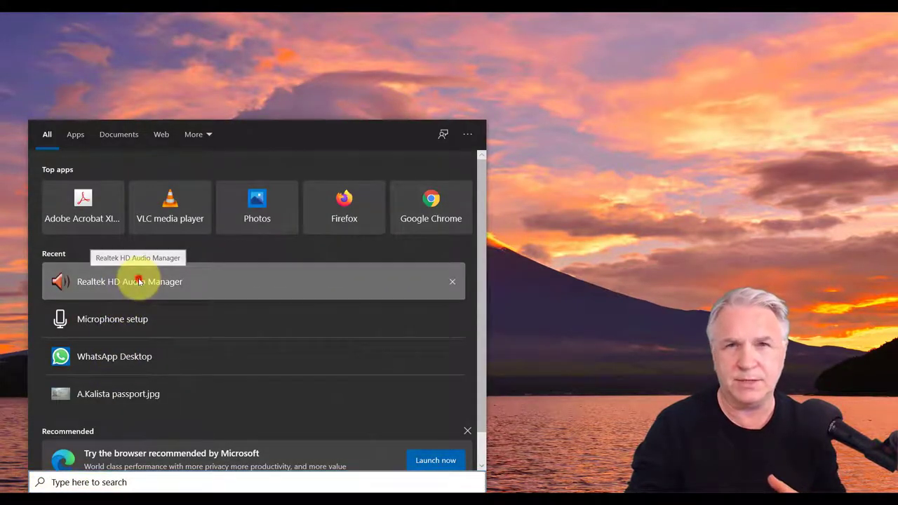
Reopen Realtek HD Audio Manager and bring up Connector Retasking for the analog jack.
left_click(138, 281)
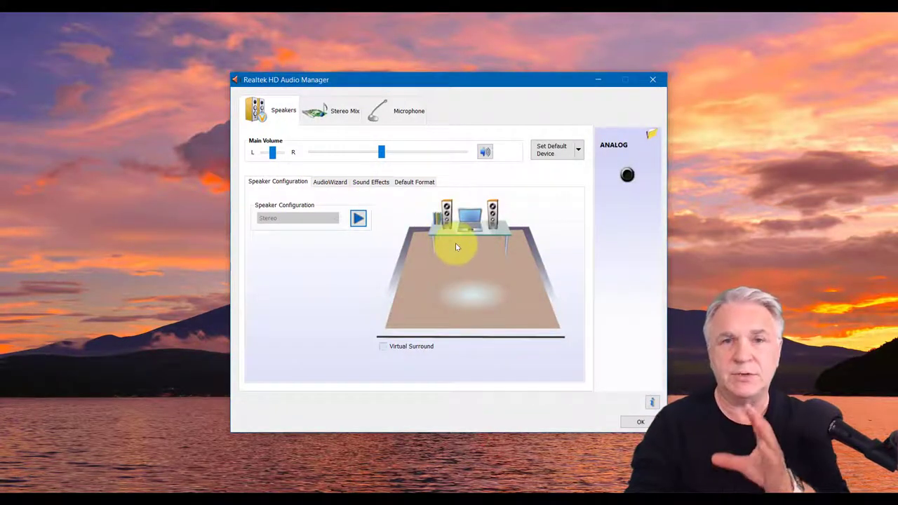
mouse_move(491, 247)
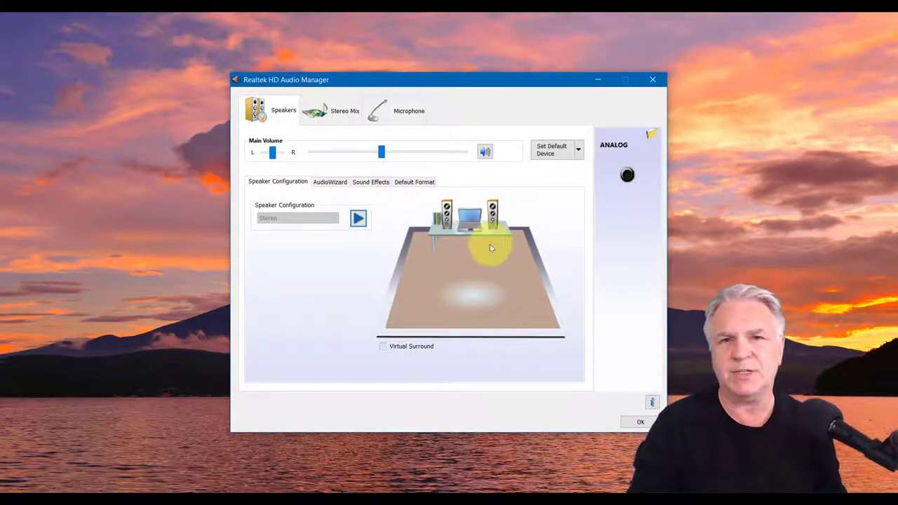
mouse_move(627, 174)
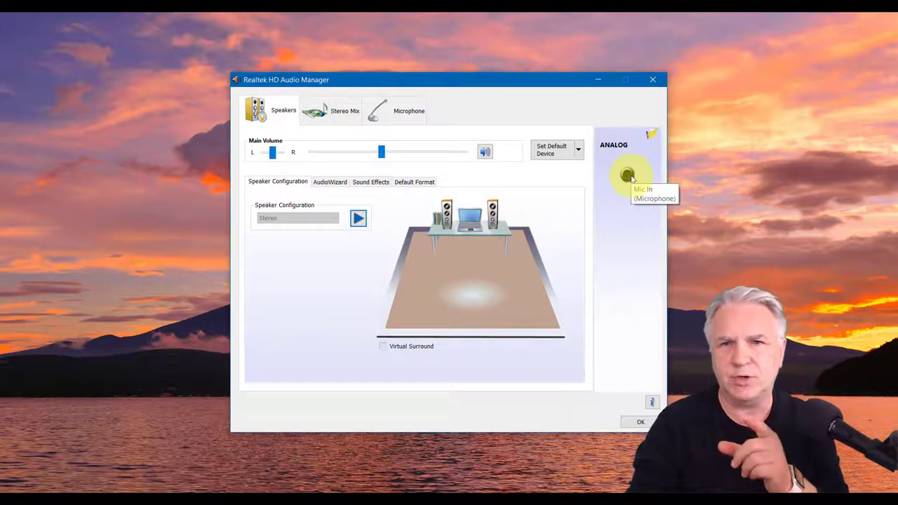
right_click(627, 174)
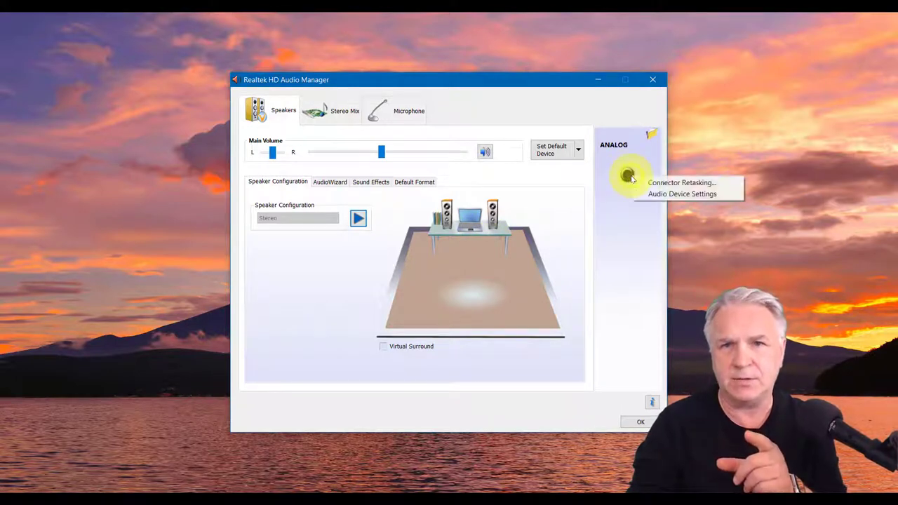
mouse_move(680, 183)
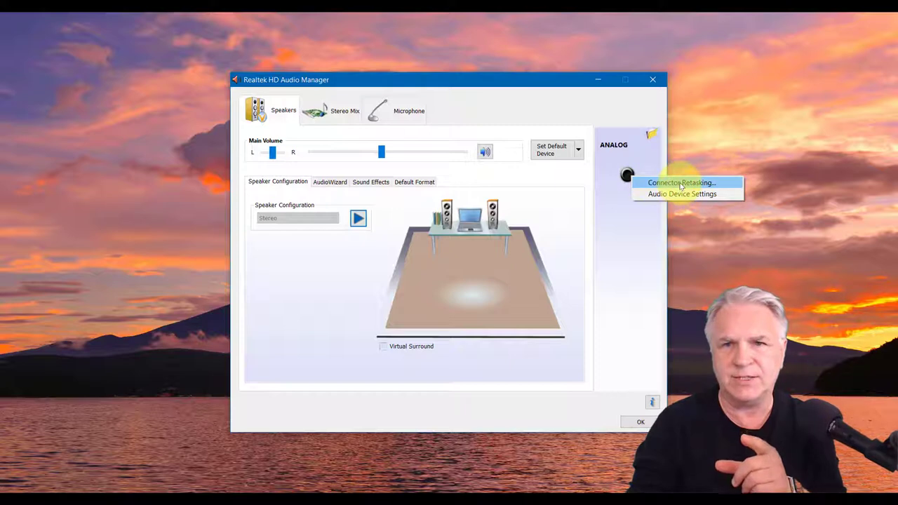
left_click(676, 182)
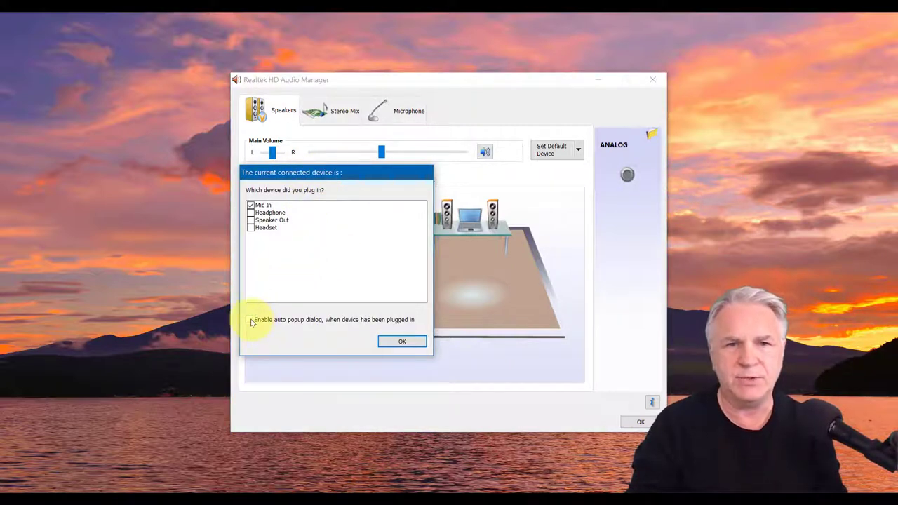
Re-enable auto popup, switch the jack from Speaker Out to Mic In, and confirm.
left_click(250, 319)
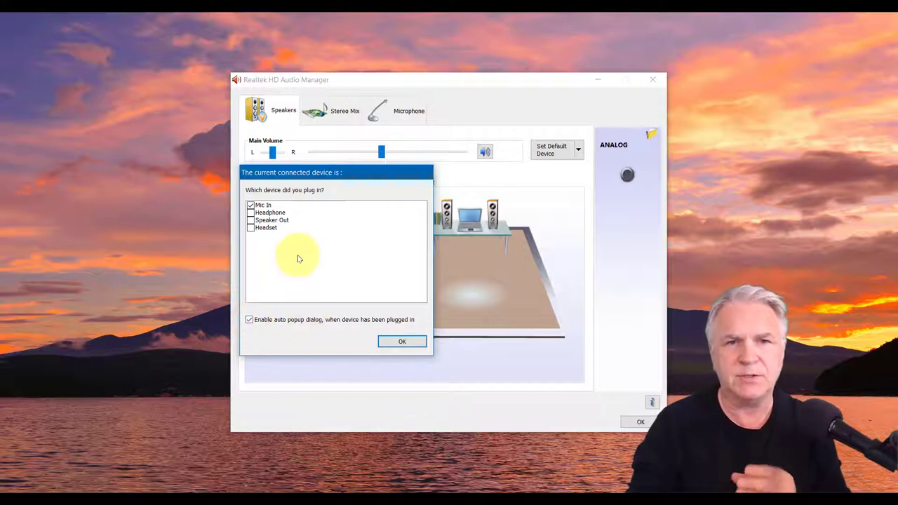
left_click(272, 219)
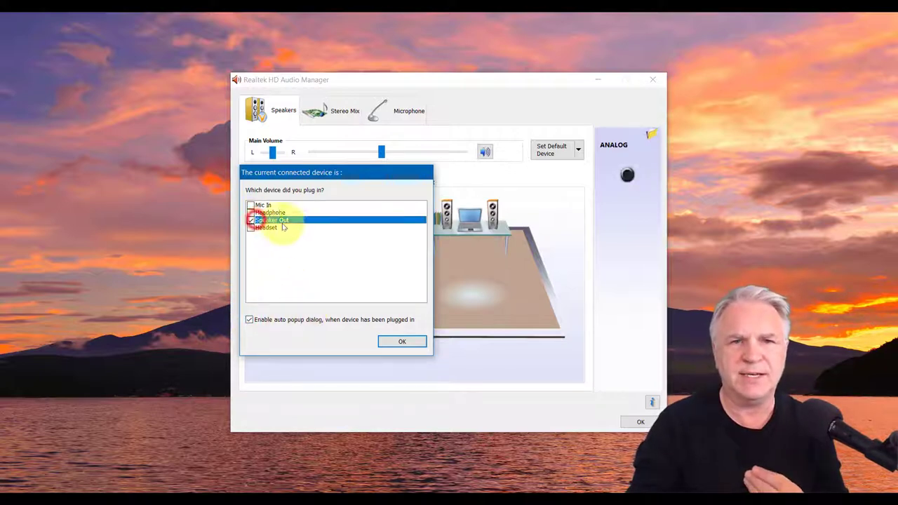
left_click(402, 342)
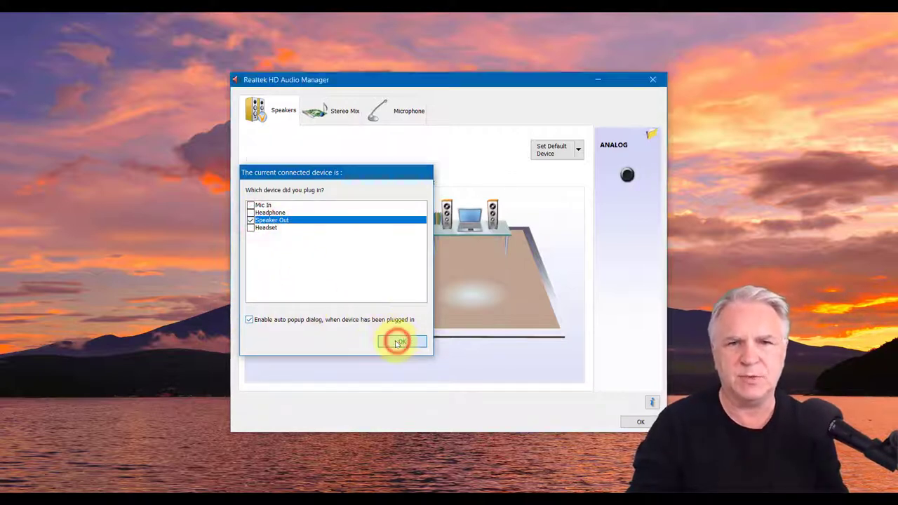
left_click(400, 342)
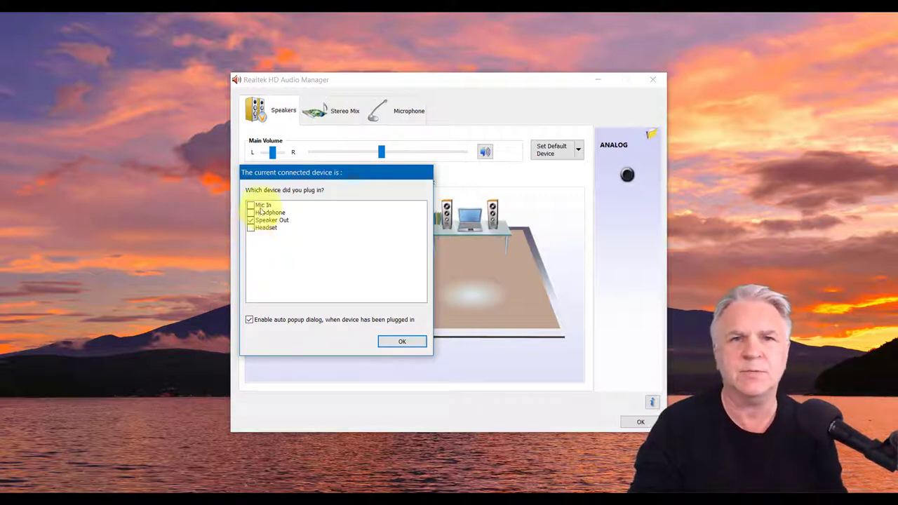
left_click(263, 205)
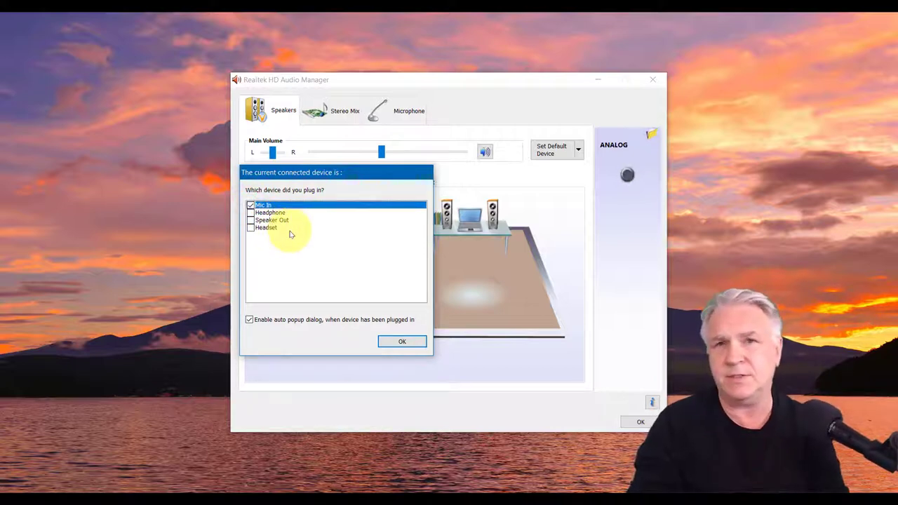
left_click(401, 342)
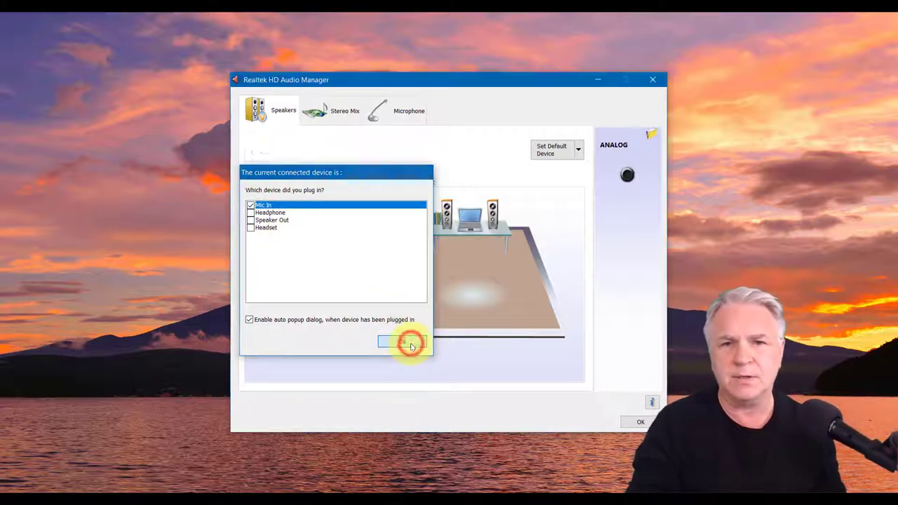
left_click(403, 342)
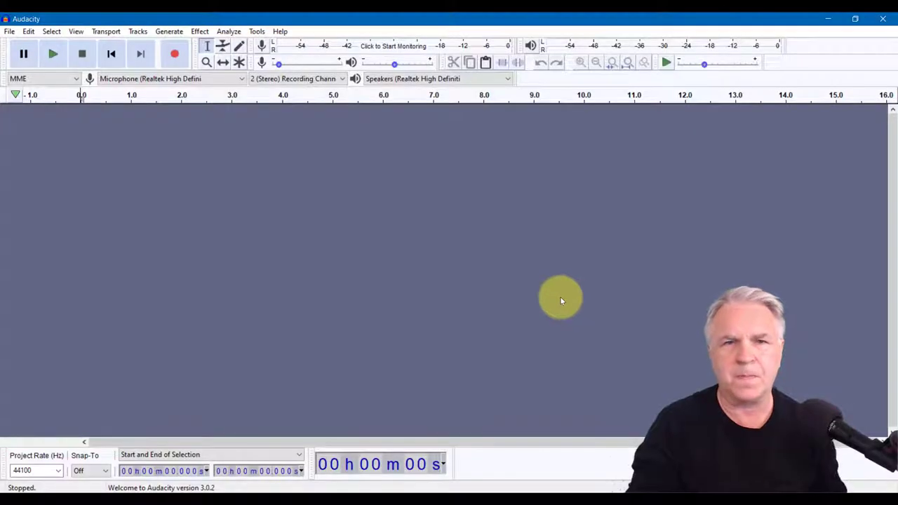
mouse_move(346, 224)
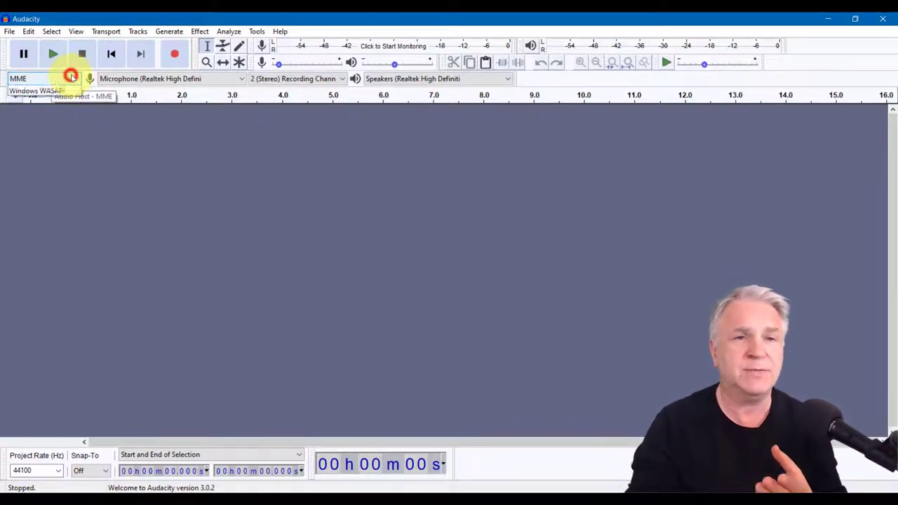
Set MME as the audio host and the Realtek microphone as recording device.
left_click(70, 78)
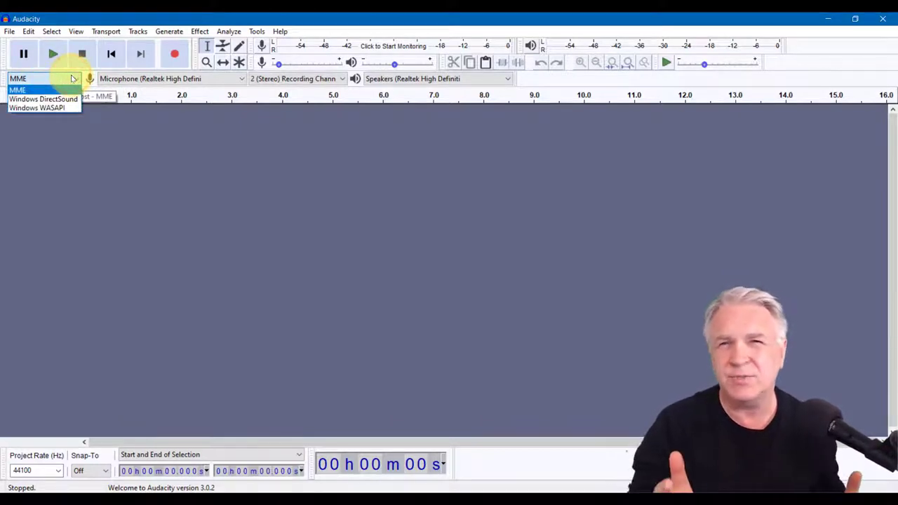
left_click(24, 90)
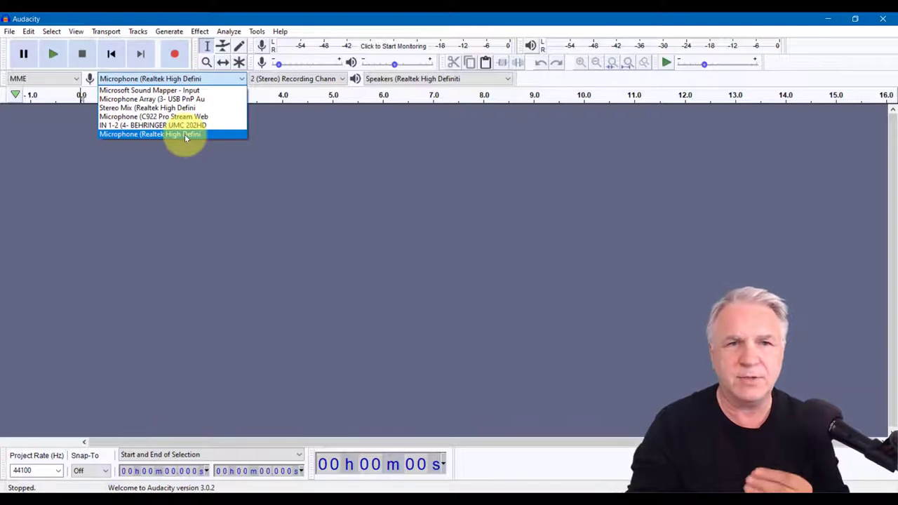
mouse_move(171, 107)
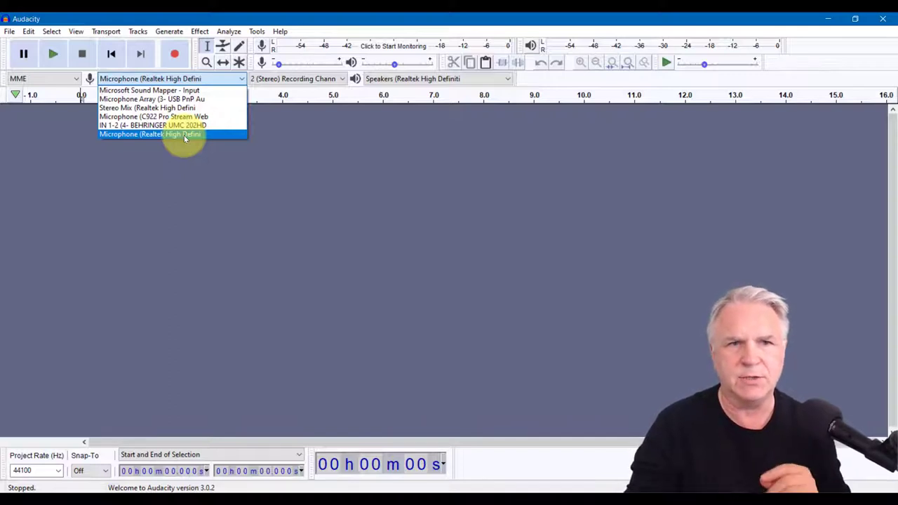
left_click(149, 134)
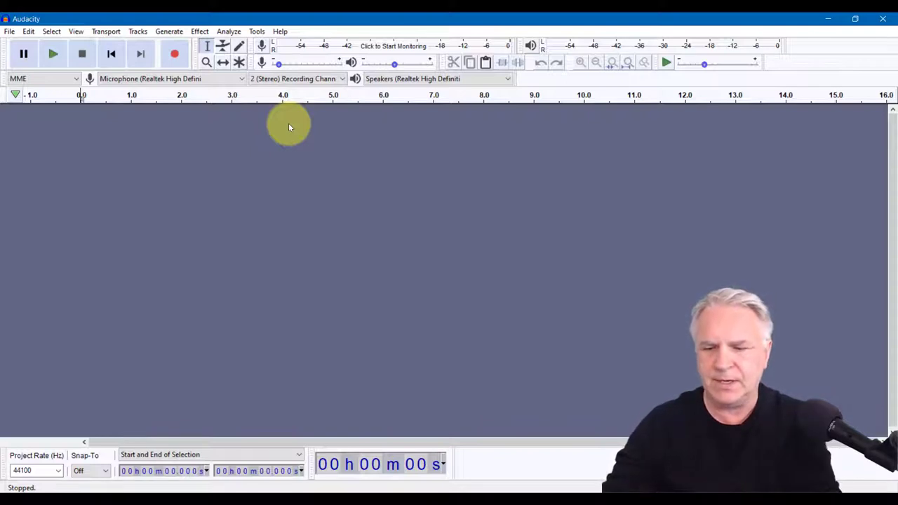
mouse_move(391, 47)
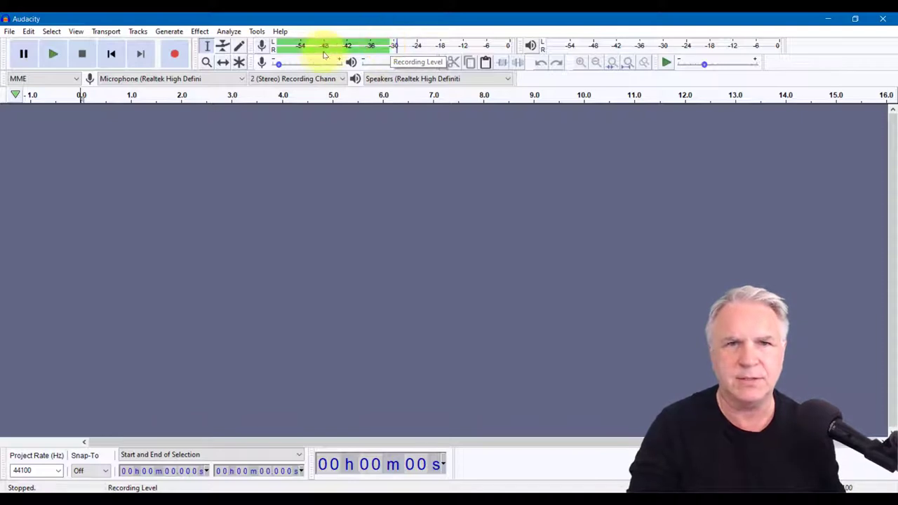
Adjust the recording volume slider, settling around 0.35.
left_click_drag(278, 64, 278, 64)
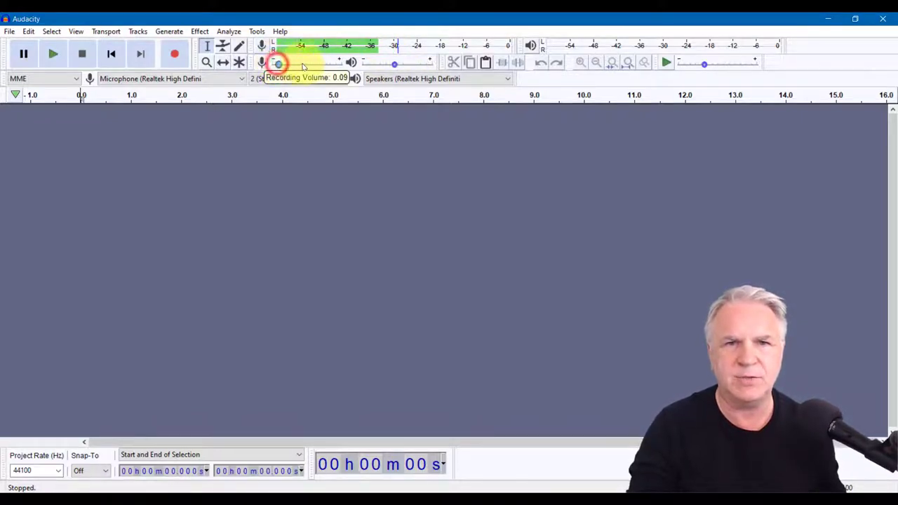
left_click_drag(276, 64, 322, 64)
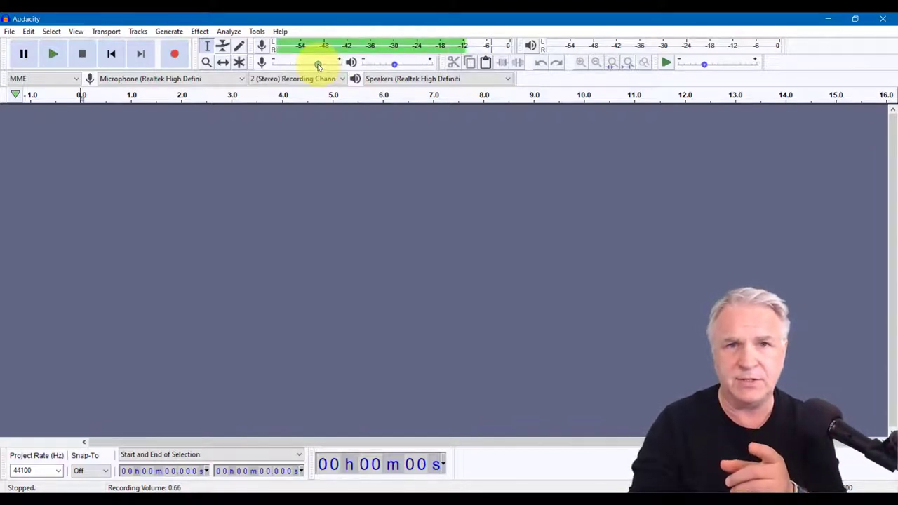
left_click_drag(318, 63, 329, 63)
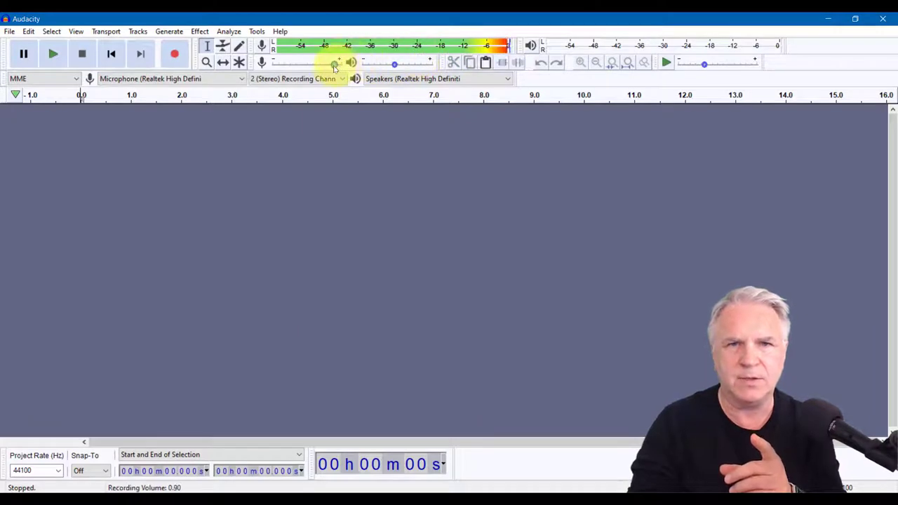
left_click_drag(333, 62, 295, 63)
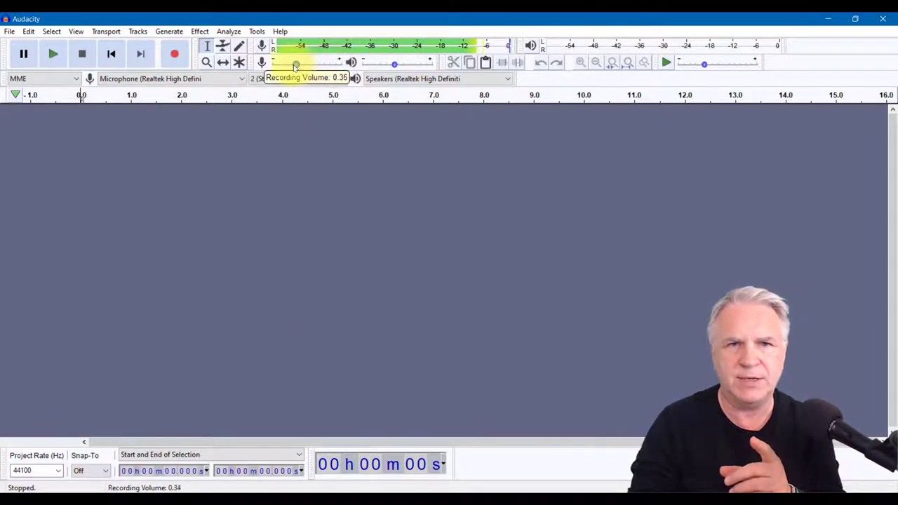
left_click_drag(294, 62, 288, 63)
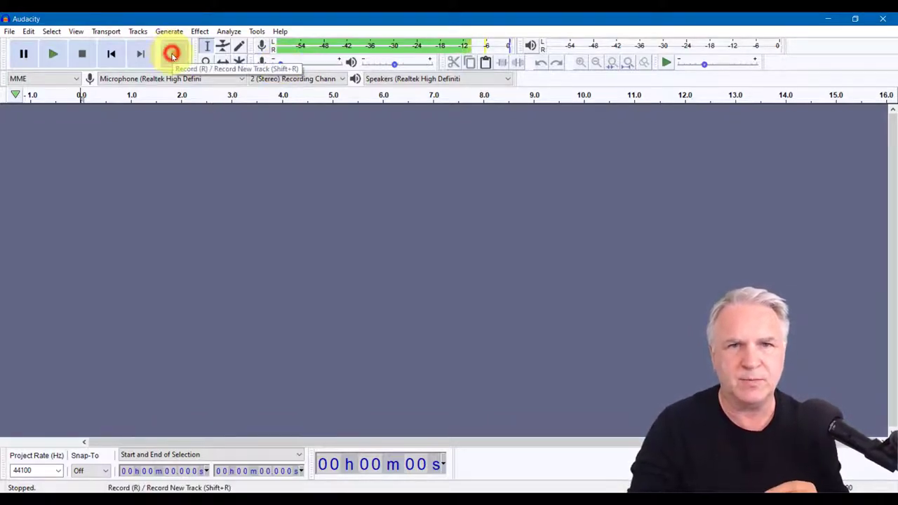
Record a roughly 19-second test take, stop it, and play it back to check.
left_click(172, 55)
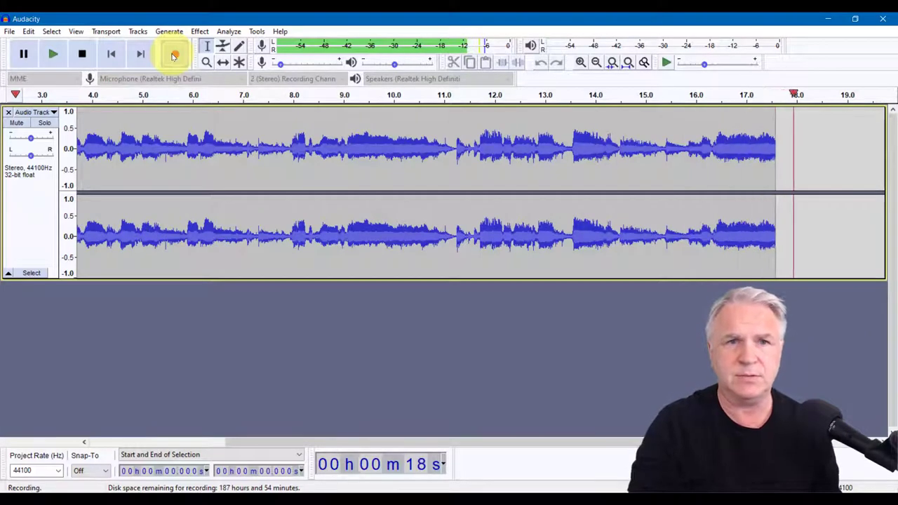
left_click(81, 54)
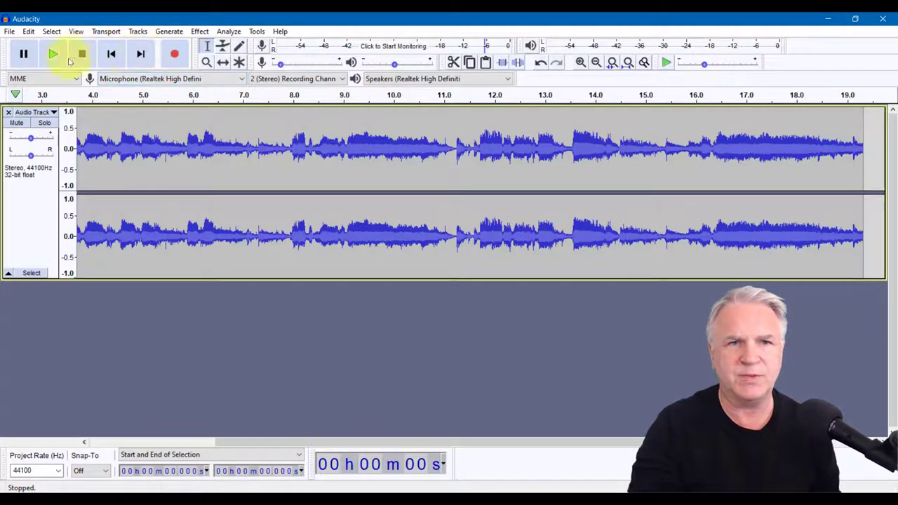
left_click(51, 54)
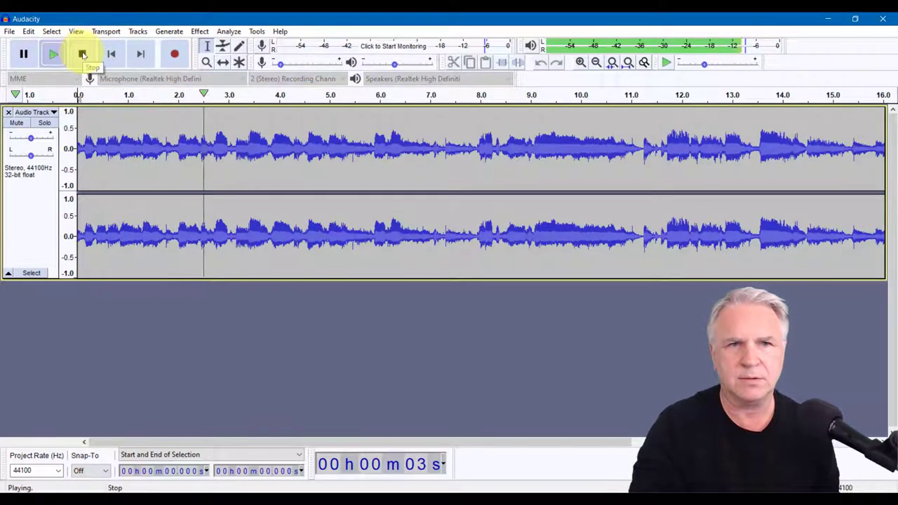
left_click(80, 55)
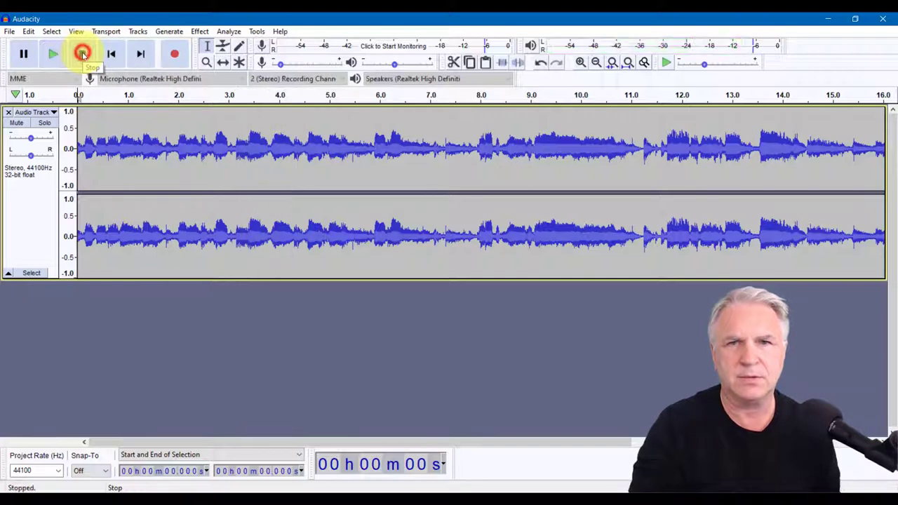
left_click(80, 56)
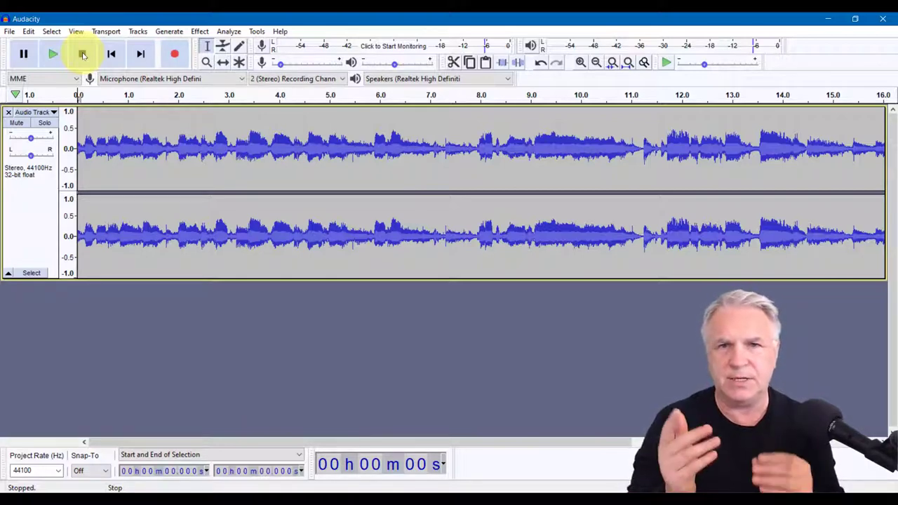
left_click(80, 53)
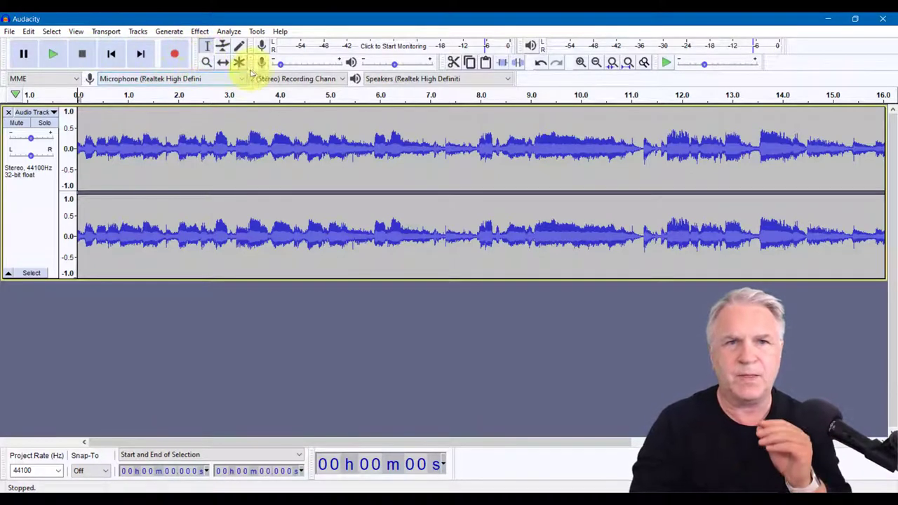
mouse_move(239, 63)
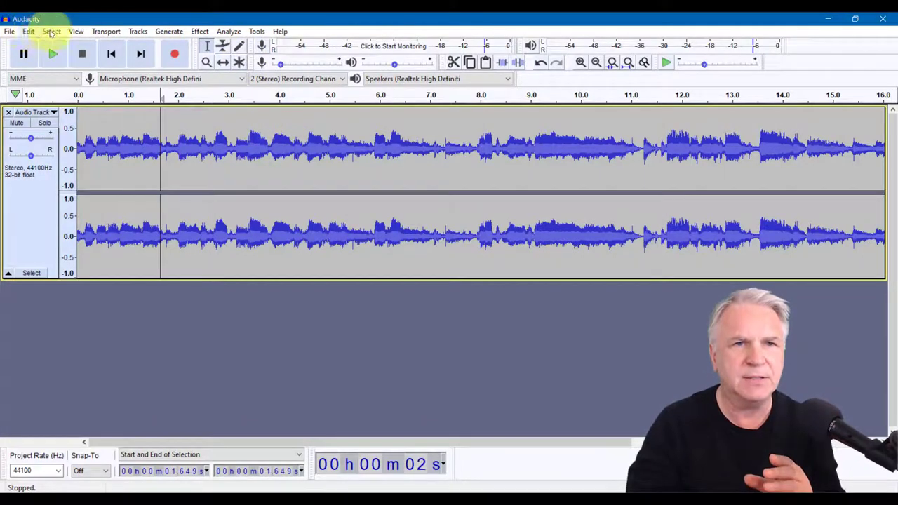
Undo the test recording with Edit > Undo Record and start the real recording.
left_click(28, 31)
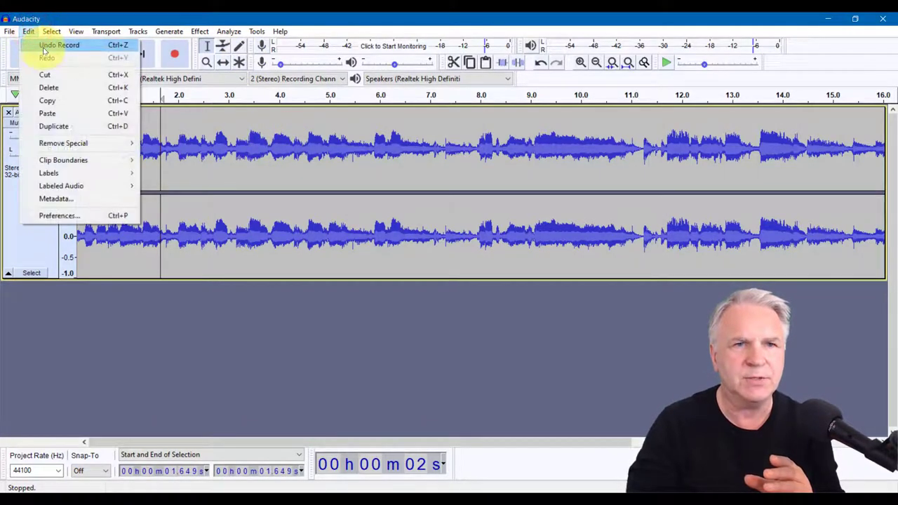
left_click(59, 45)
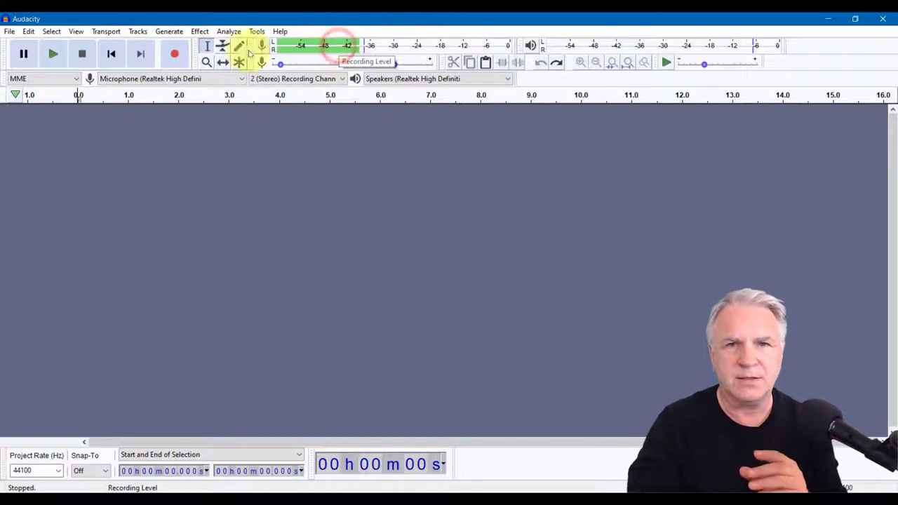
mouse_move(173, 54)
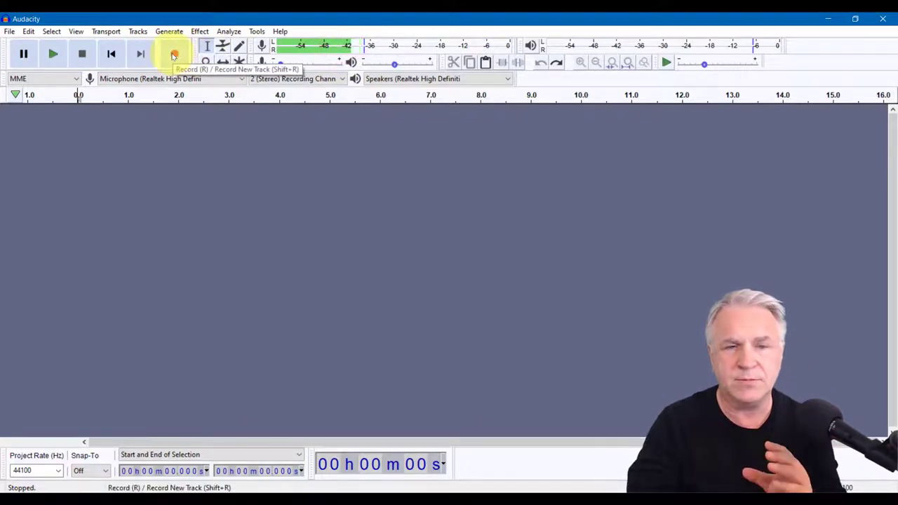
left_click(173, 56)
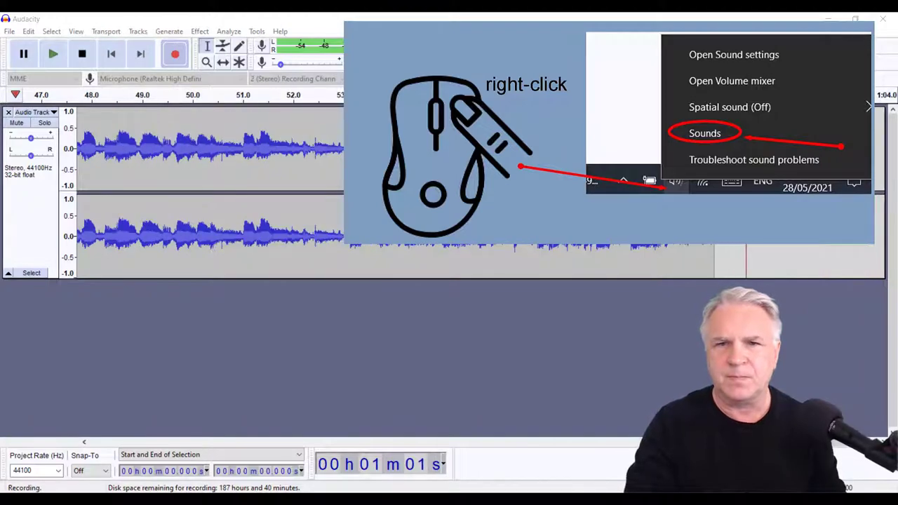
Untick 'Listen to this device' for the Realtek microphone and close the Sound dialogs.
left_click(702, 133)
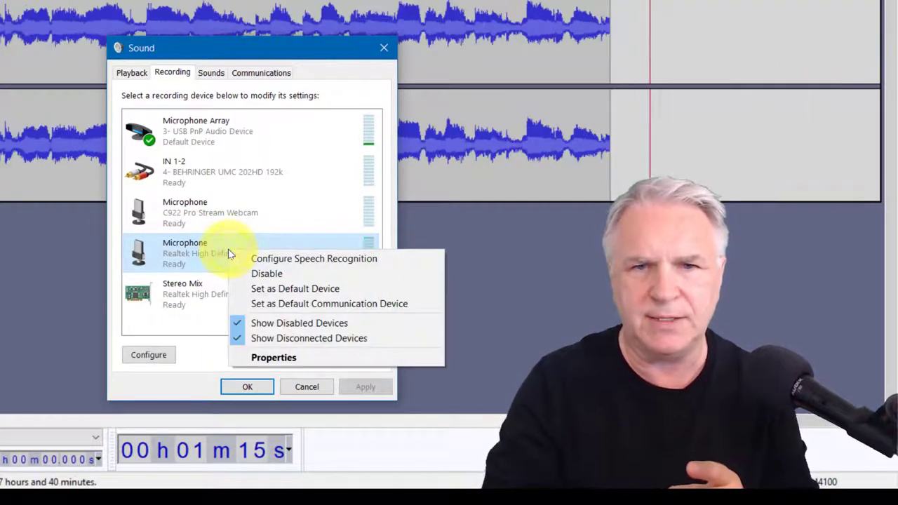
left_click(273, 357)
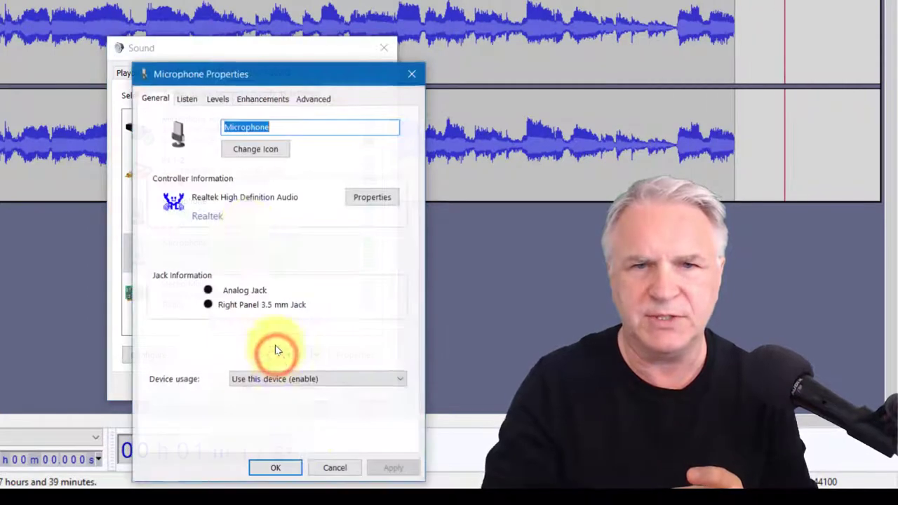
left_click(187, 98)
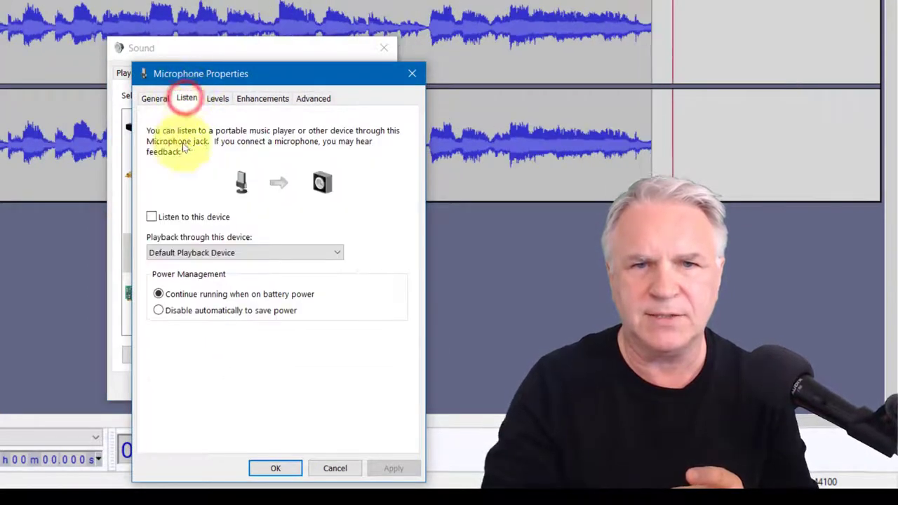
left_click(151, 217)
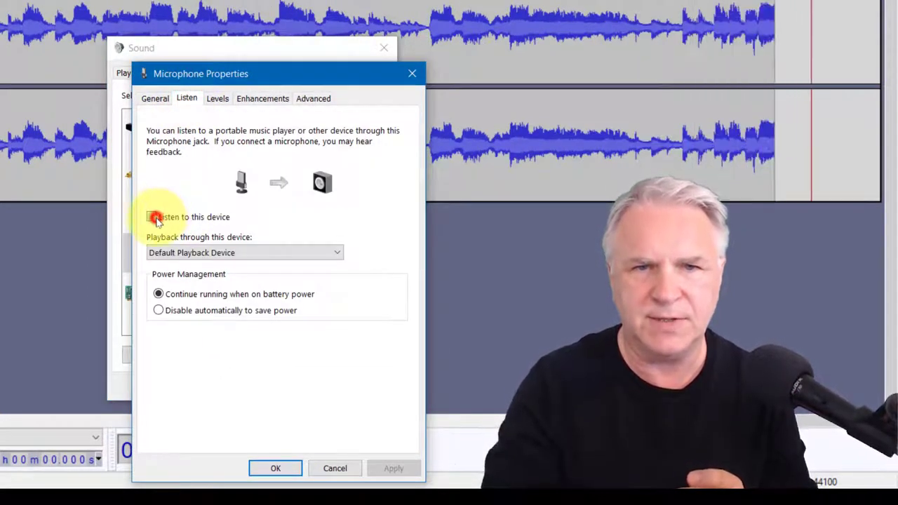
left_click(152, 216)
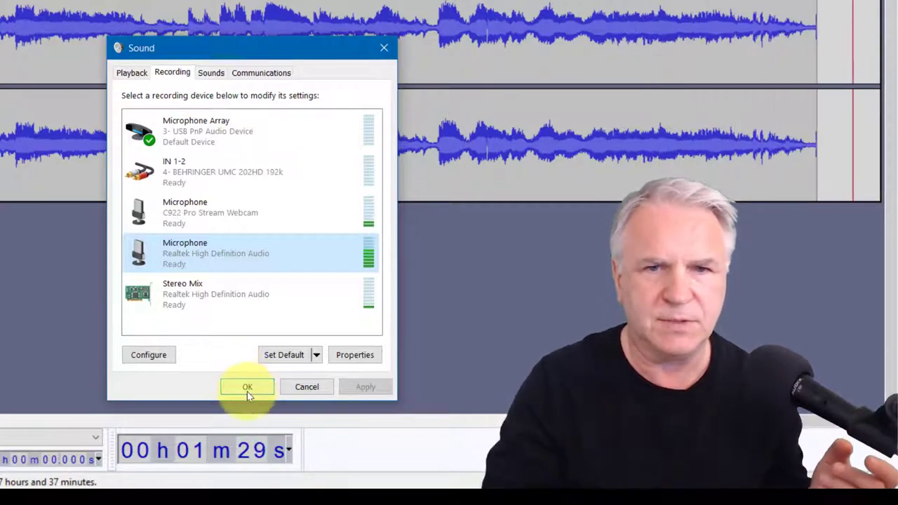
left_click(247, 387)
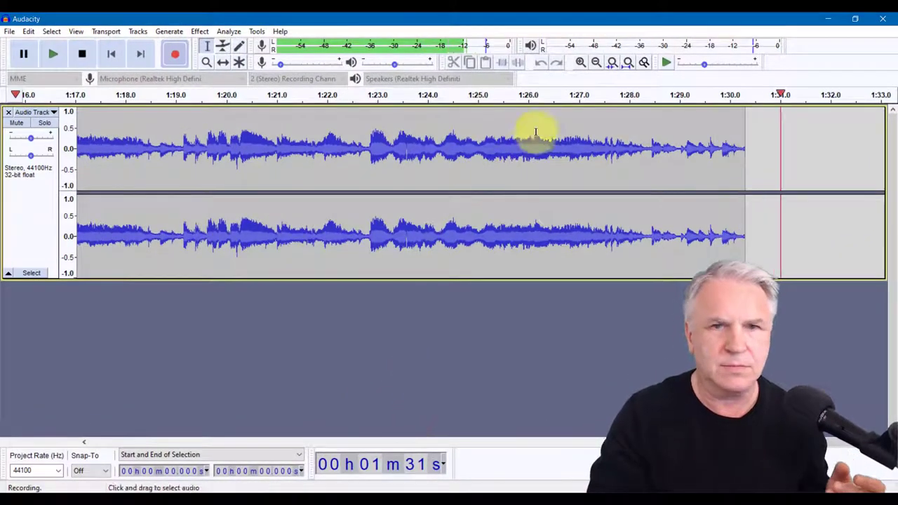
Drop playback volume to about 0.11, then raise it to about 0.57 while recording.
left_click_drag(395, 62, 389, 62)
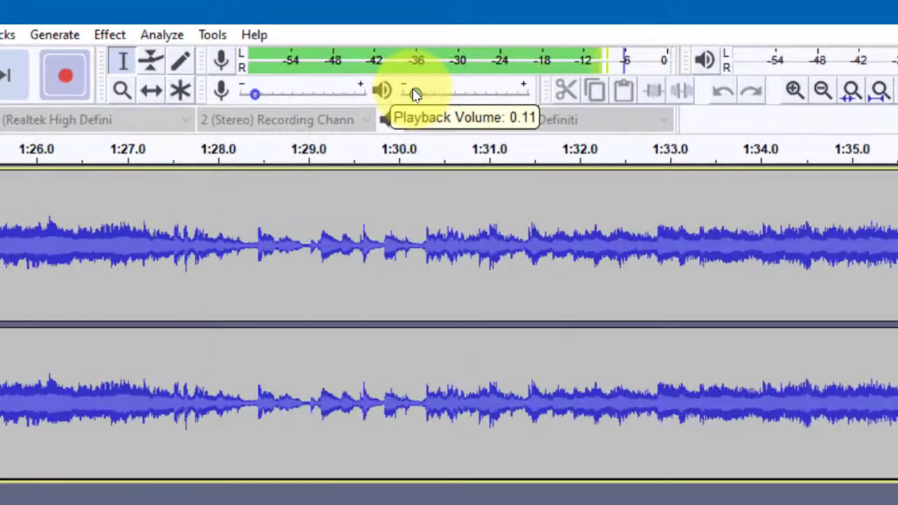
left_click_drag(417, 93, 421, 93)
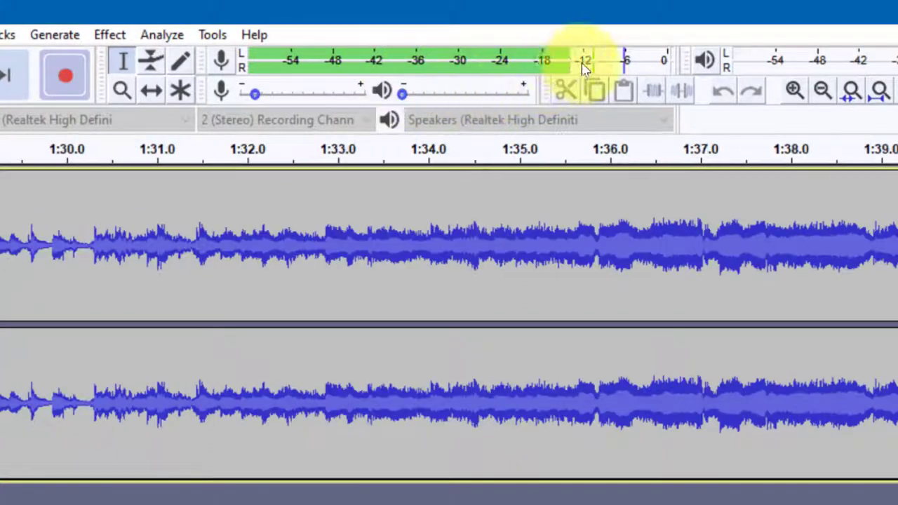
mouse_move(495, 83)
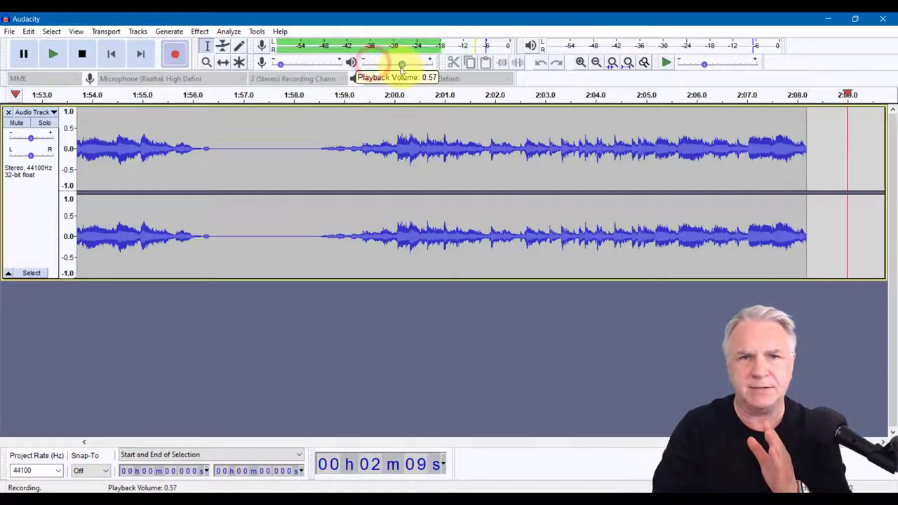
left_click_drag(401, 62, 375, 63)
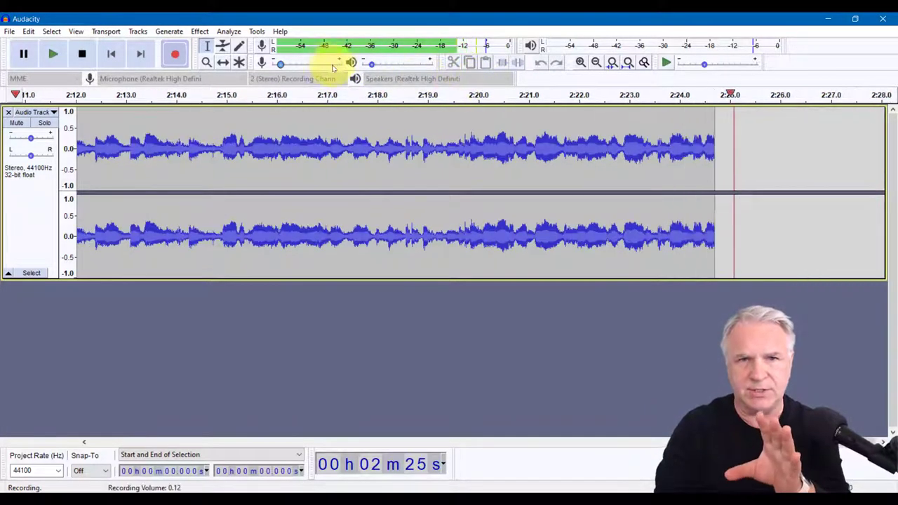
mouse_move(516, 278)
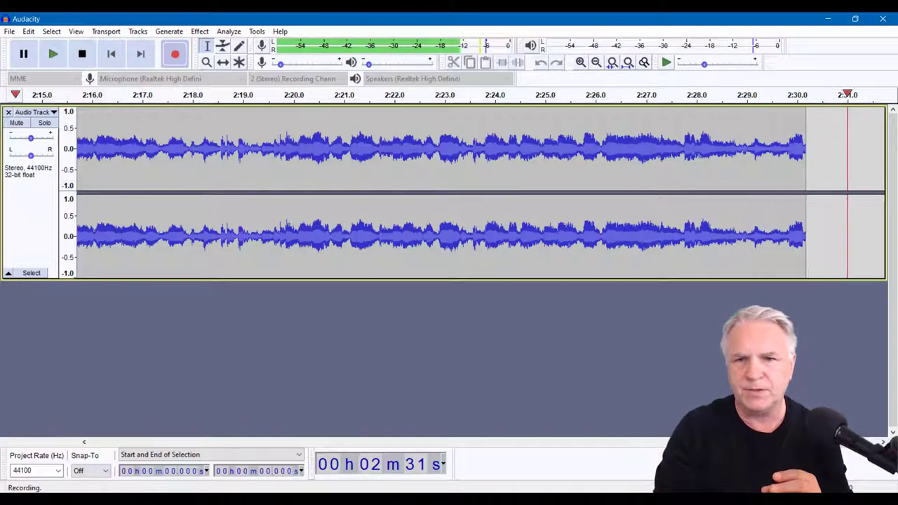
Untick 'Listen to this device' for the Realtek Microphone and close both Sound dialogs.
right_click(700, 177)
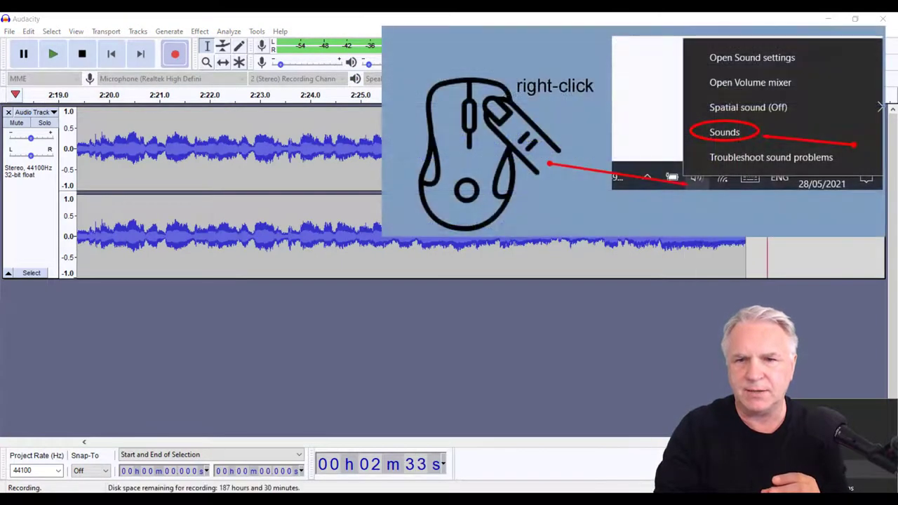
left_click(725, 131)
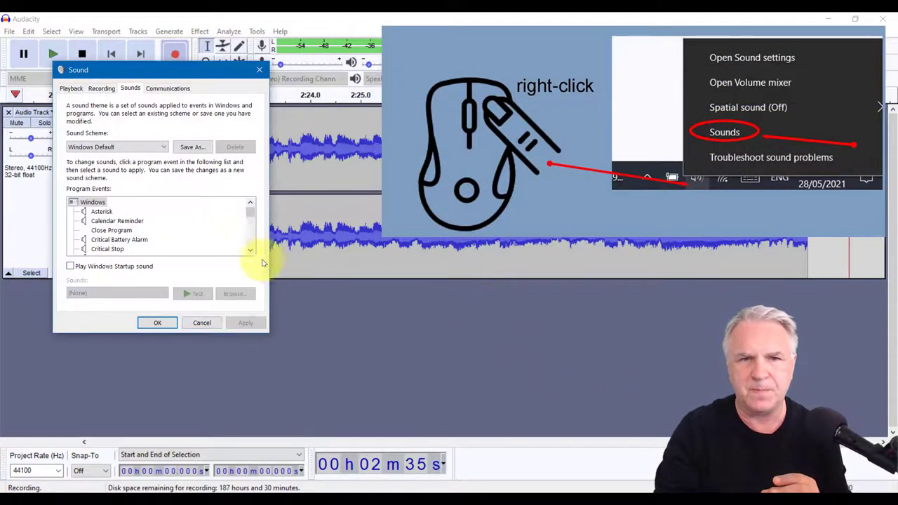
left_click(101, 88)
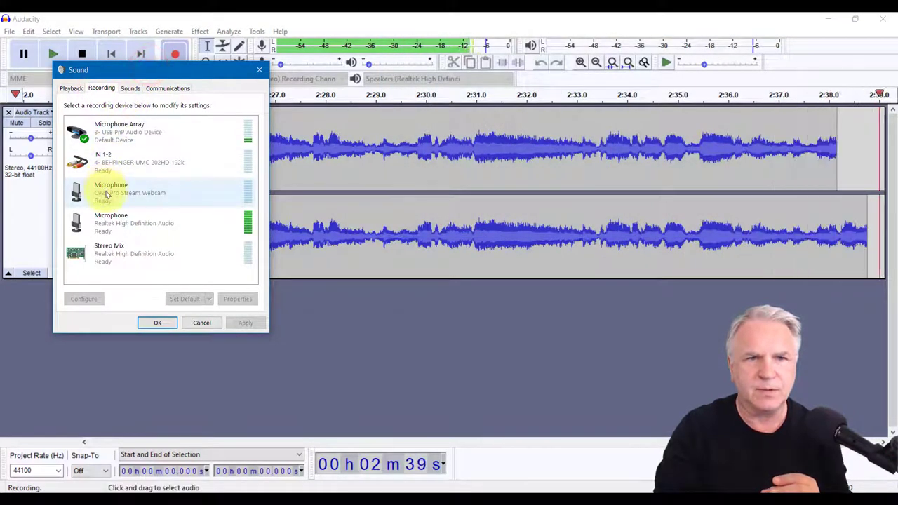
right_click(111, 221)
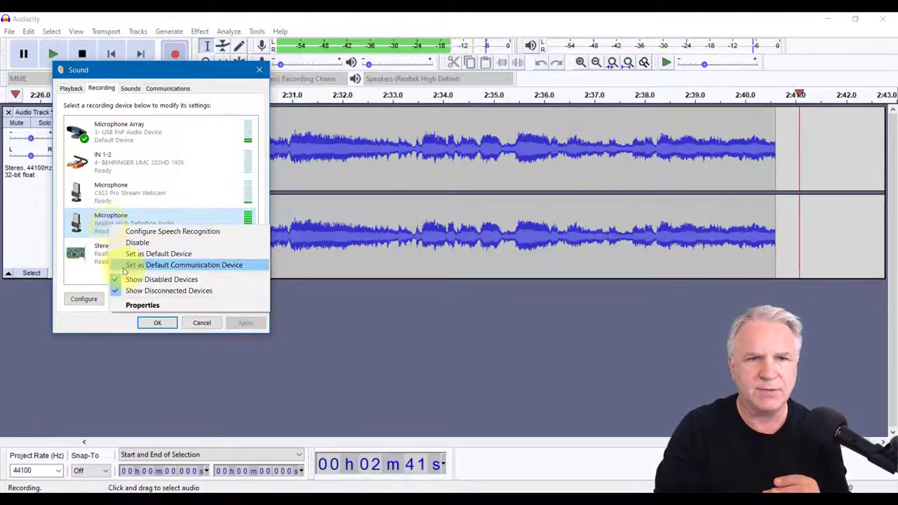
left_click(143, 305)
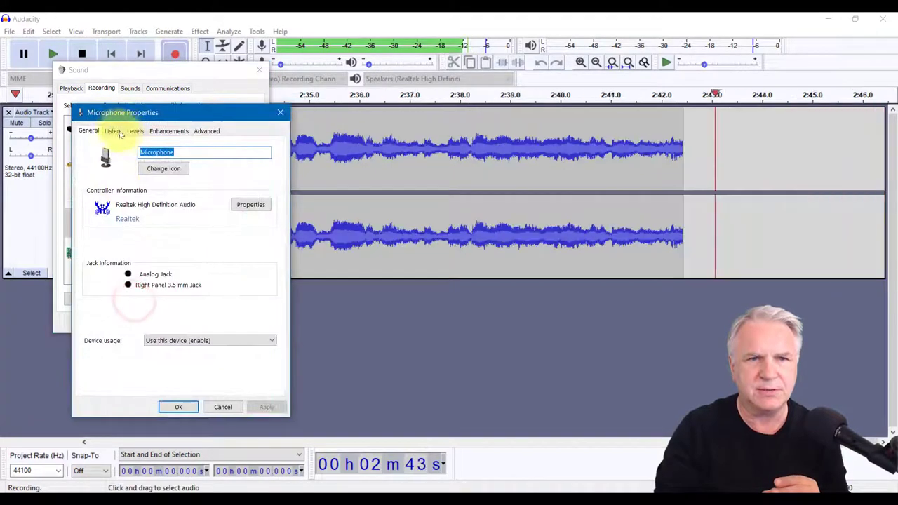
left_click(112, 131)
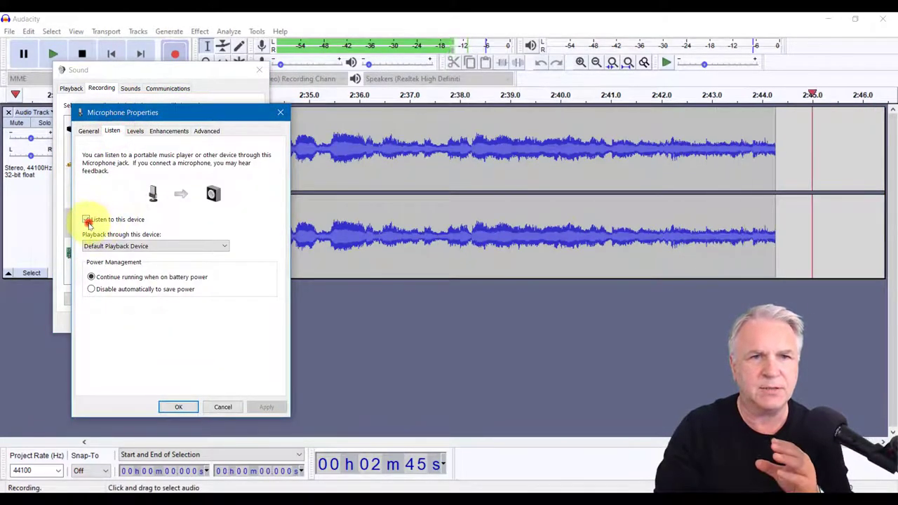
left_click(85, 219)
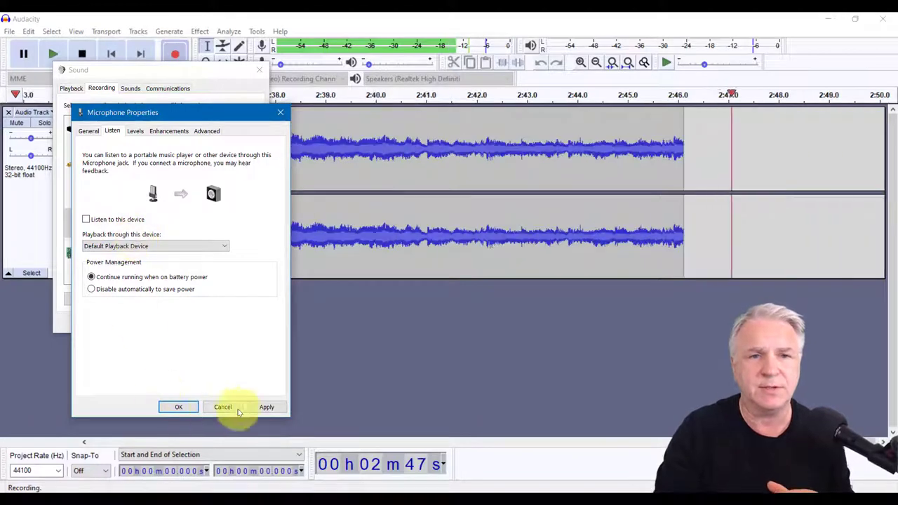
left_click(222, 407)
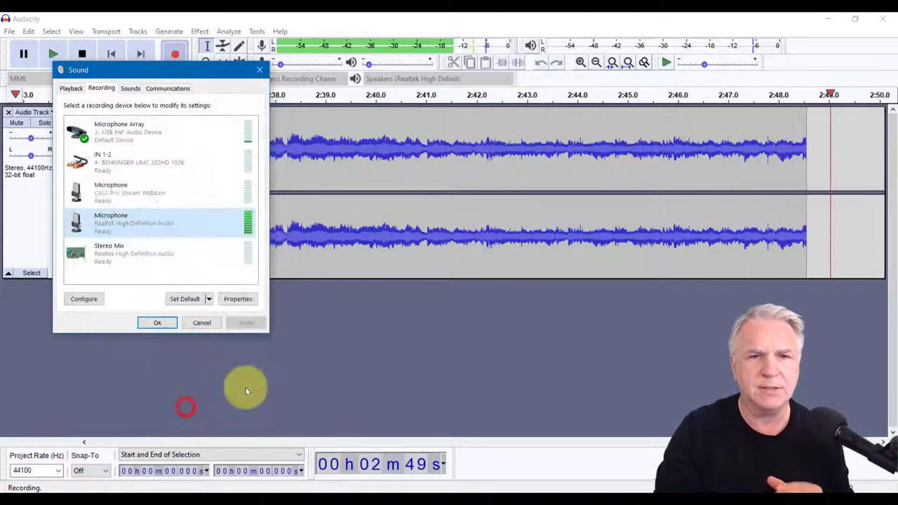
left_click(157, 323)
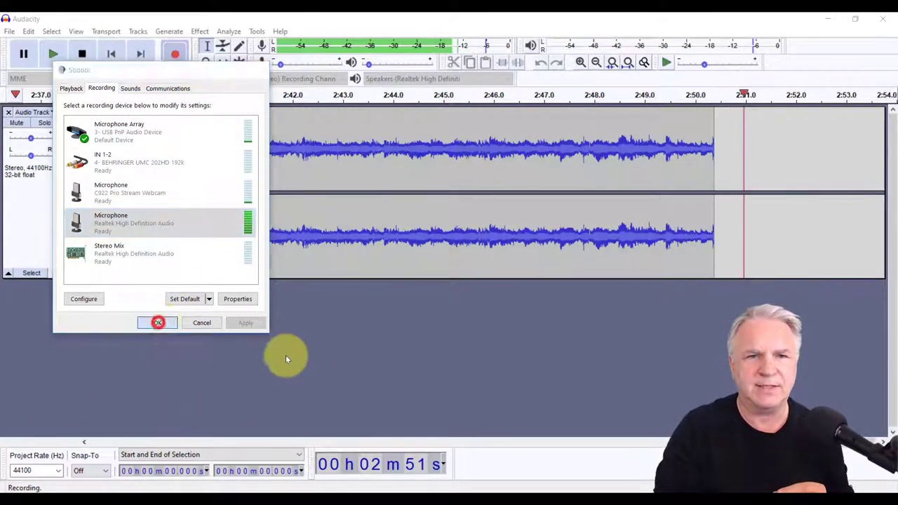
left_click(157, 323)
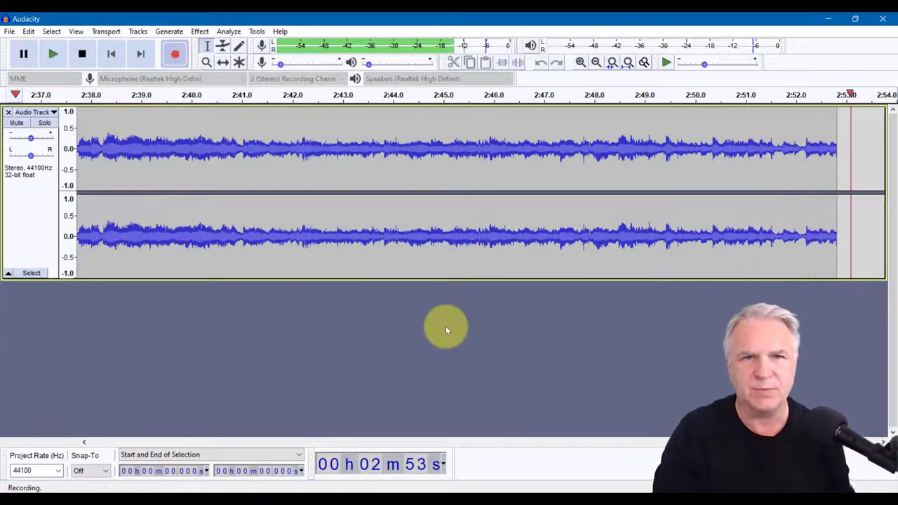
Stop recording and save it as the Audacity project 'aaaaa'.
left_click(81, 55)
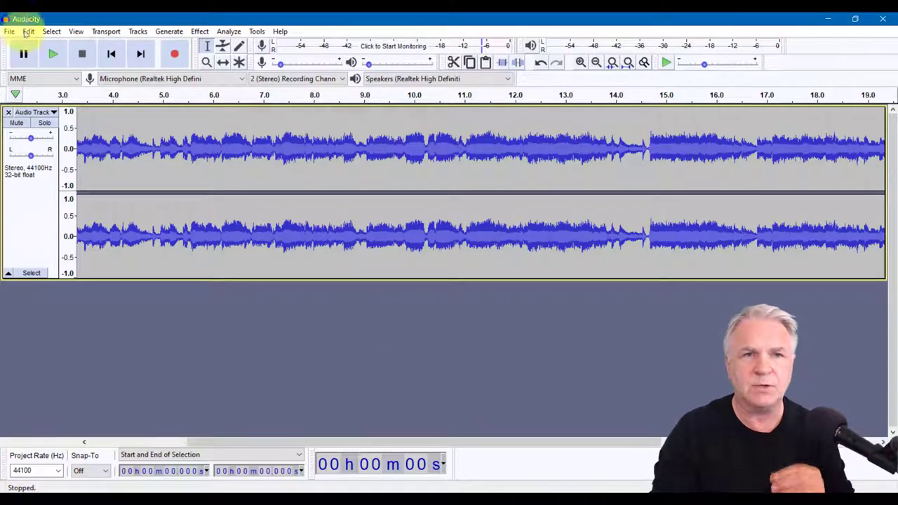
left_click(10, 32)
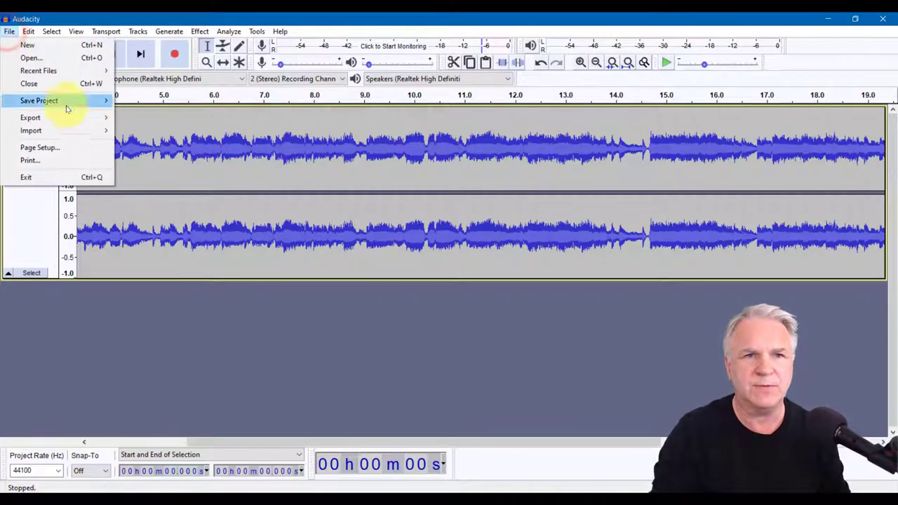
mouse_move(77, 102)
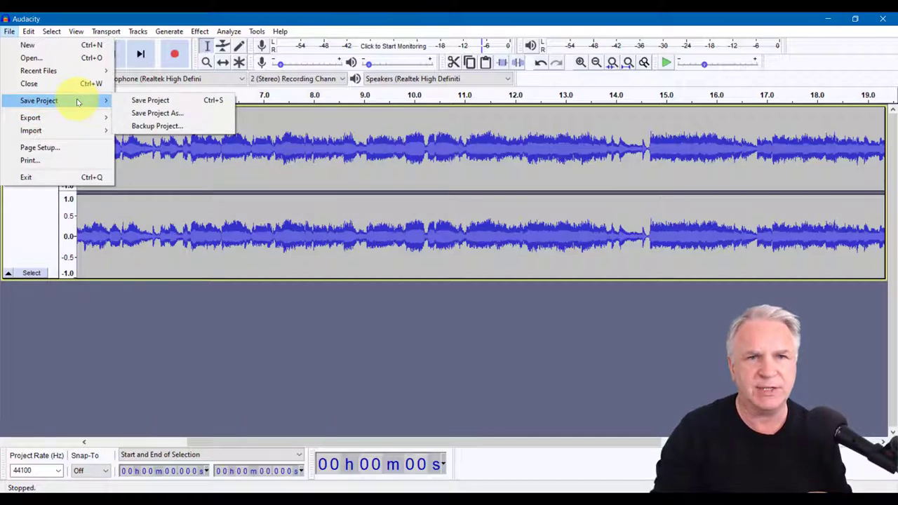
mouse_move(150, 100)
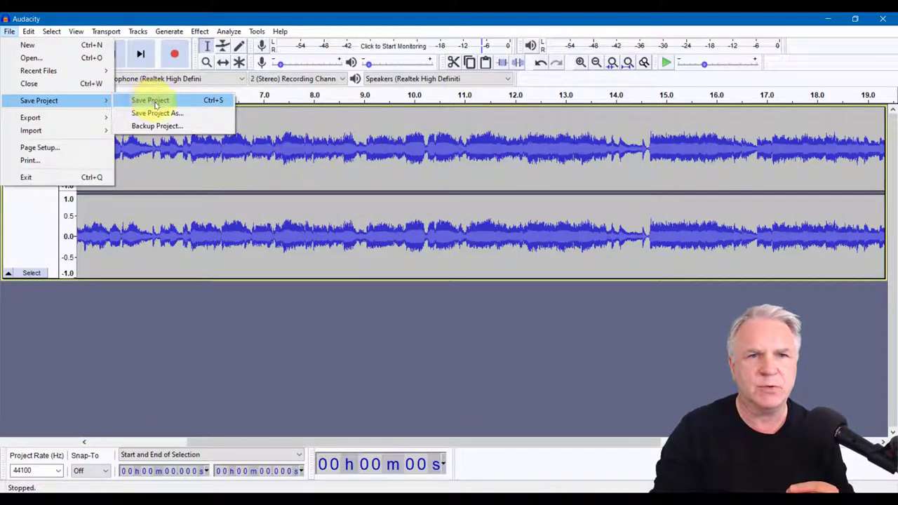
left_click(151, 100)
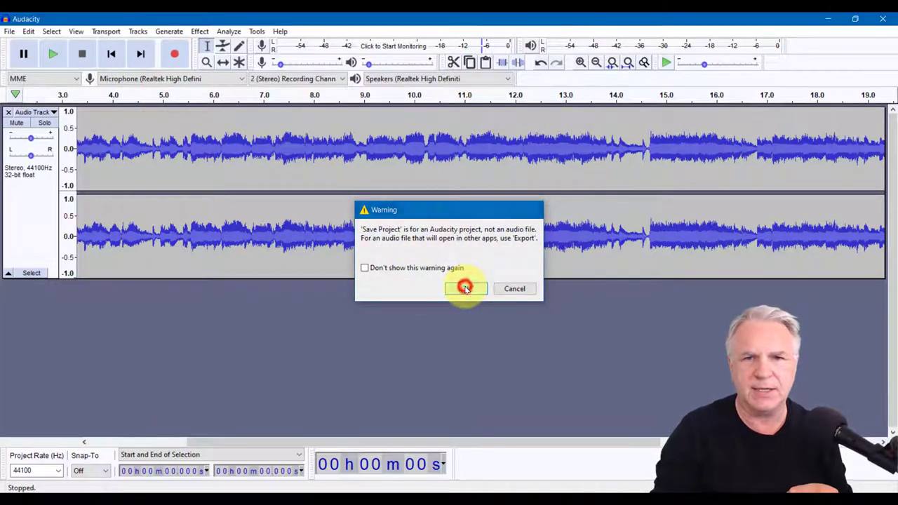
left_click(465, 288)
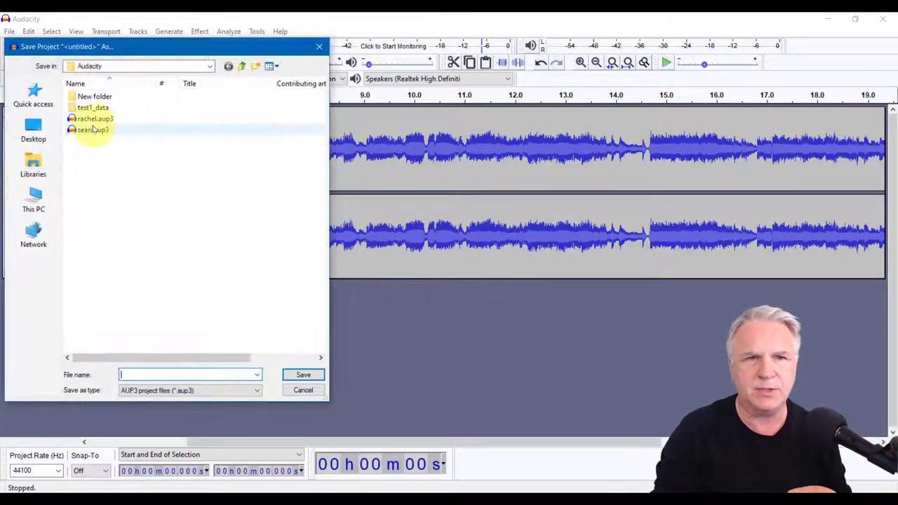
mouse_move(91, 118)
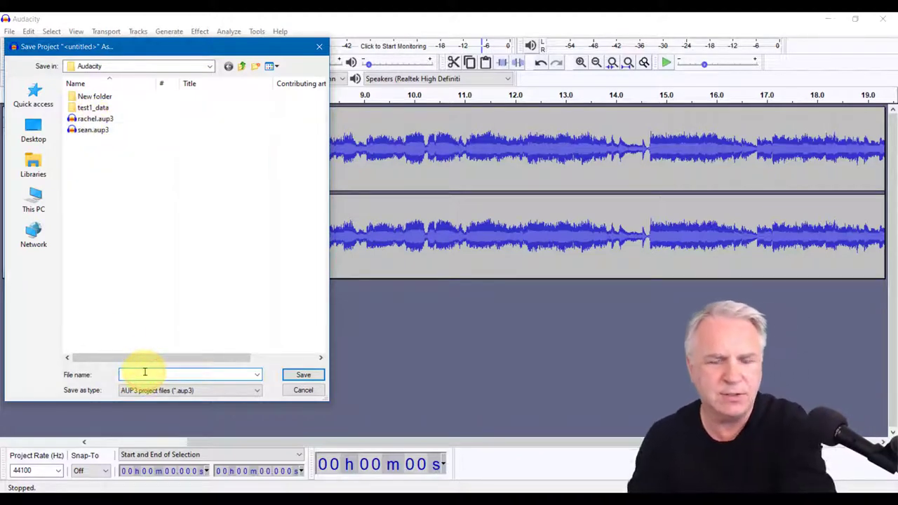
type("aad")
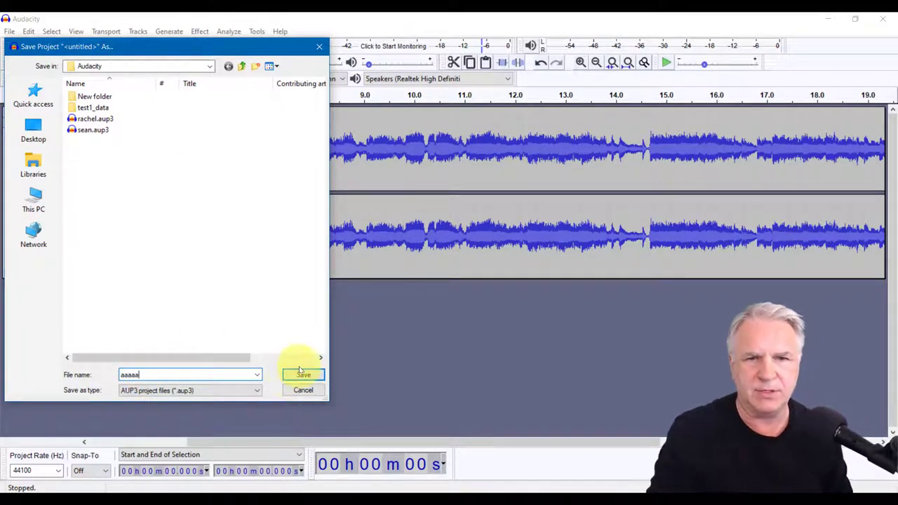
left_click(302, 375)
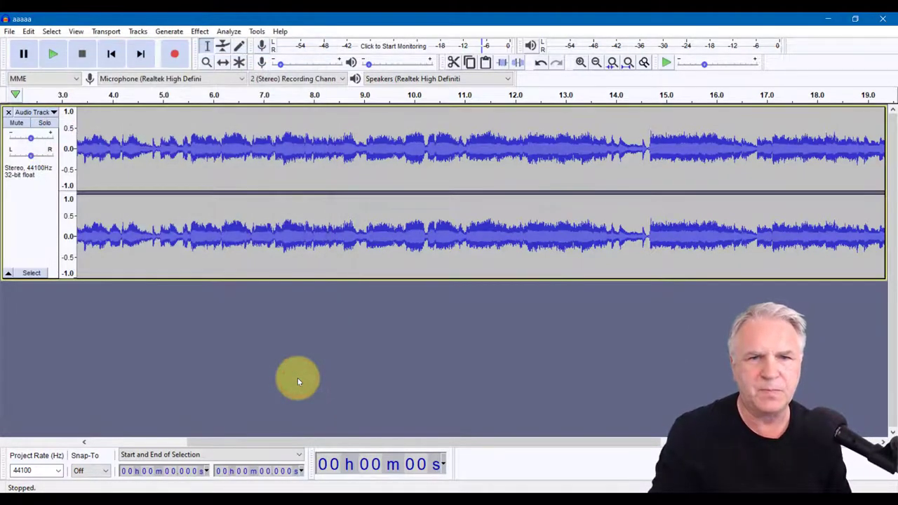
mouse_move(42, 409)
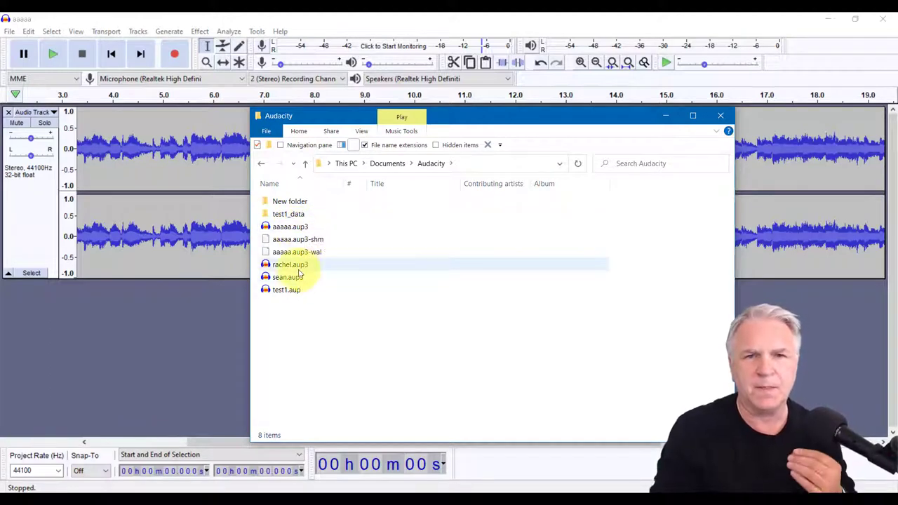
mouse_move(300, 277)
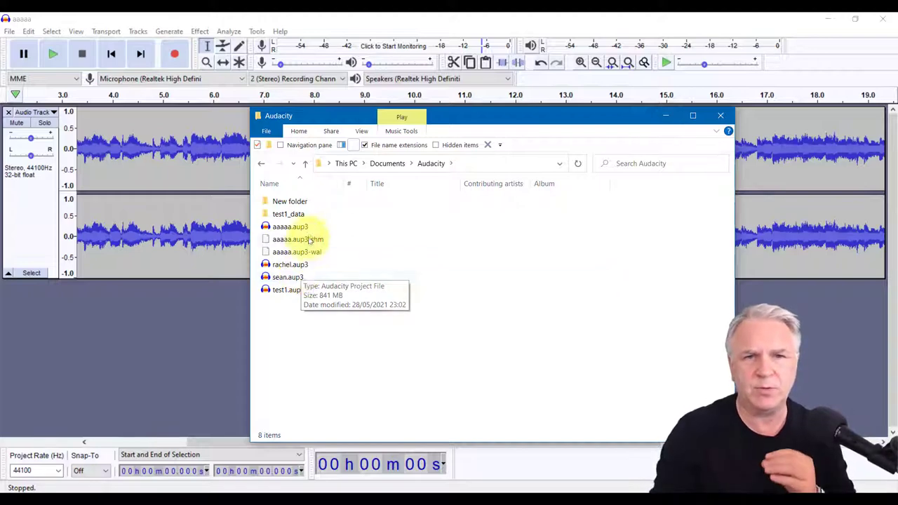
Browse the saved .aup3 projects in Documents > Audacity, then close File Explorer.
left_click(289, 276)
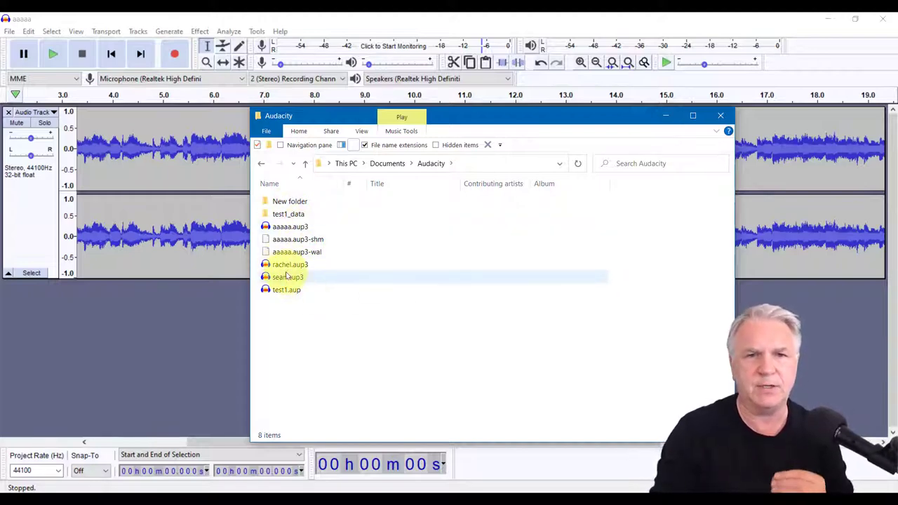
left_click(289, 264)
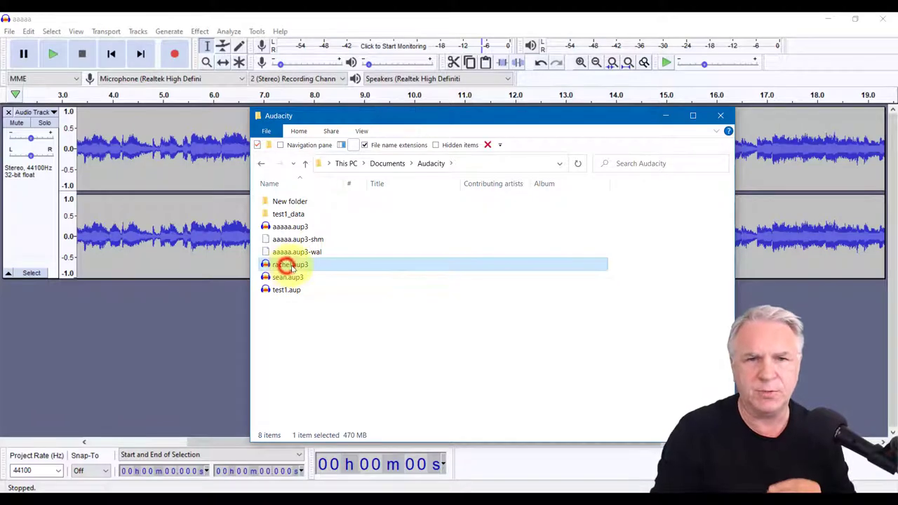
mouse_move(289, 265)
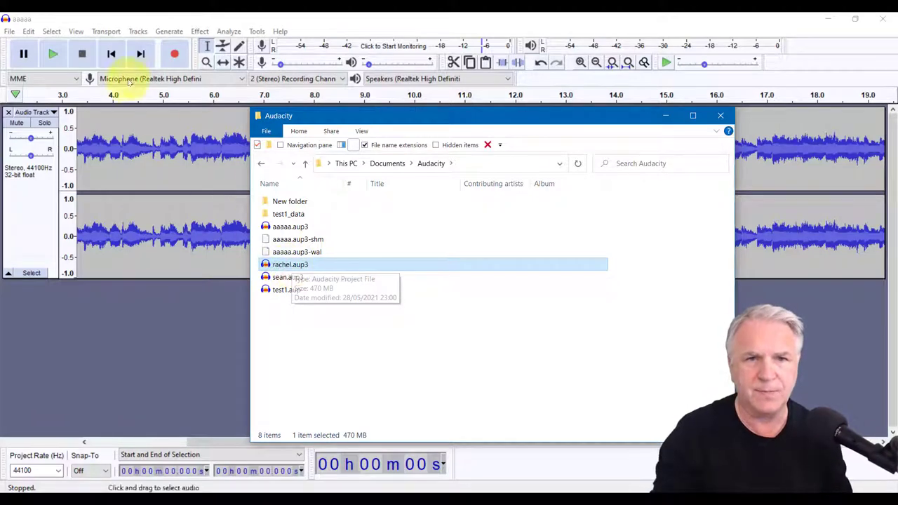
mouse_move(691, 132)
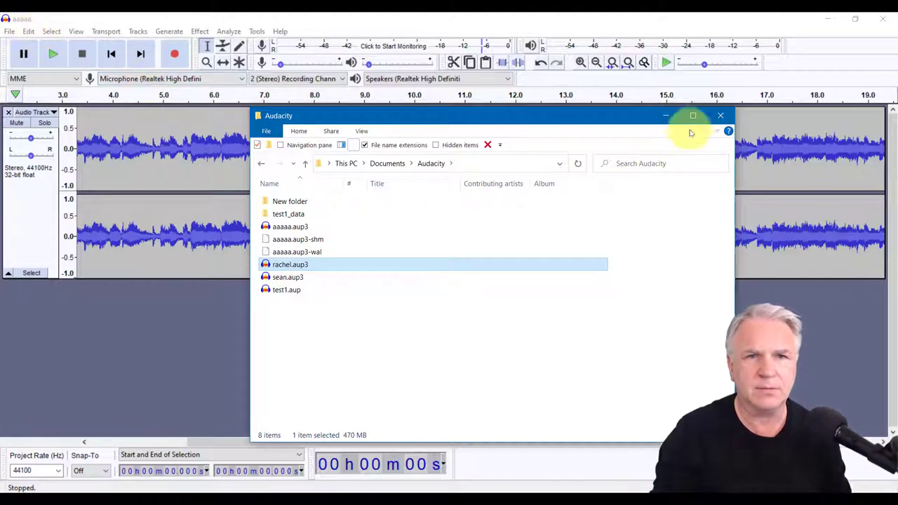
left_click(720, 115)
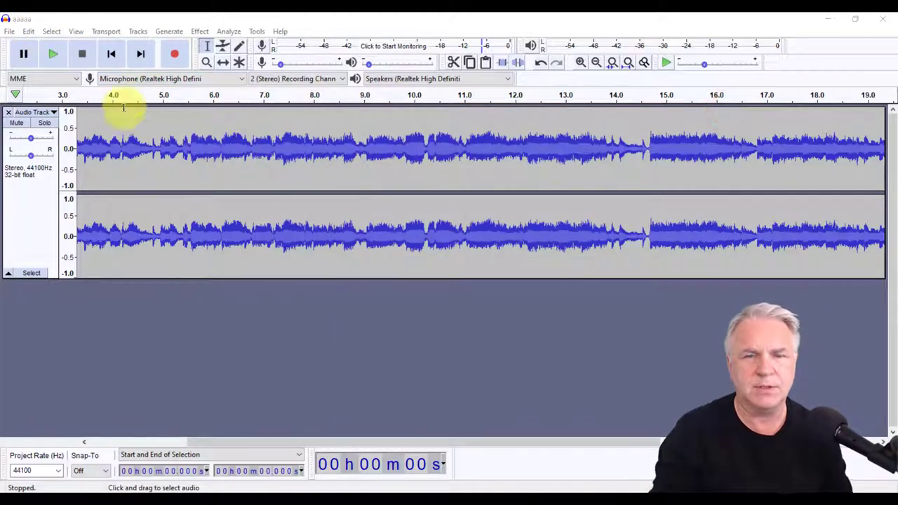
Close the aaaaa project and open the saved rachel project.
left_click(10, 31)
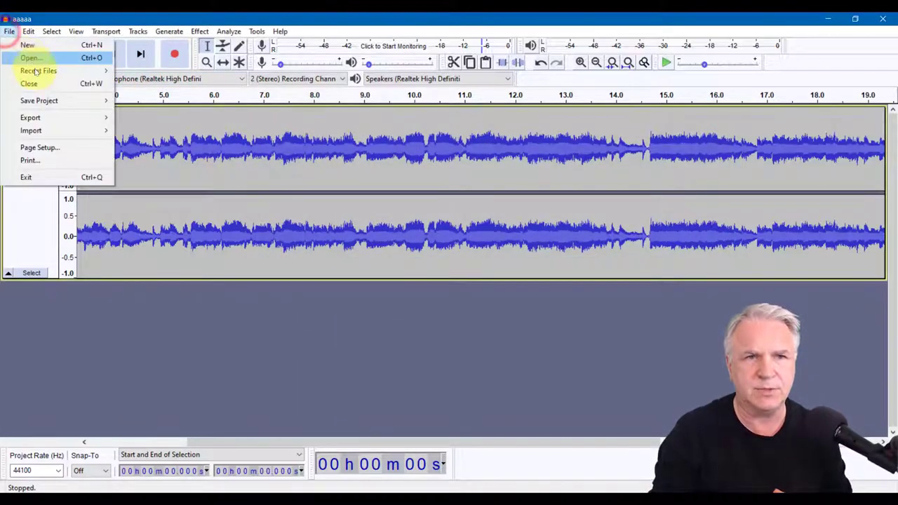
left_click(30, 83)
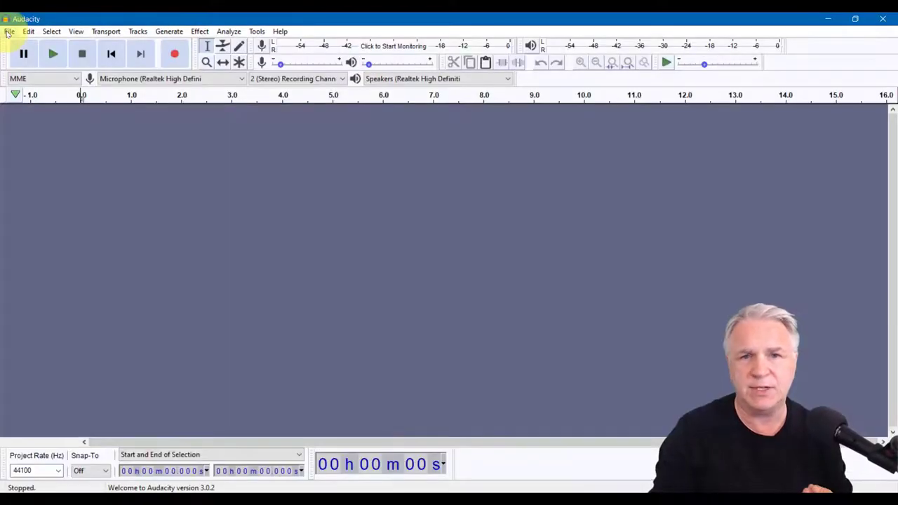
left_click(8, 32)
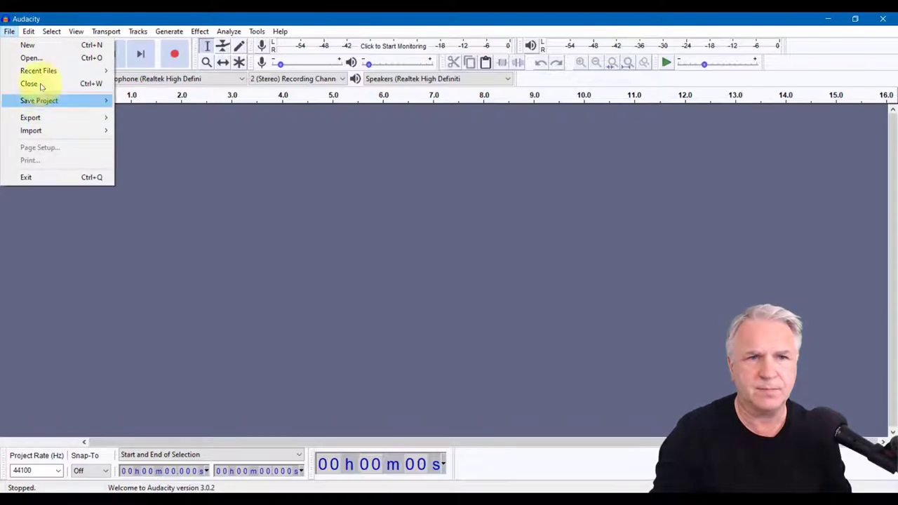
left_click(27, 57)
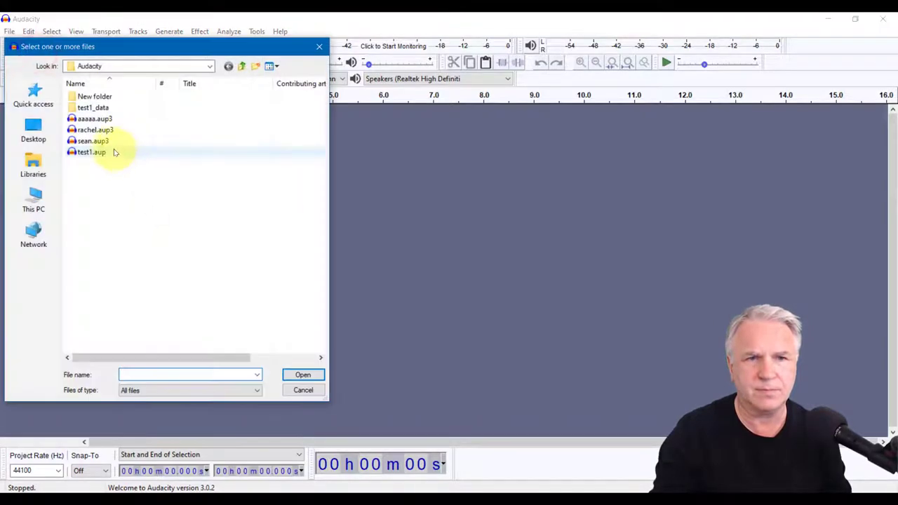
left_click(302, 374)
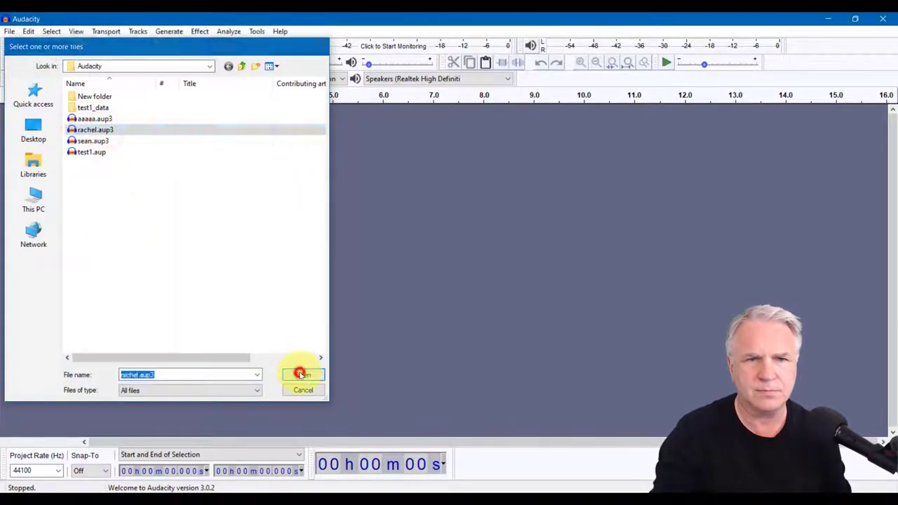
left_click(302, 375)
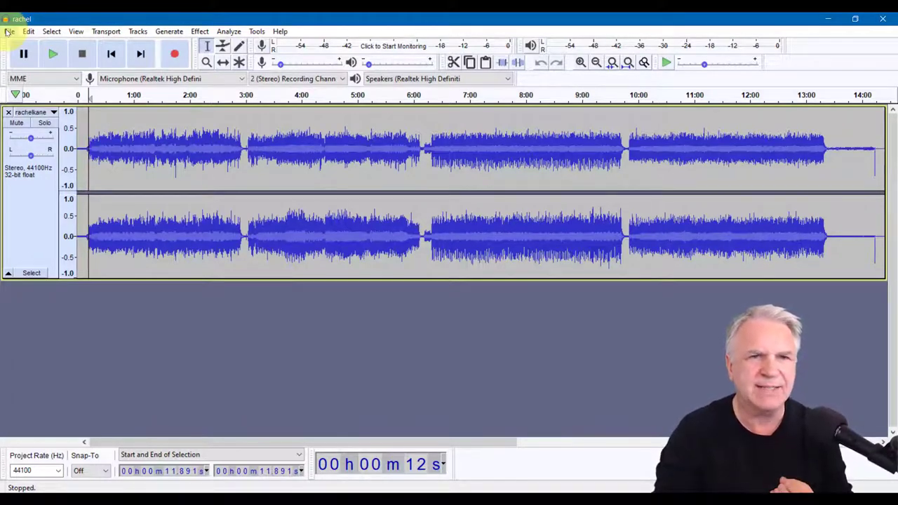
Export the rachel project as rachel.mp3 into the Audacity folder.
left_click(10, 31)
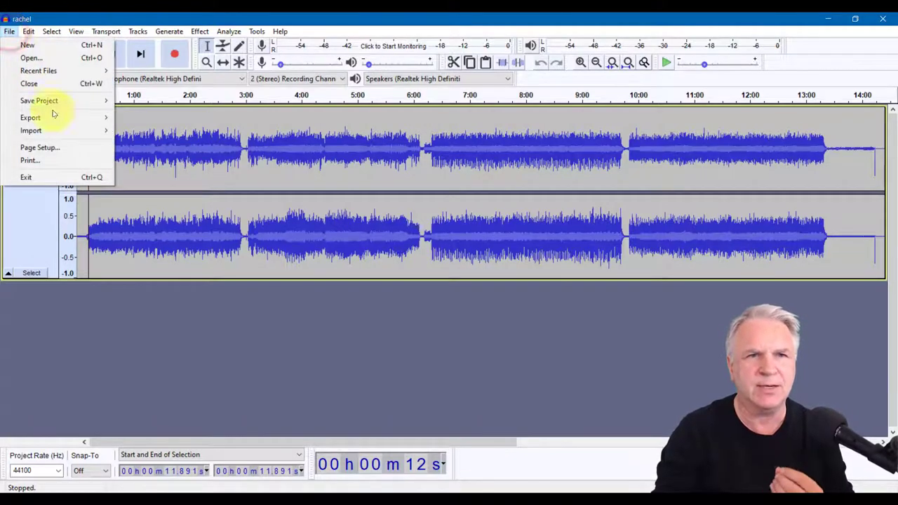
left_click(30, 117)
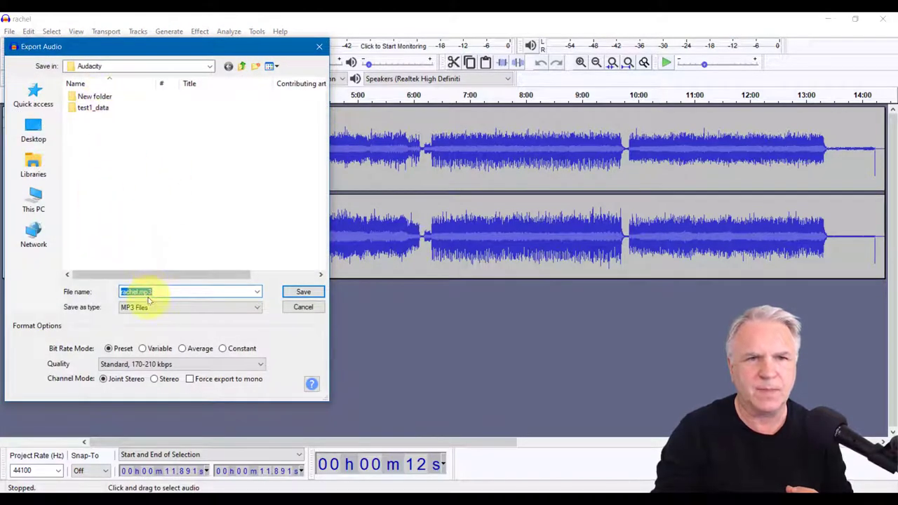
mouse_move(214, 292)
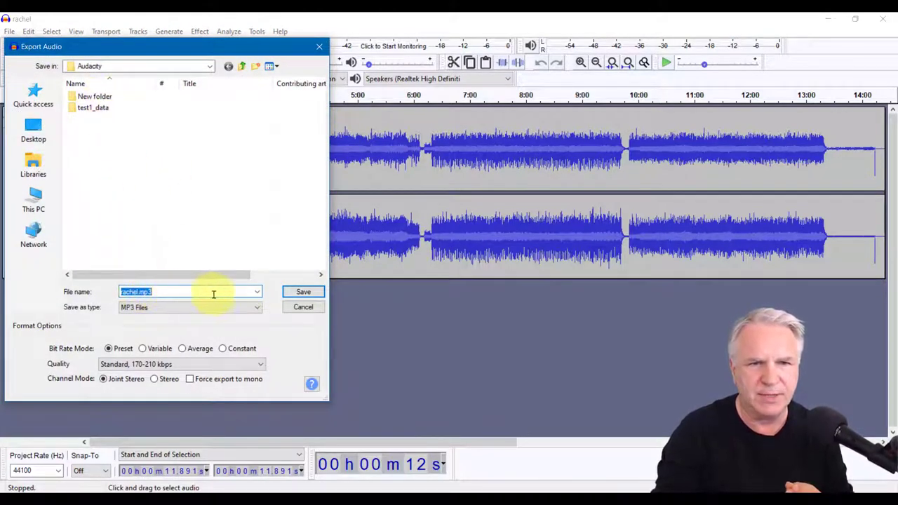
mouse_move(303, 292)
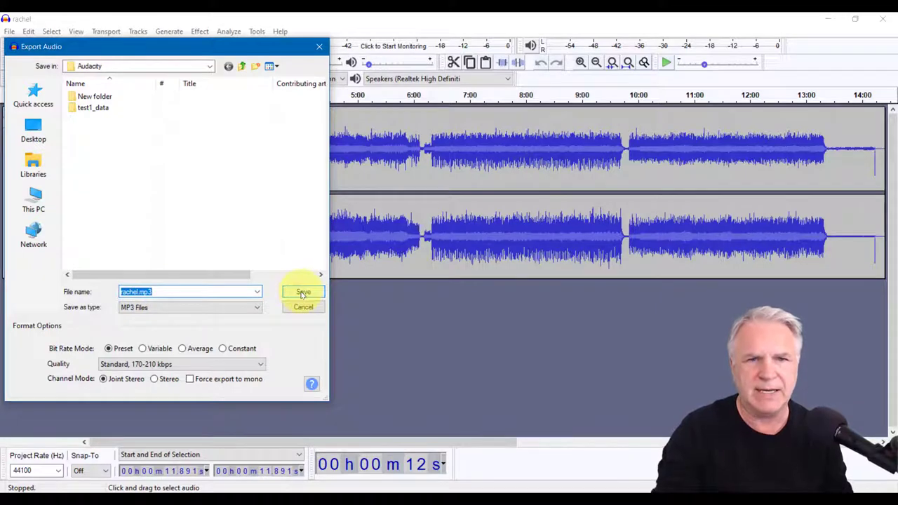
left_click(303, 292)
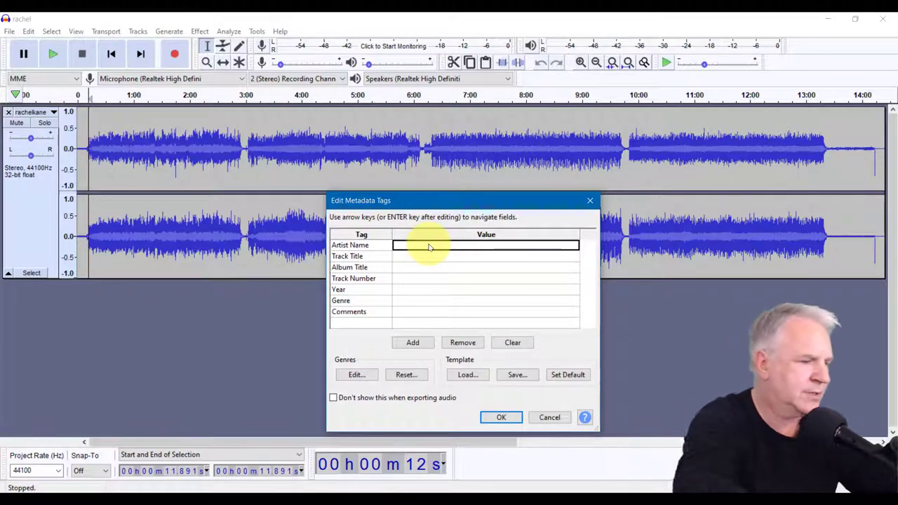
Tag the MP3 with Artist Rachel, Album Ep1 and Year 1991, then confirm.
type("Rachel")
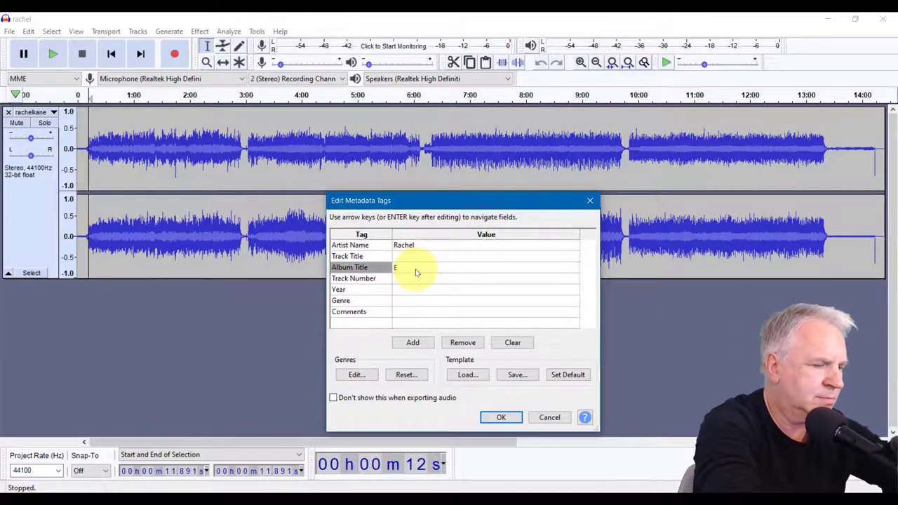
type("p1")
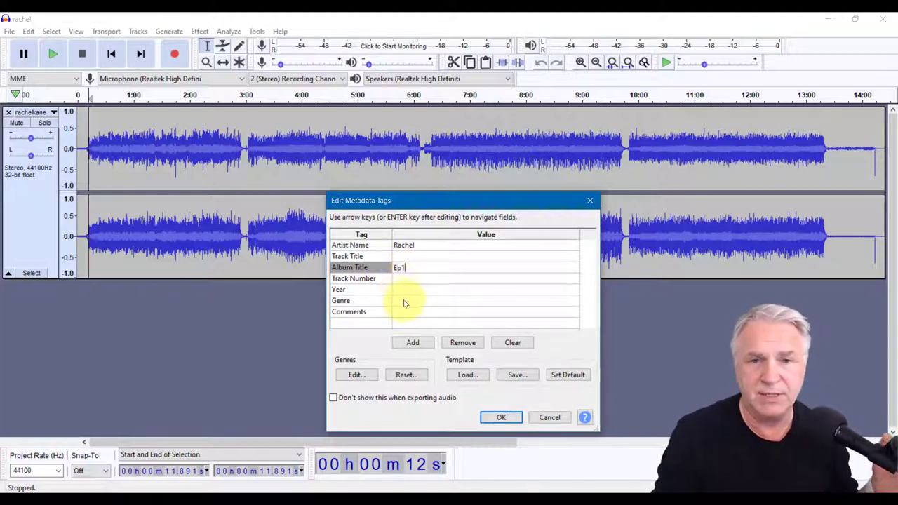
left_click(484, 289)
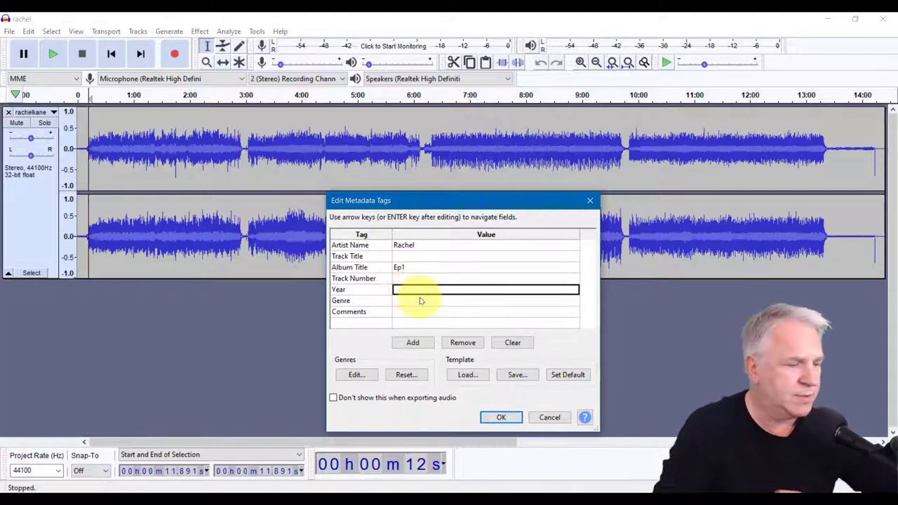
type("199")
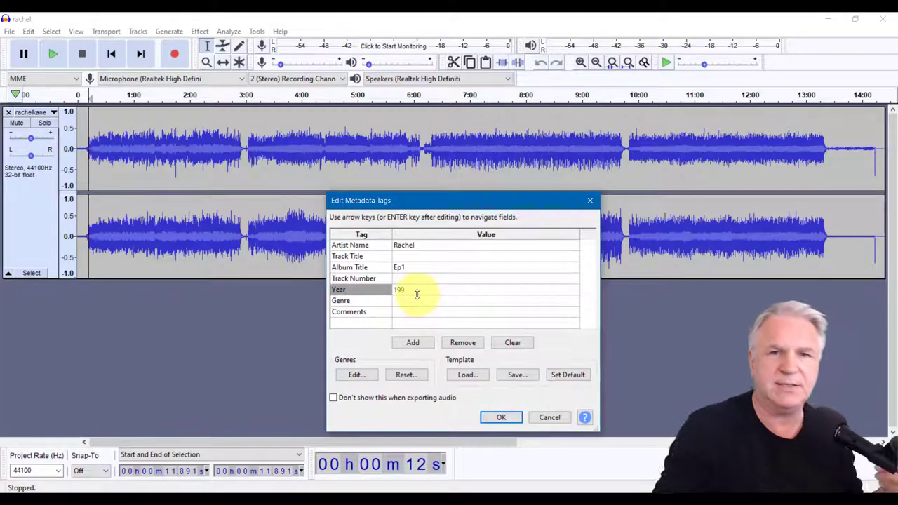
type("9")
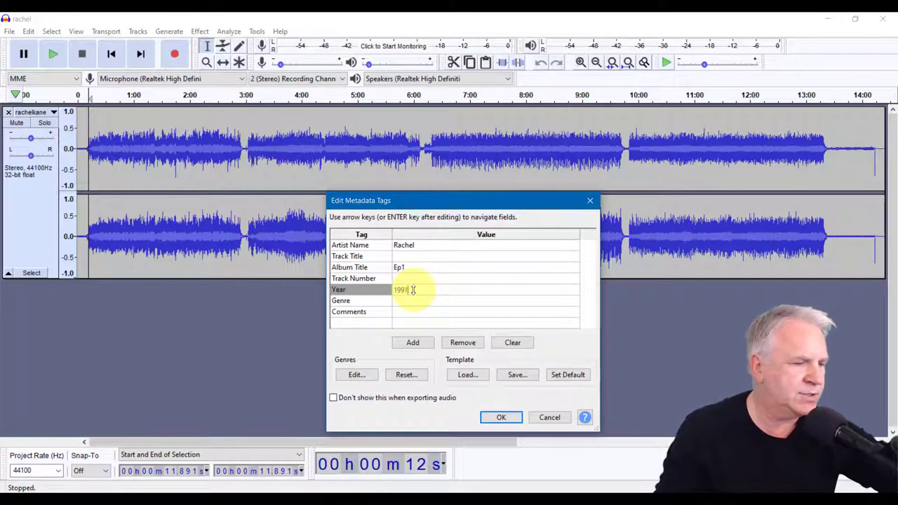
mouse_move(425, 294)
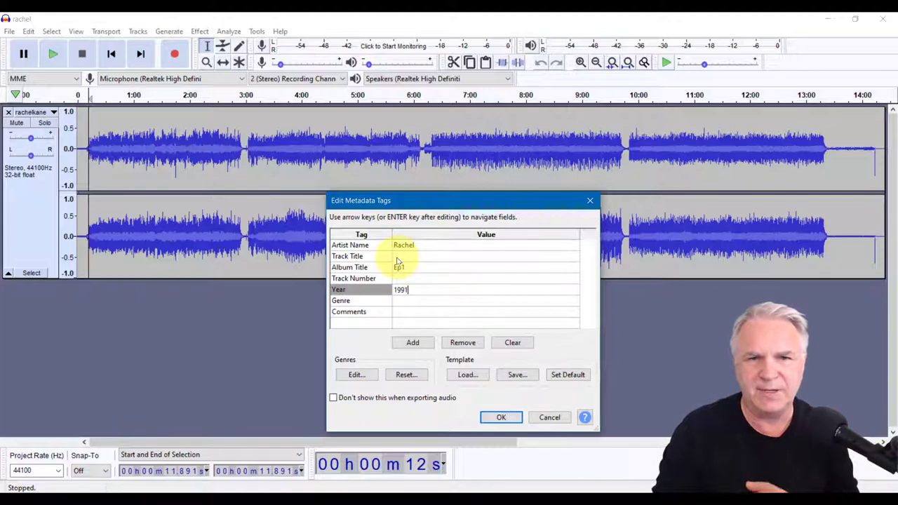
left_click(484, 255)
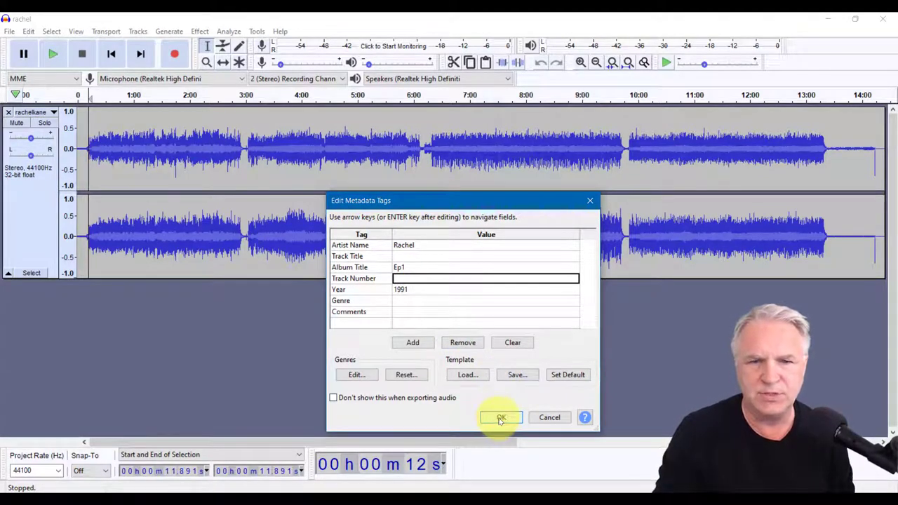
left_click(500, 417)
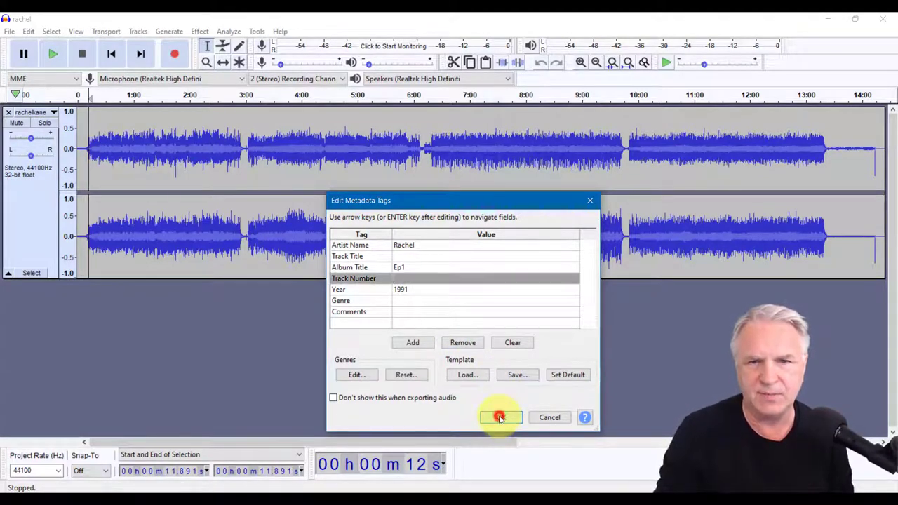
left_click(499, 417)
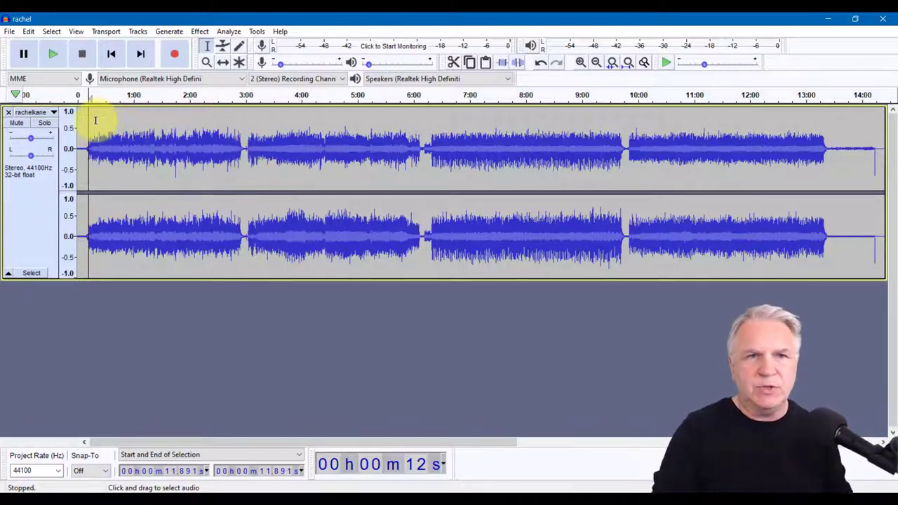
Select the entire rachel track.
left_click(148, 130)
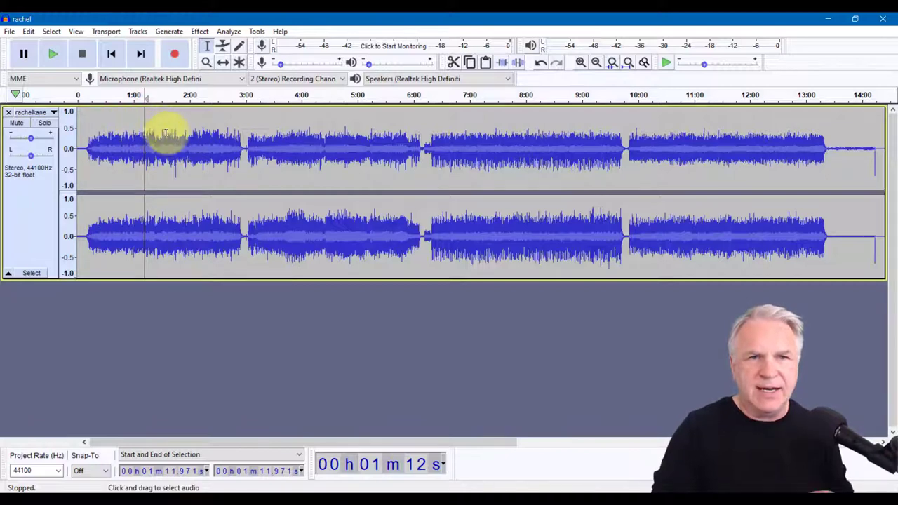
left_click(28, 31)
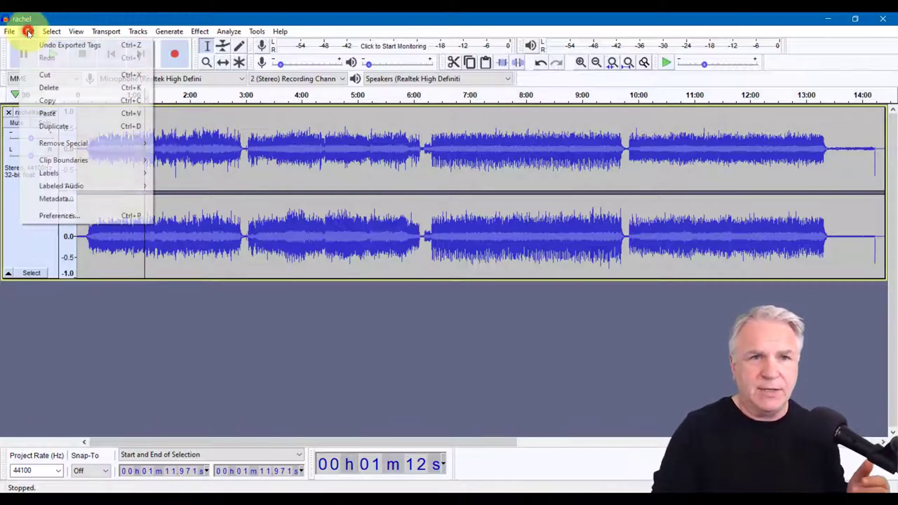
left_click(50, 31)
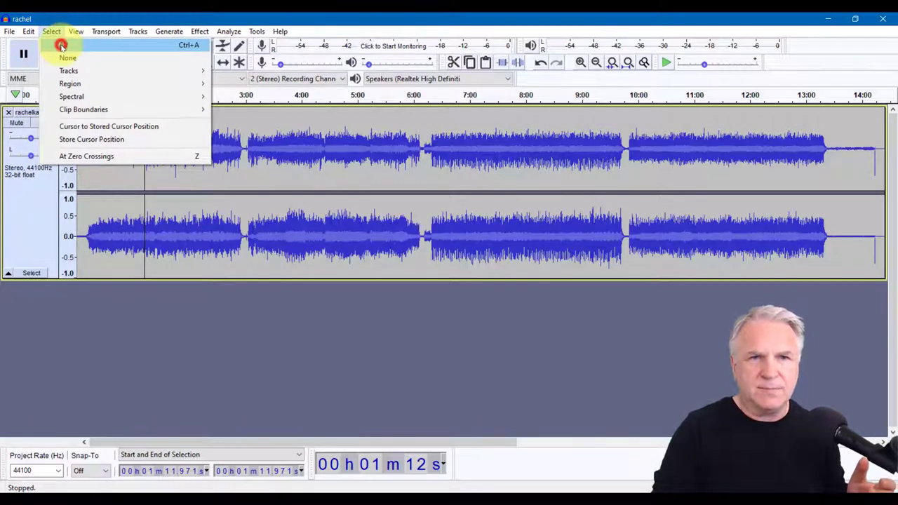
left_click(67, 58)
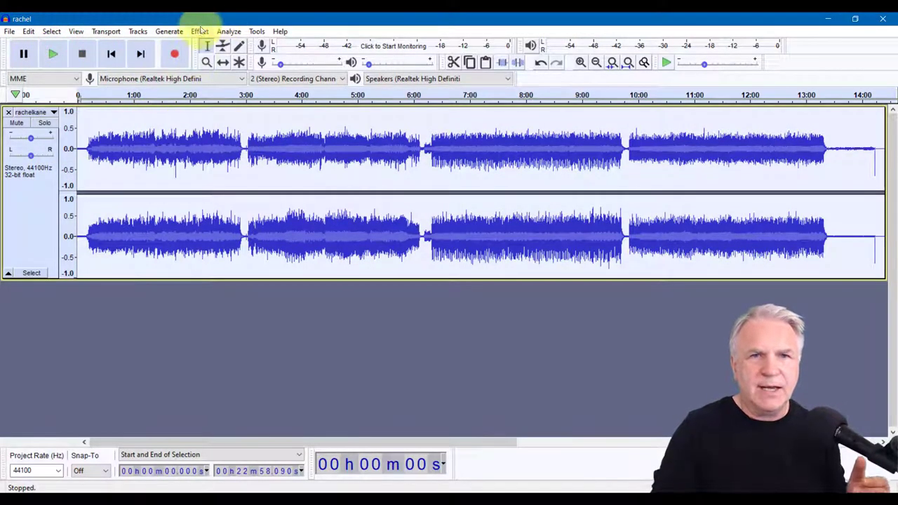
Normalize the selection to a -1.0 dB peak with DC offset removal.
left_click(198, 30)
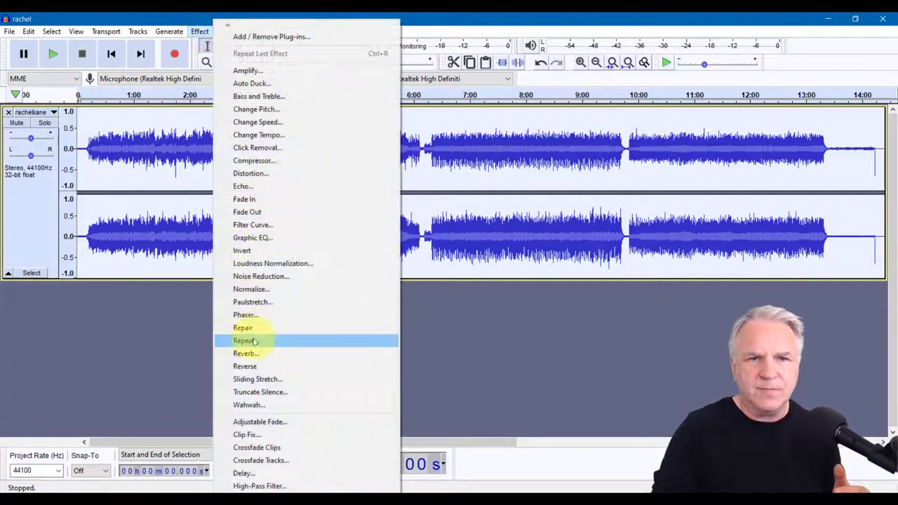
left_click(251, 289)
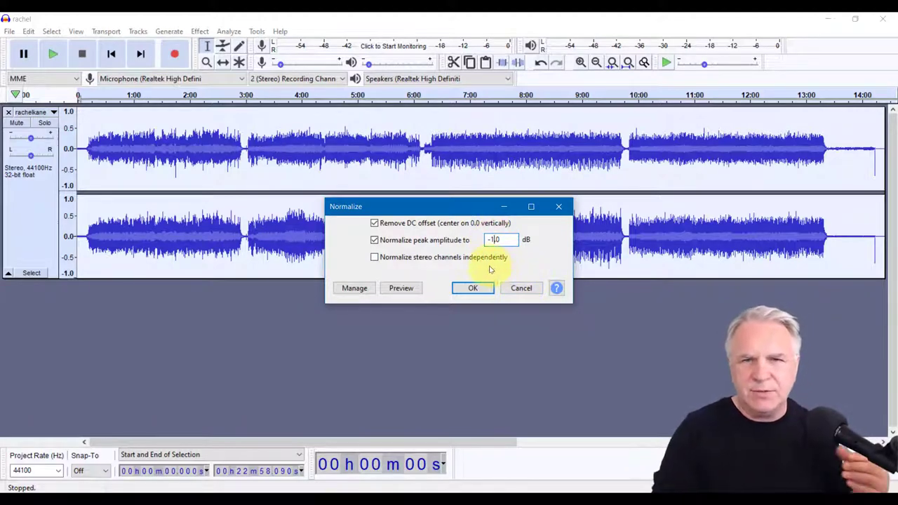
left_click(472, 287)
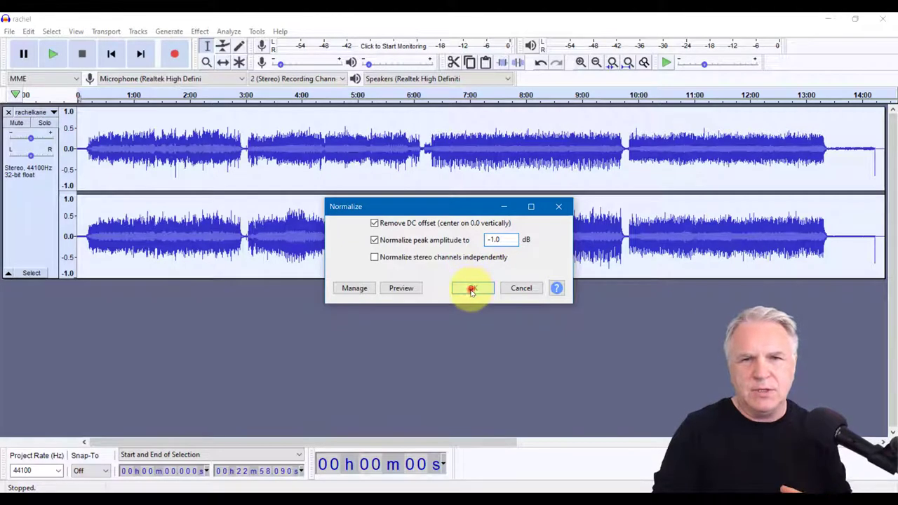
left_click(472, 288)
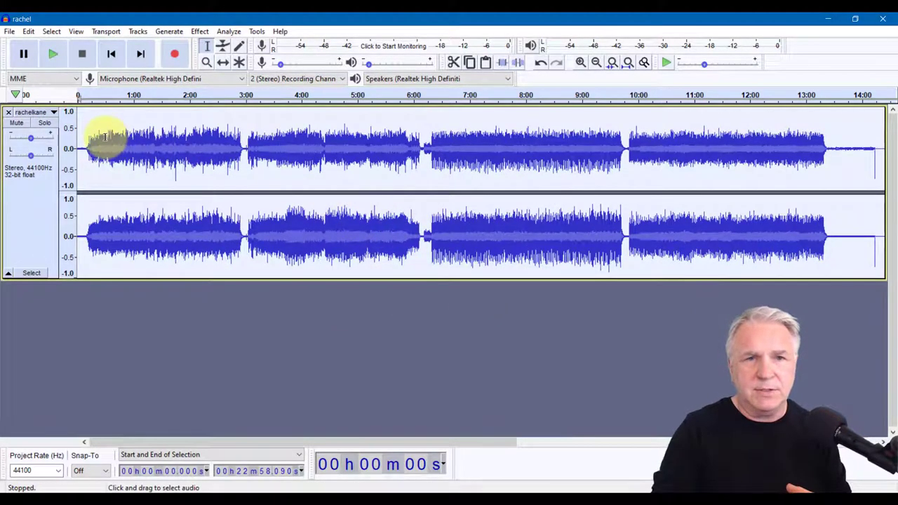
Briefly play the normalized rachel track, then stop playback.
left_click(52, 56)
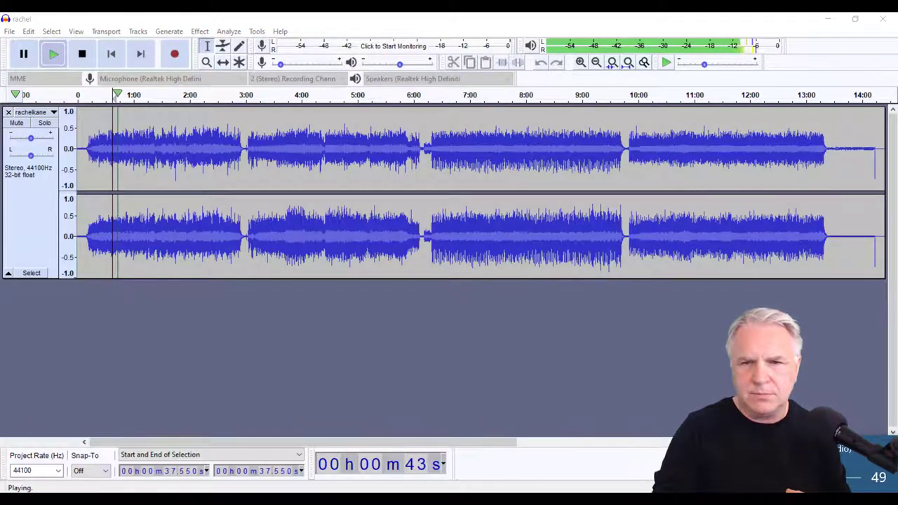
left_click(82, 54)
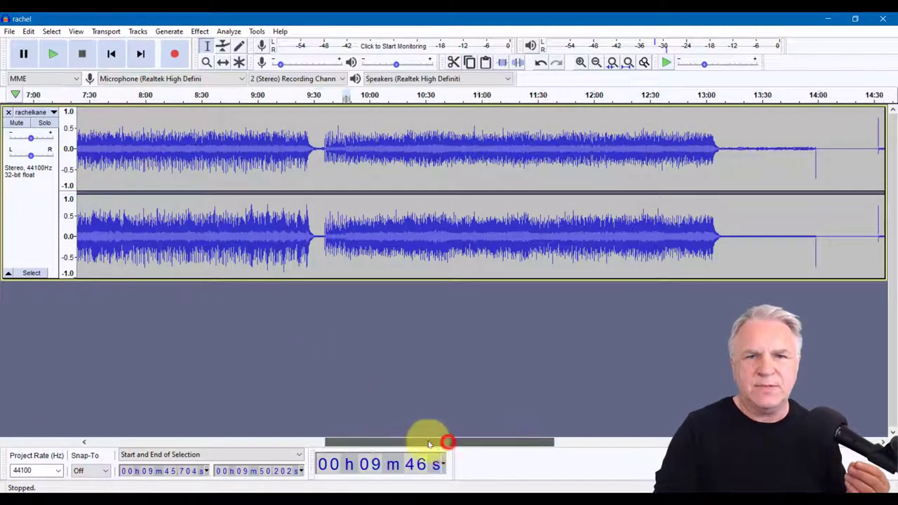
Zoom in twice on the quiet gap near 9:46 and listen to it.
left_click_drag(439, 442, 383, 443)
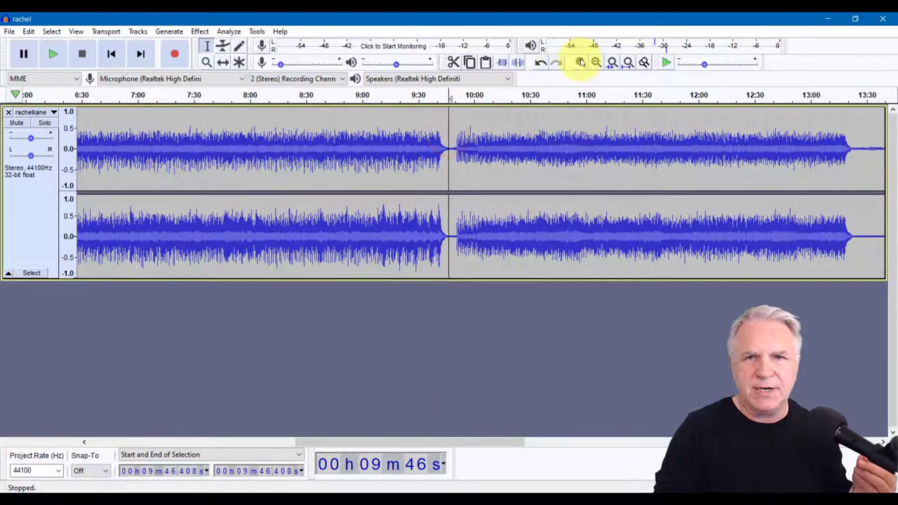
left_click(579, 62)
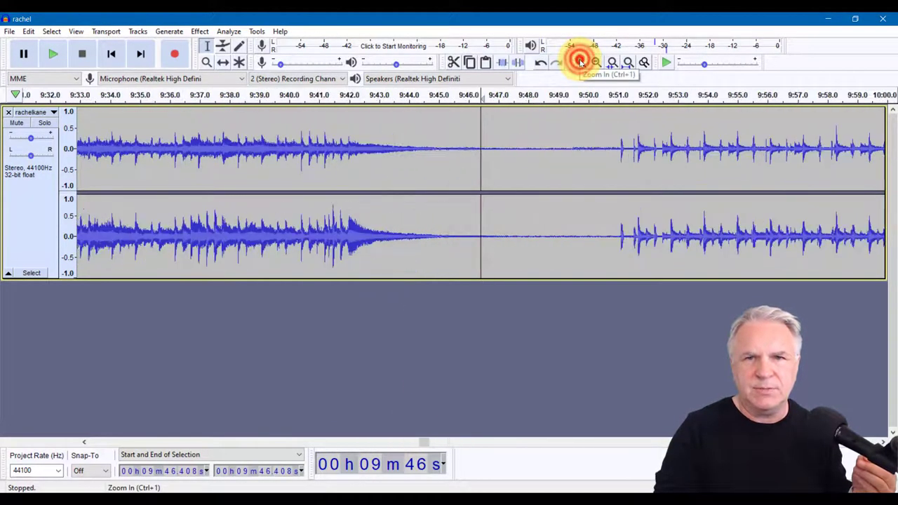
left_click(580, 62)
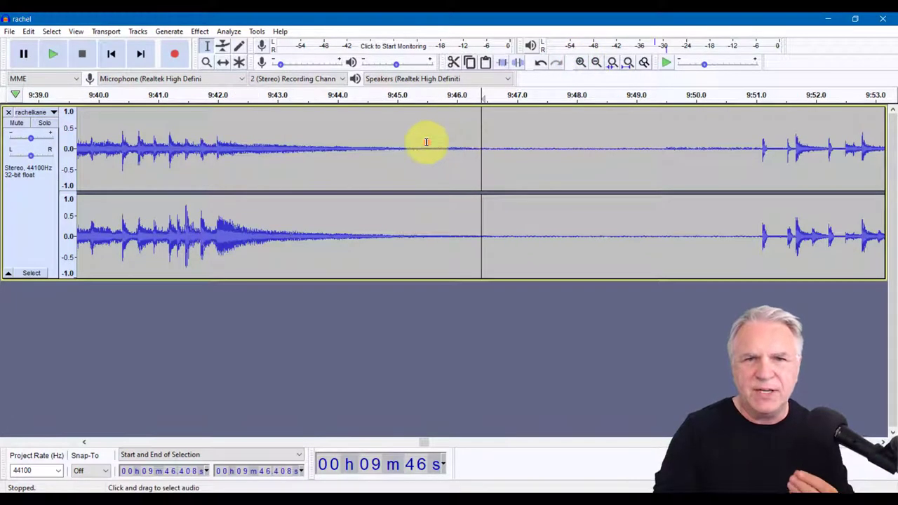
left_click(46, 54)
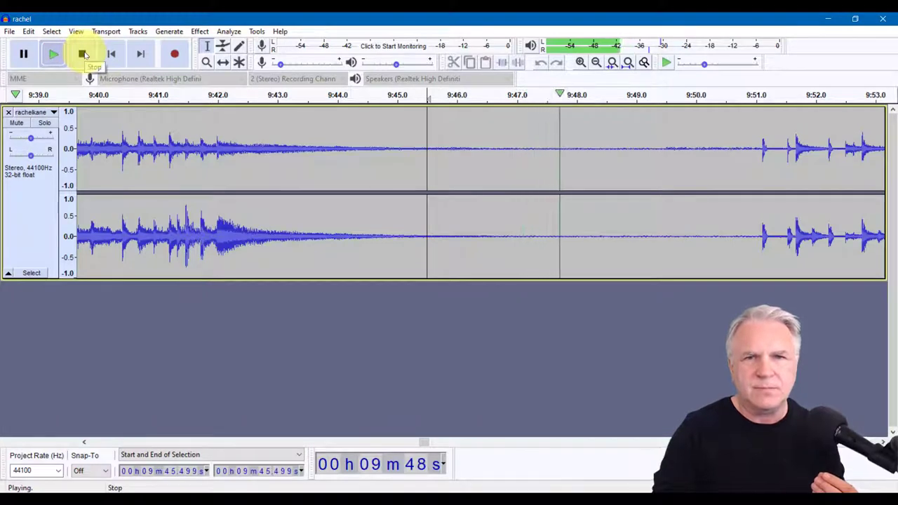
left_click(80, 54)
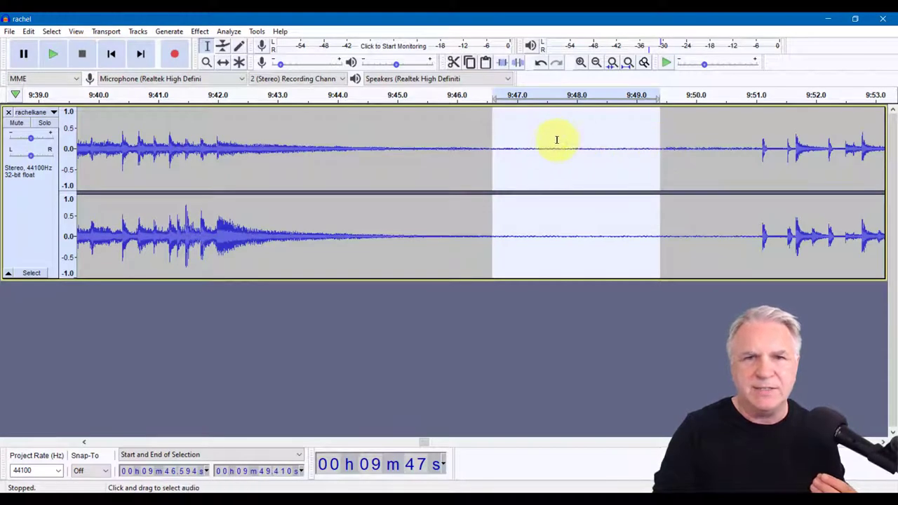
mouse_move(564, 145)
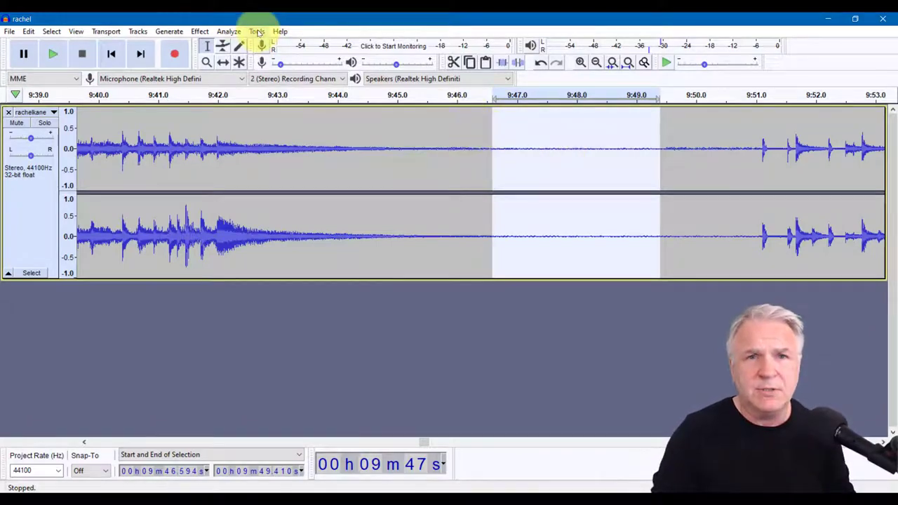
Capture a noise profile from the quiet gap (about 9:46.6–9:49.4) with Noise Reduction.
left_click(199, 30)
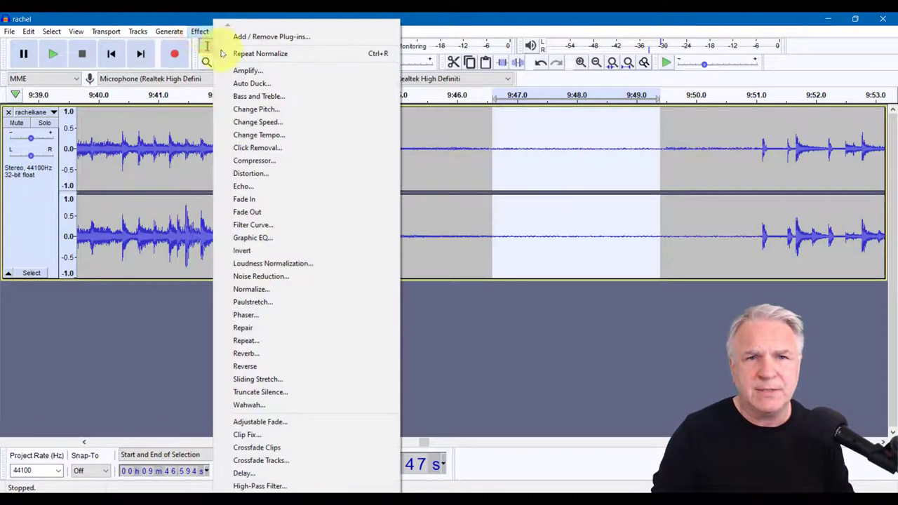
mouse_move(260, 276)
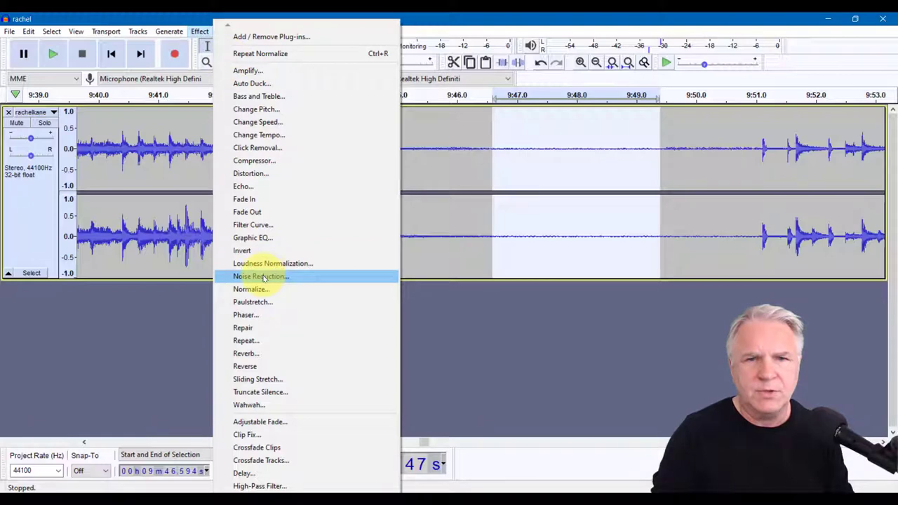
left_click(260, 276)
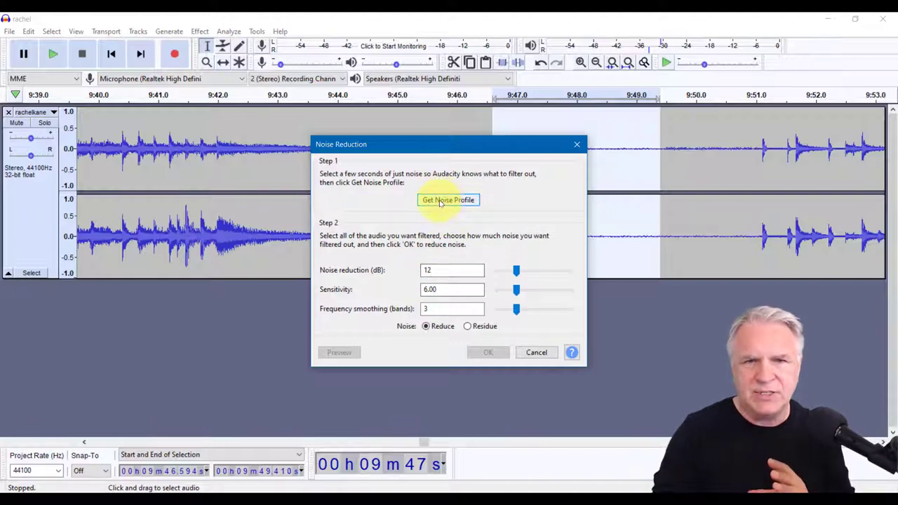
left_click(448, 200)
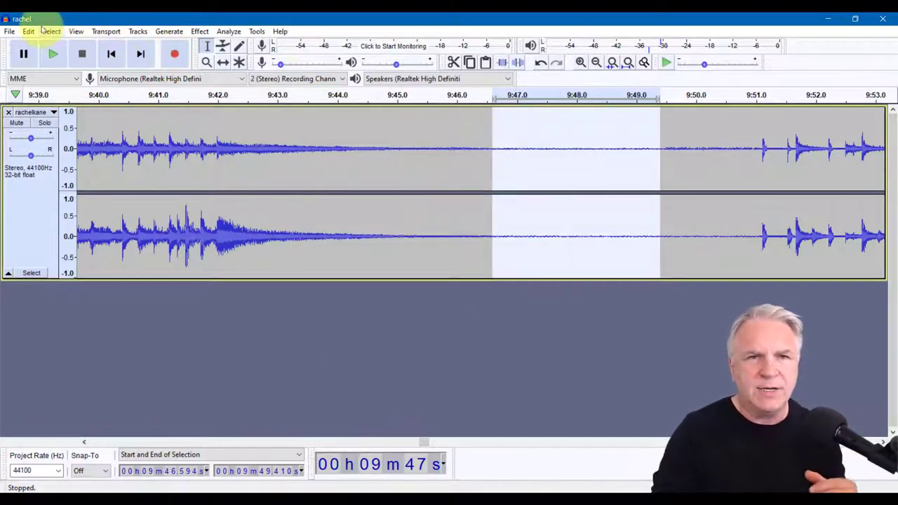
Apply Noise Reduction to the whole rachel track, then play and stop near the gap.
left_click(51, 30)
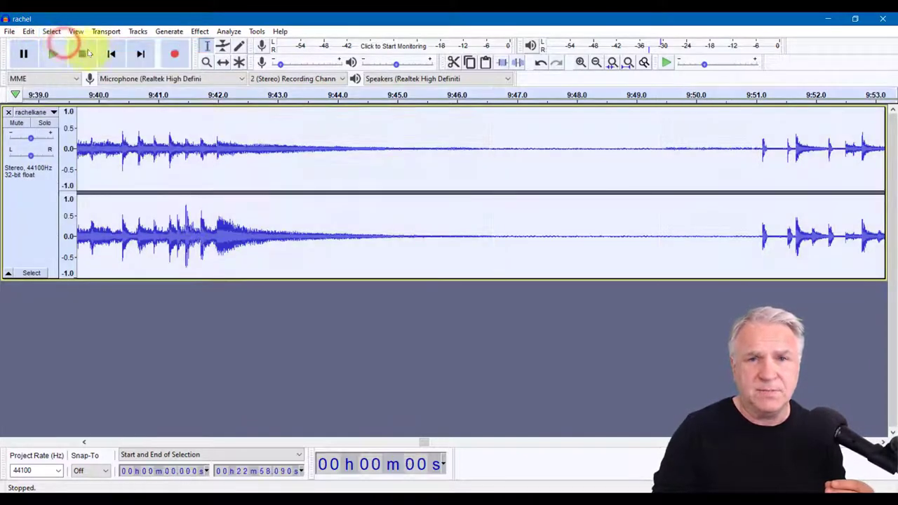
left_click(199, 30)
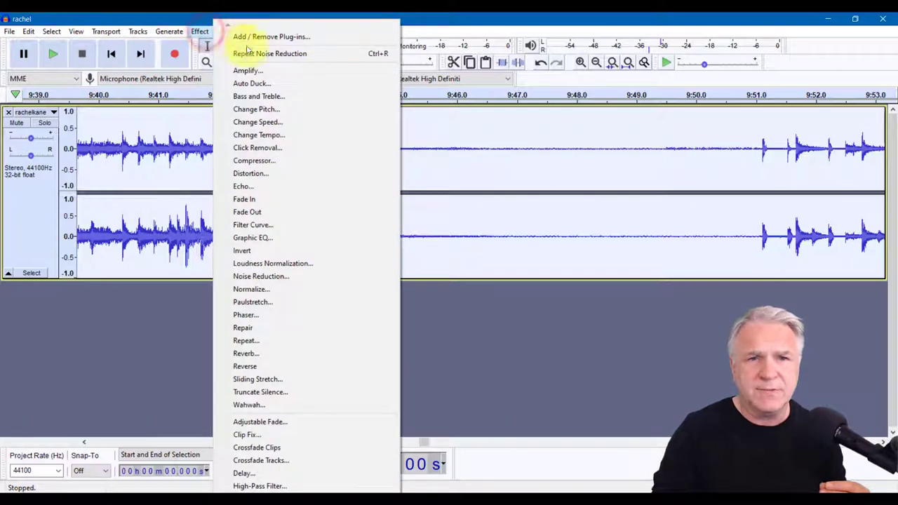
mouse_move(290, 54)
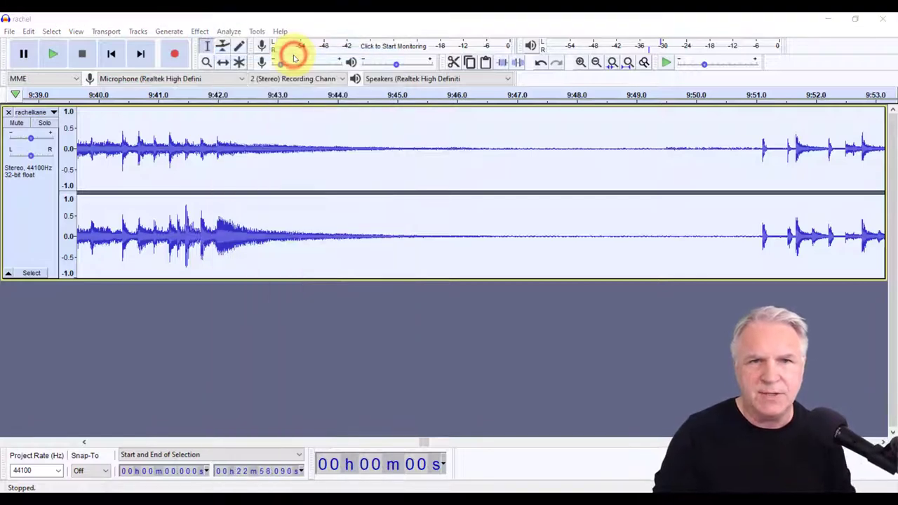
left_click(199, 30)
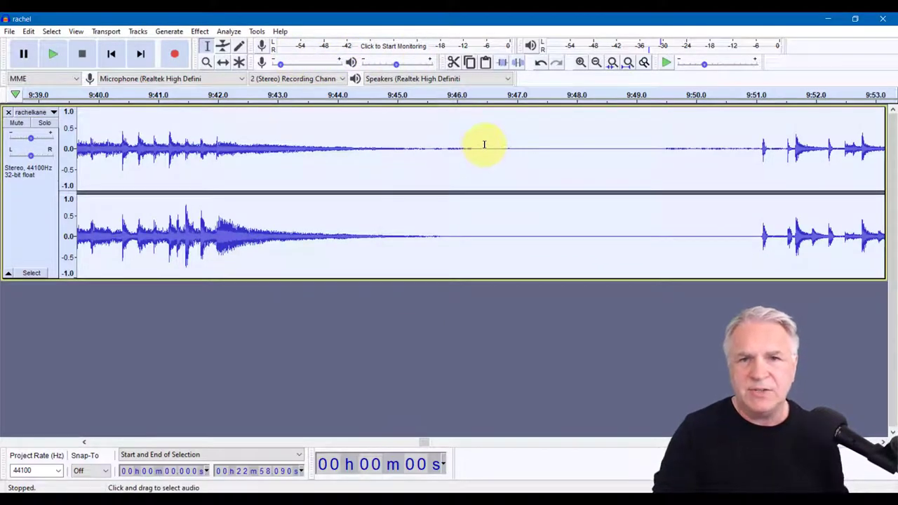
mouse_move(404, 134)
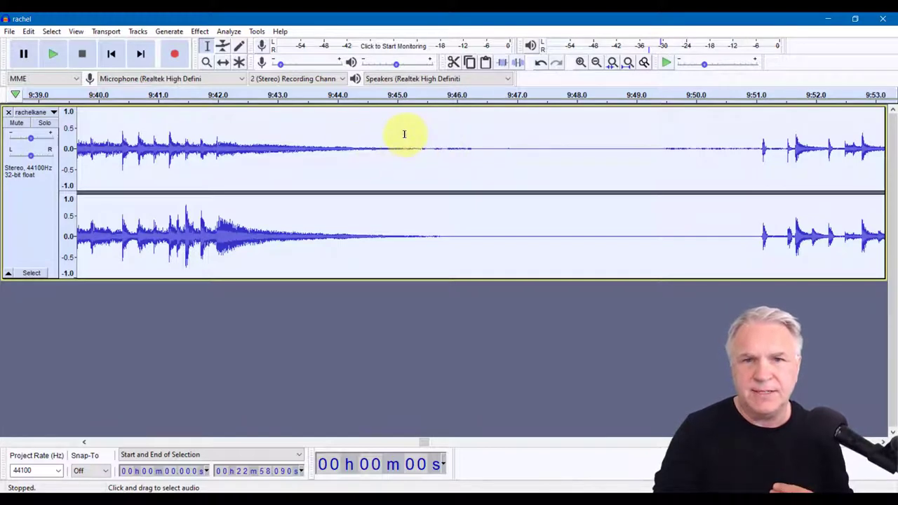
left_click(52, 54)
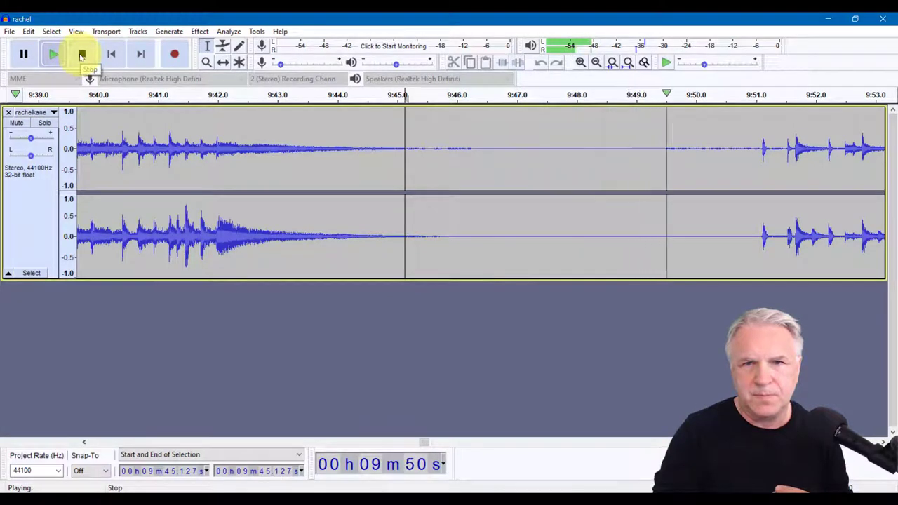
left_click(80, 54)
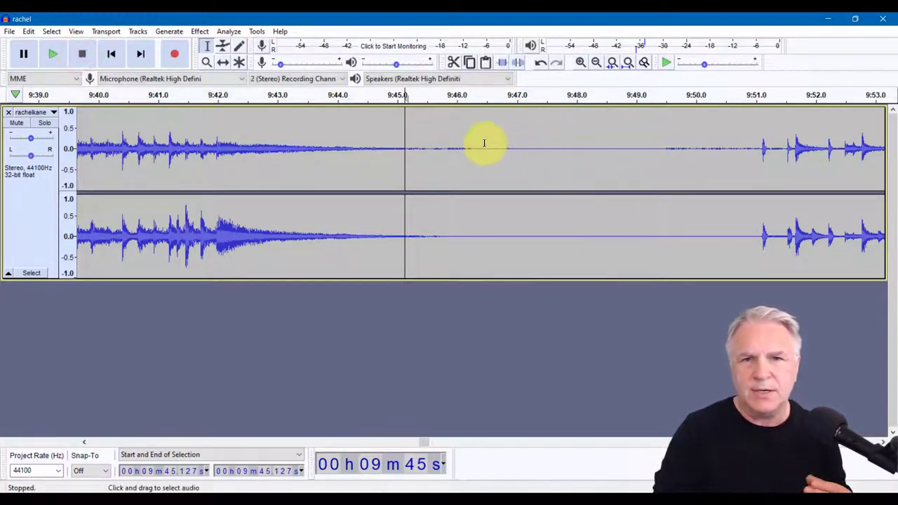
mouse_move(486, 141)
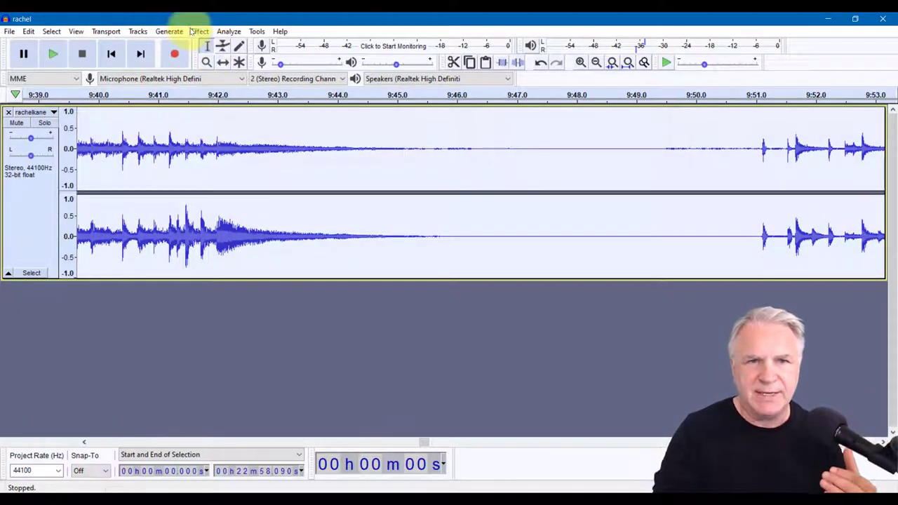
left_click(199, 31)
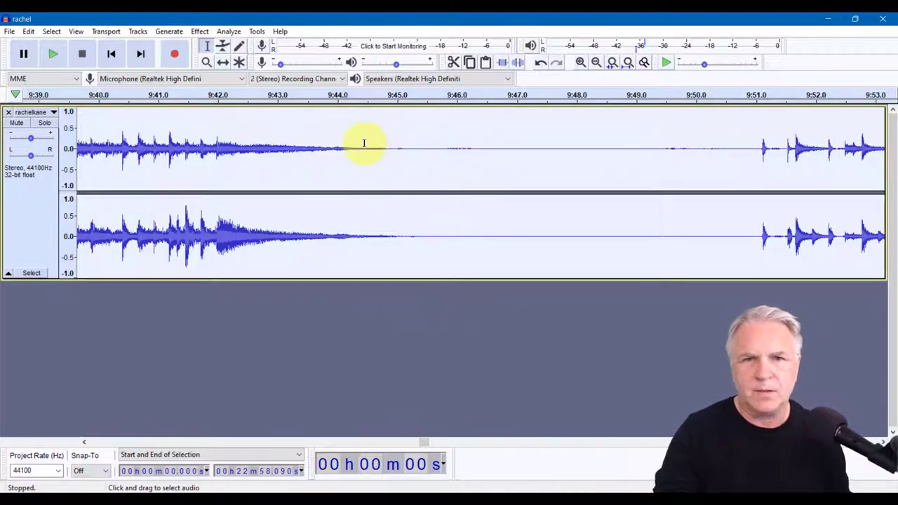
left_click(52, 53)
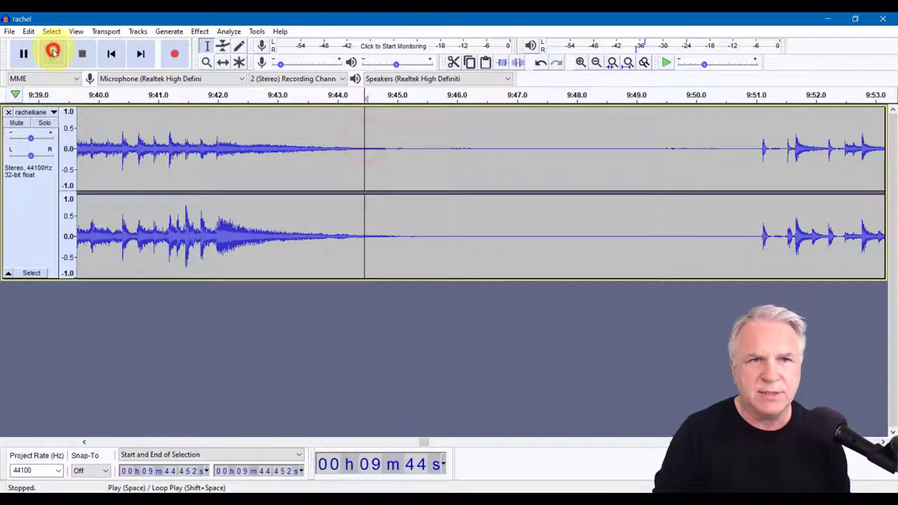
left_click(52, 55)
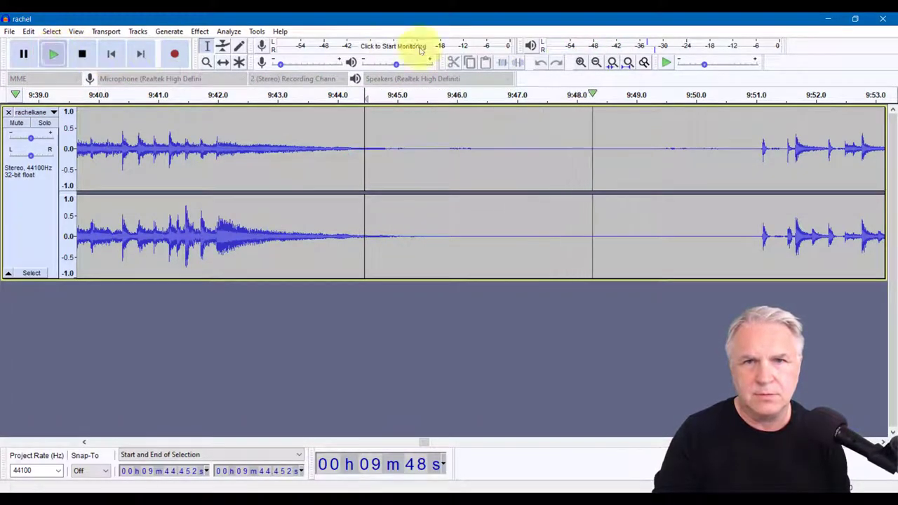
left_click(54, 54)
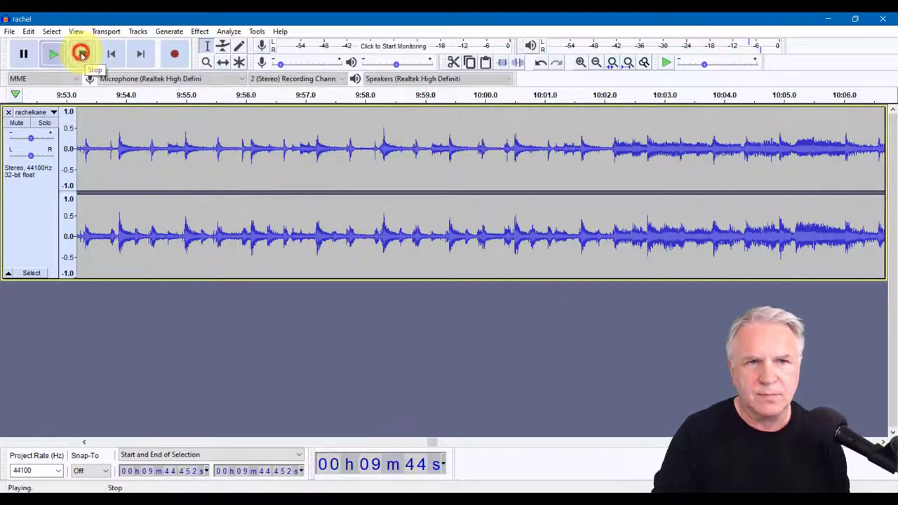
left_click(80, 54)
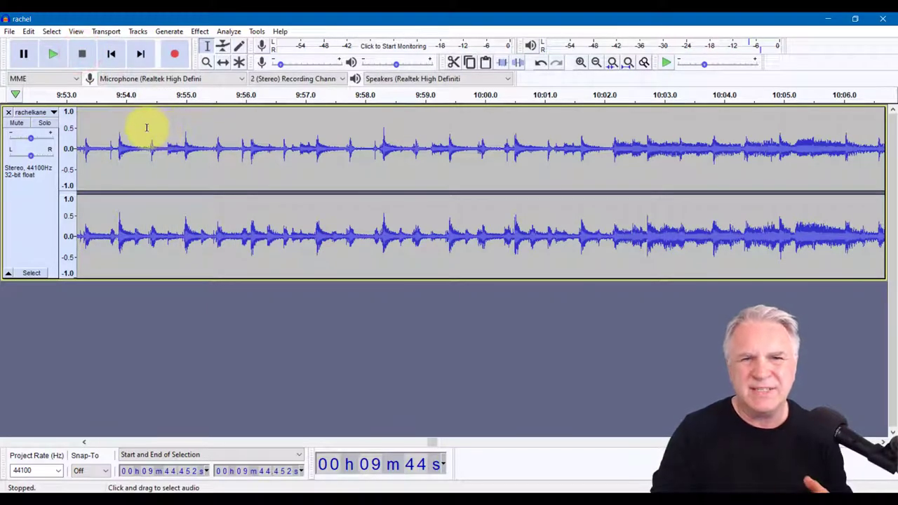
mouse_move(142, 129)
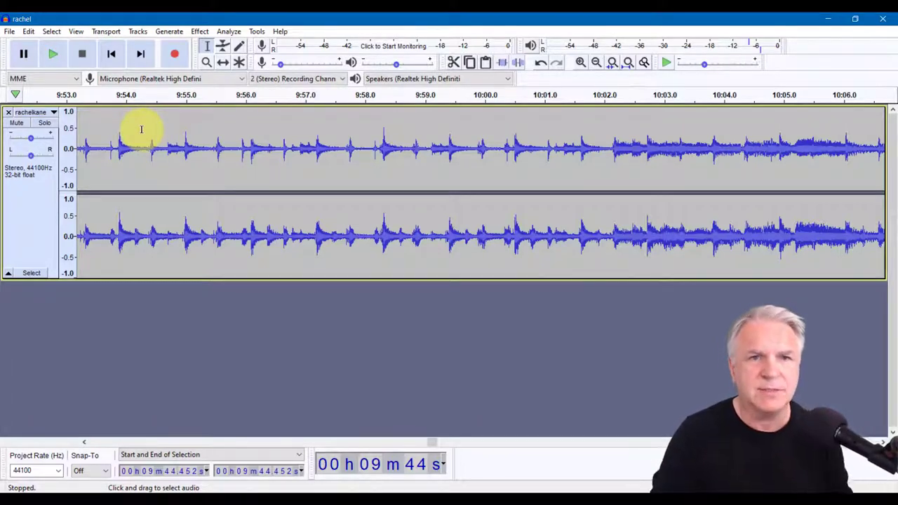
Select the fourth song's opening, about 9:54.3 to 10:01.9, play it and stop.
left_click_drag(140, 147, 582, 182)
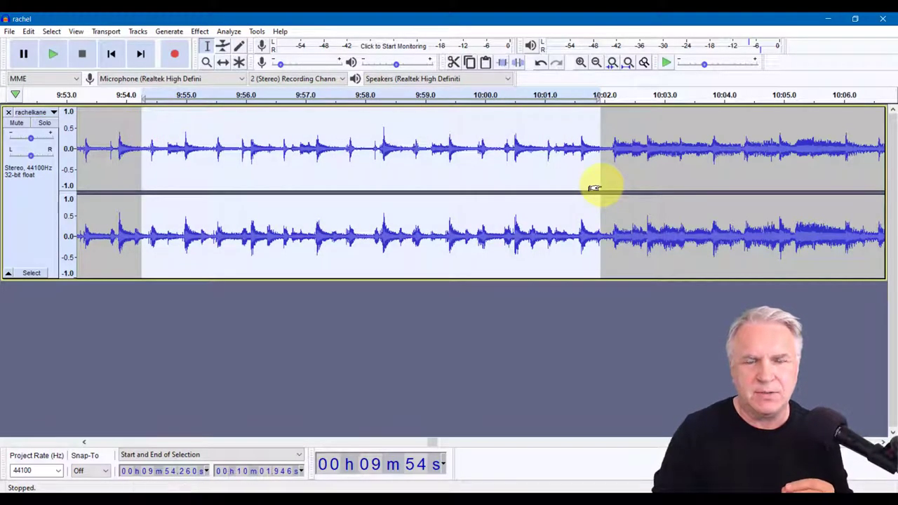
mouse_move(52, 54)
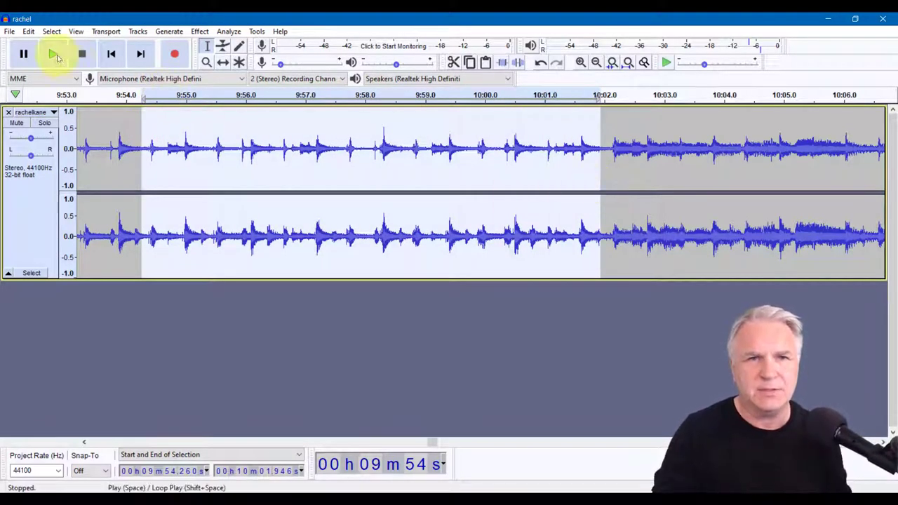
left_click(52, 55)
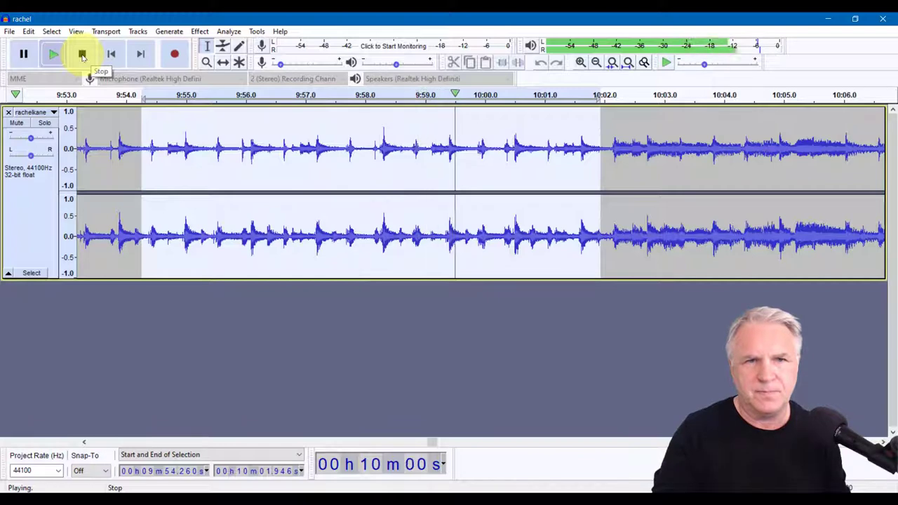
left_click(80, 55)
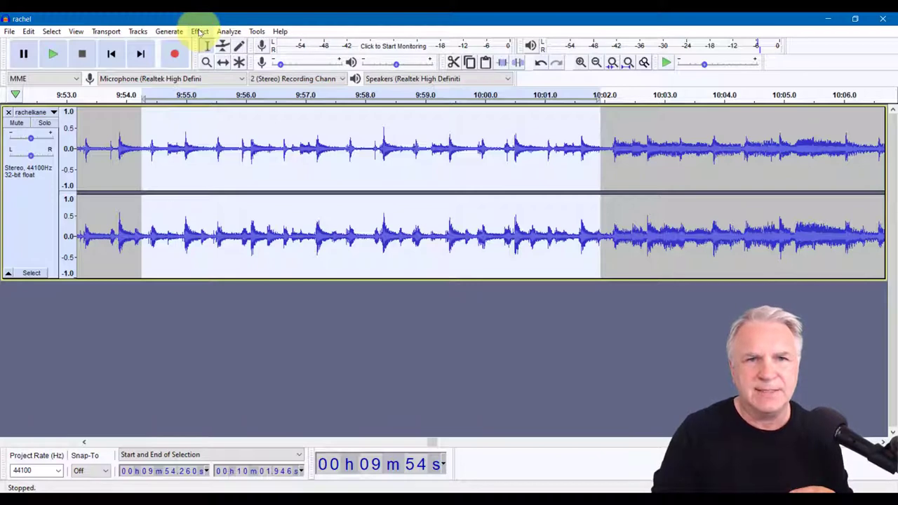
Preview Bass and Treble at 22 dB bass, 11 dB treble, −13 dB volume, then close.
left_click(199, 31)
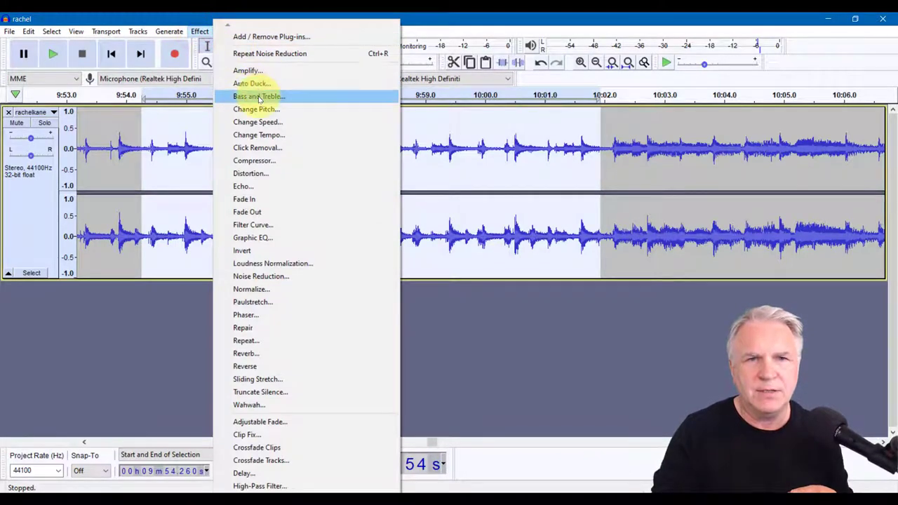
left_click(257, 96)
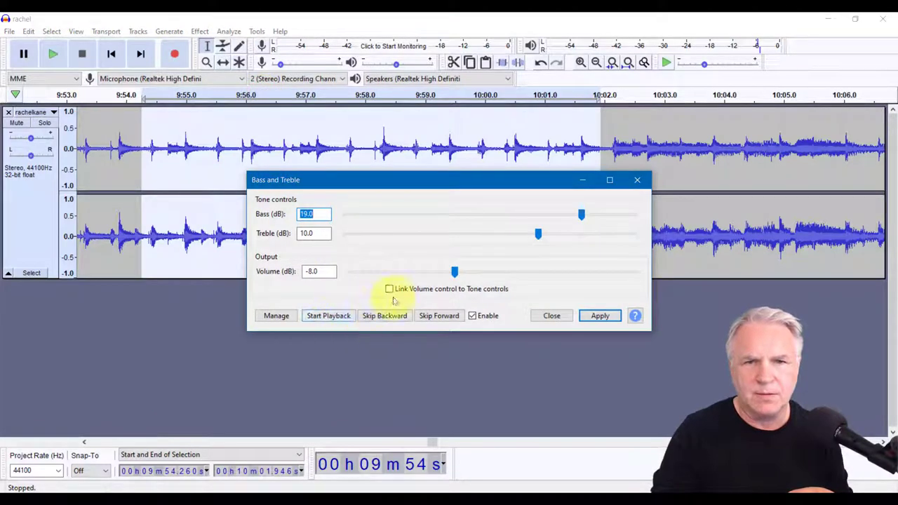
left_click_drag(581, 215, 574, 214)
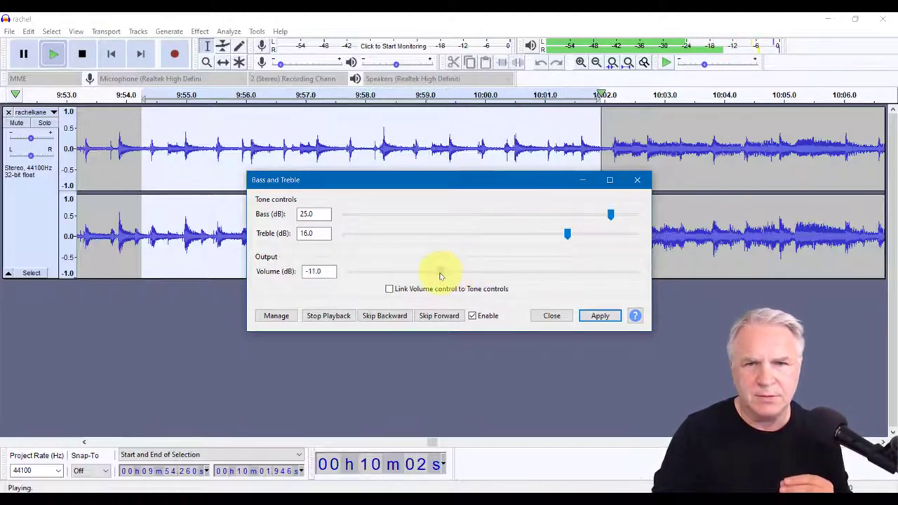
left_click(328, 316)
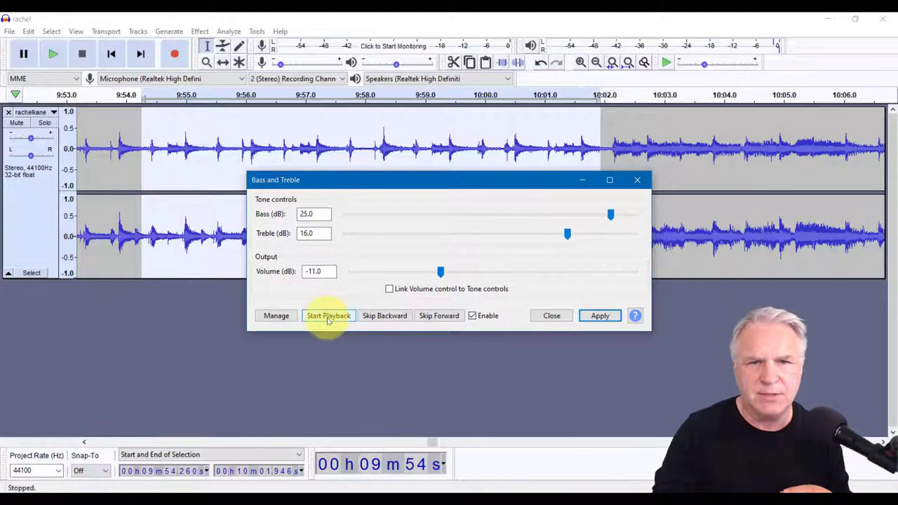
left_click(328, 316)
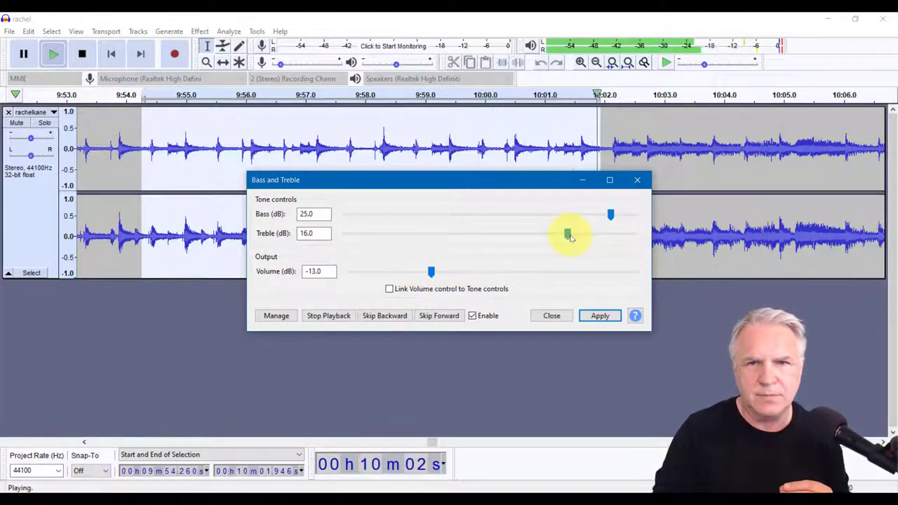
left_click(328, 315)
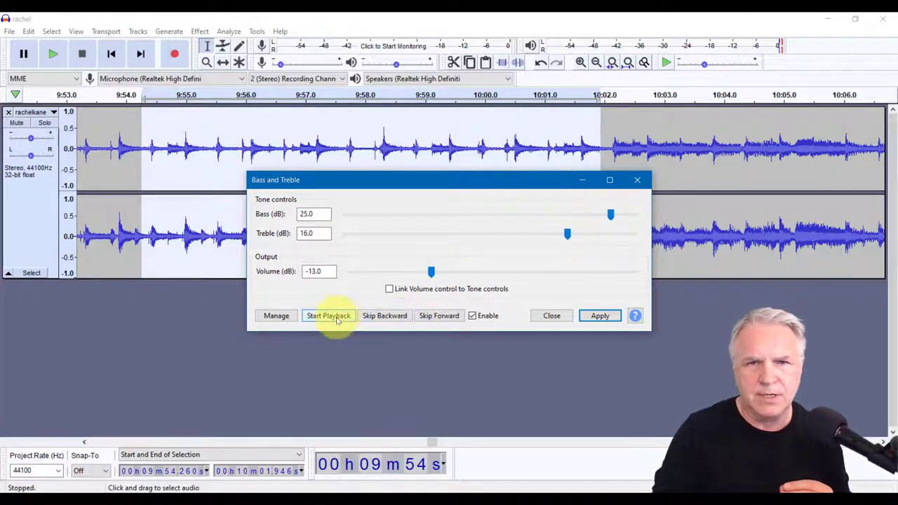
left_click(328, 315)
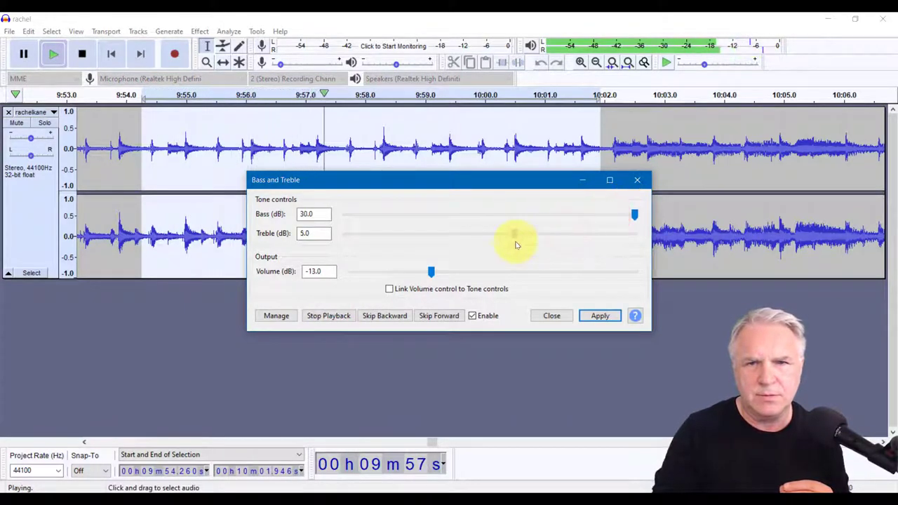
left_click_drag(516, 234, 543, 234)
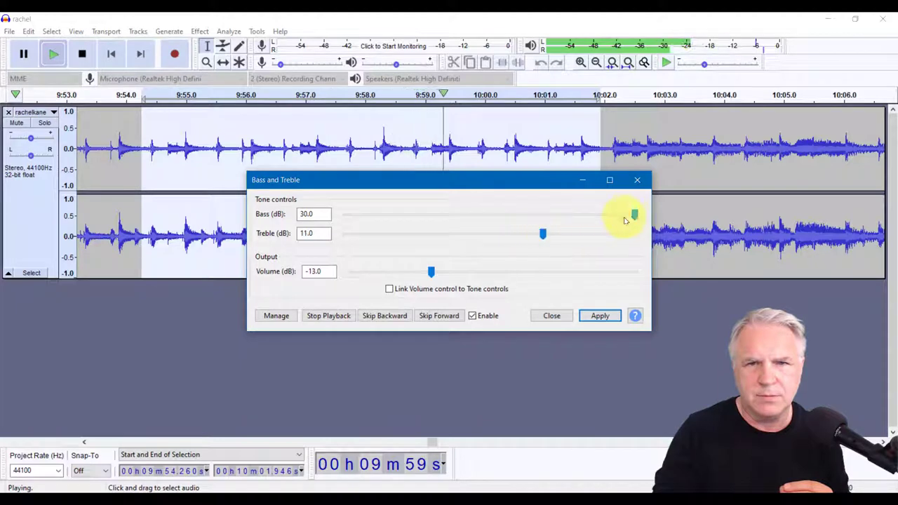
left_click_drag(634, 214, 598, 214)
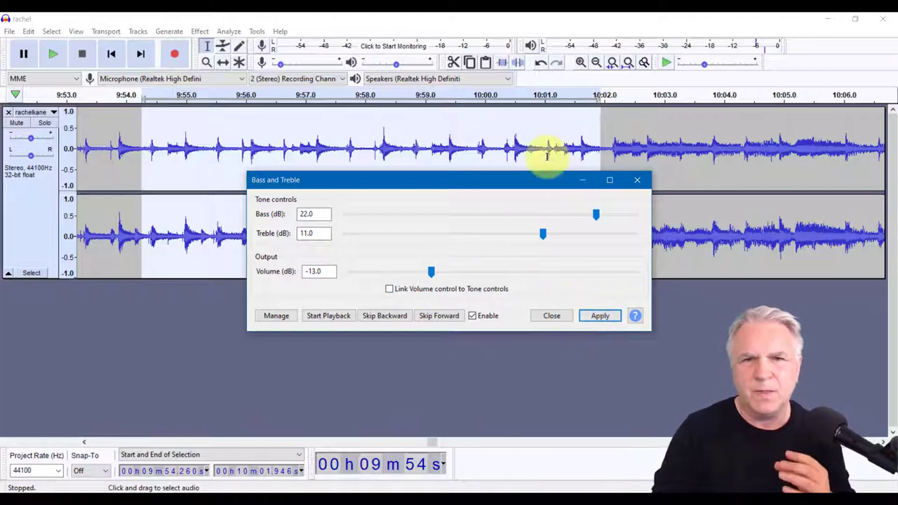
mouse_move(461, 143)
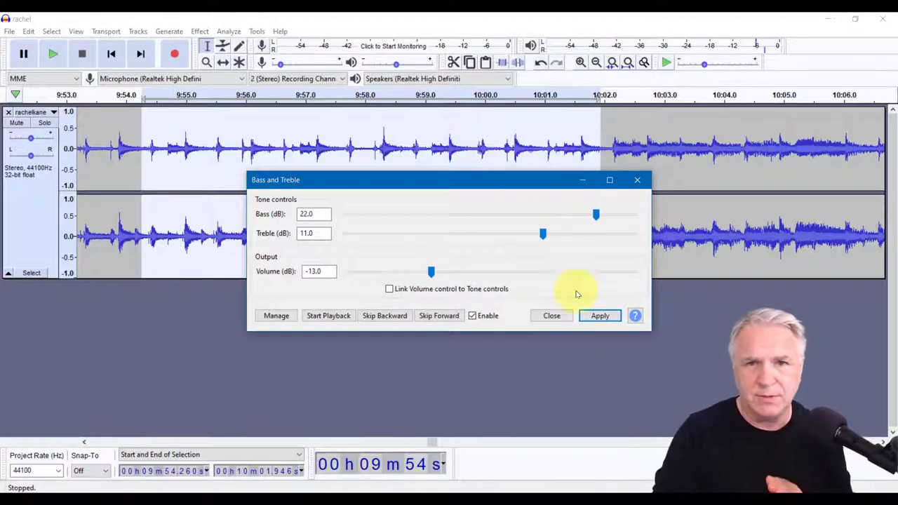
left_click(599, 315)
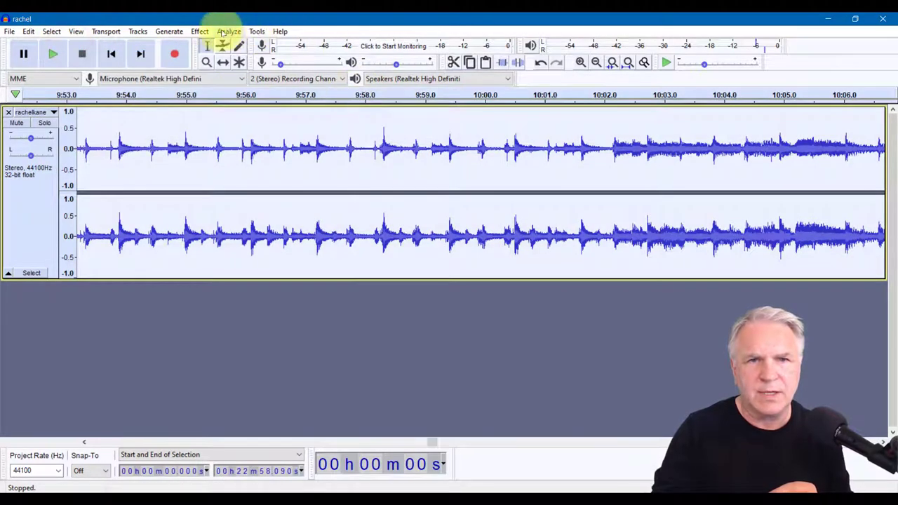
Apply Bass and Treble (22 dB bass, 11 dB treble, −13 dB volume) to the whole track.
left_click(200, 30)
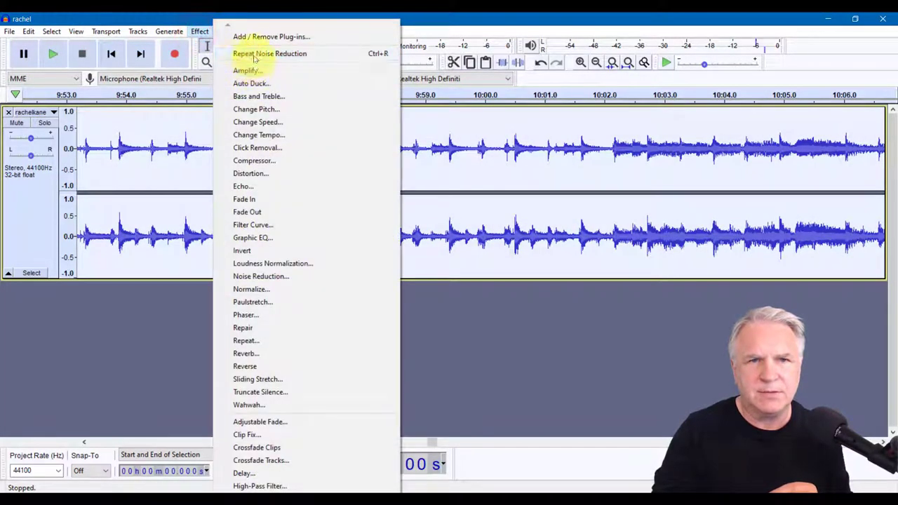
left_click(258, 96)
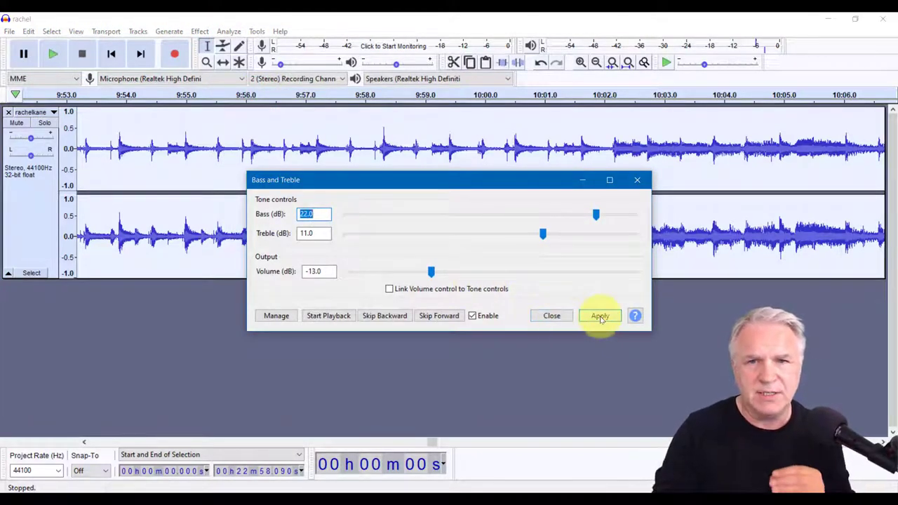
left_click(600, 316)
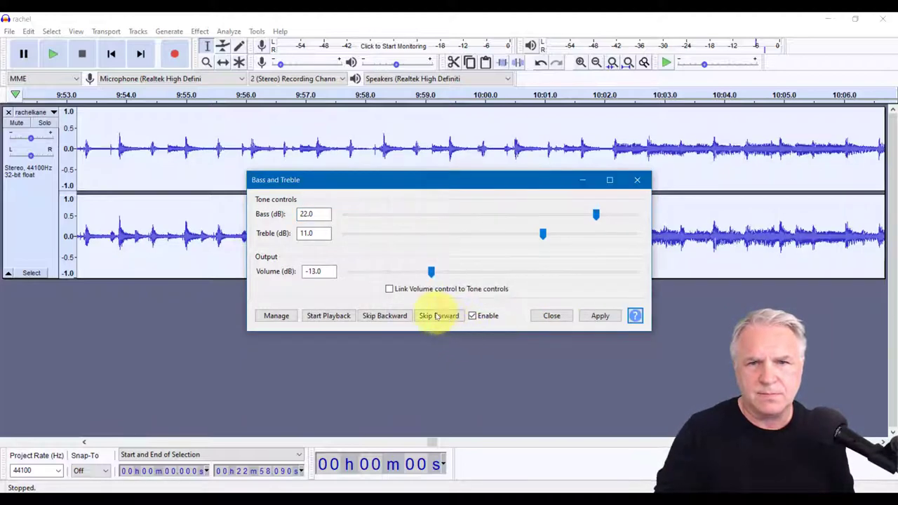
left_click(551, 316)
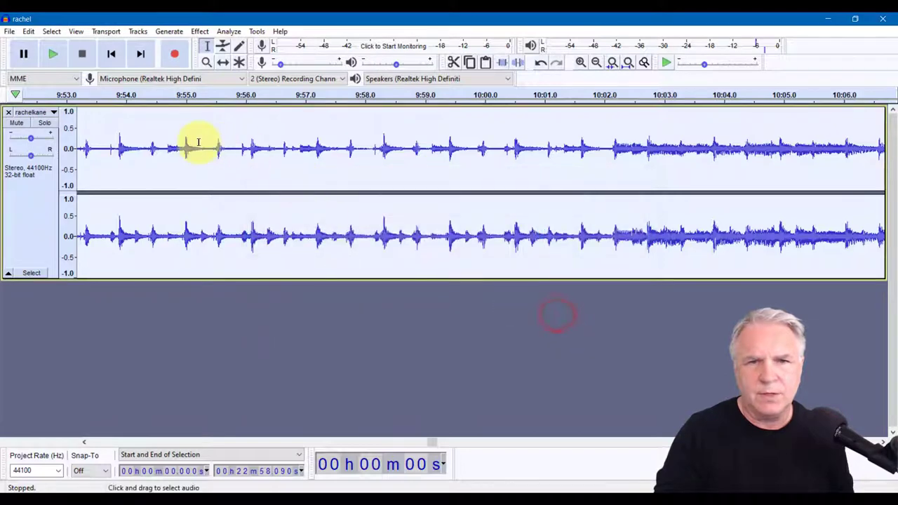
Play the adjusted audio from about 9:55 and stop.
left_click(52, 53)
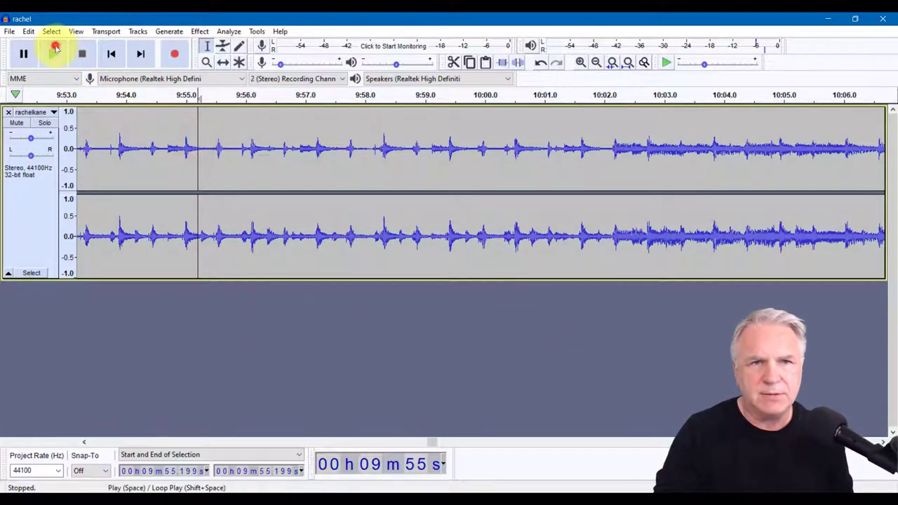
left_click(52, 55)
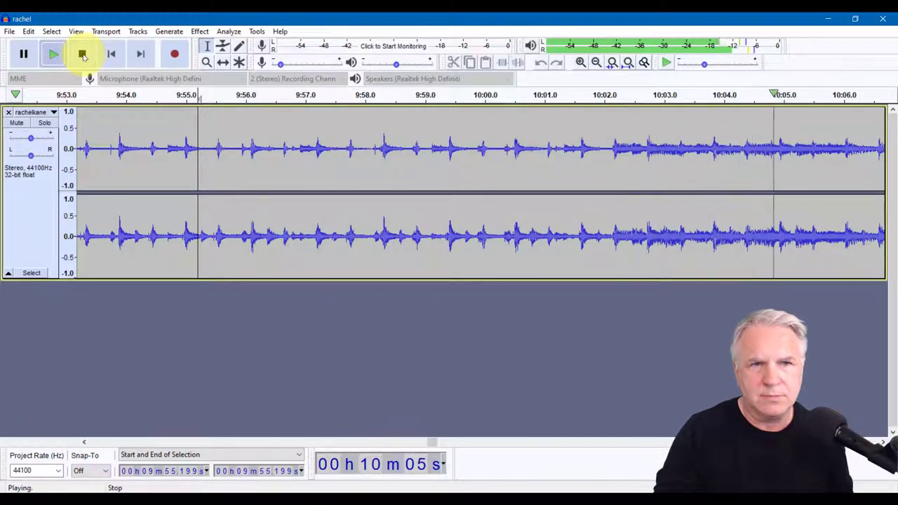
left_click(81, 53)
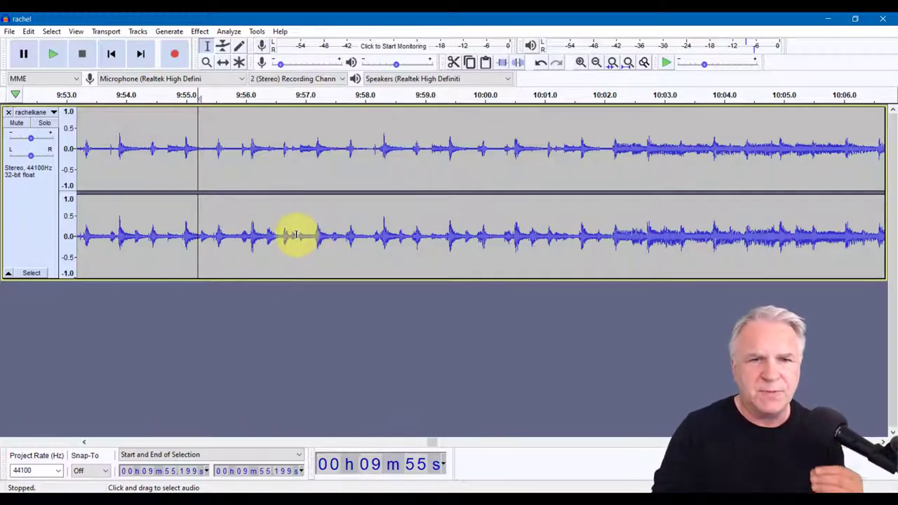
mouse_move(265, 206)
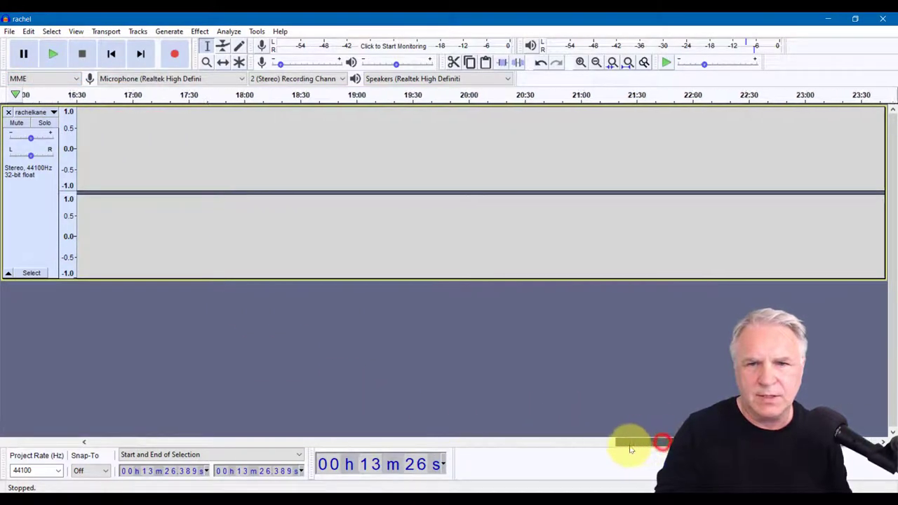
Remove the silent tail after about 13:20 and place the cursor about 0.9 s in.
left_click_drag(628, 442, 119, 442)
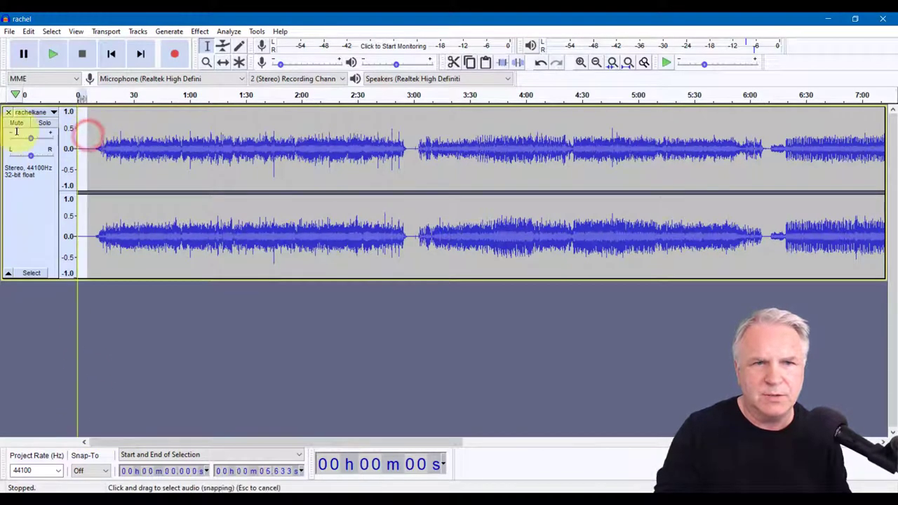
left_click(29, 31)
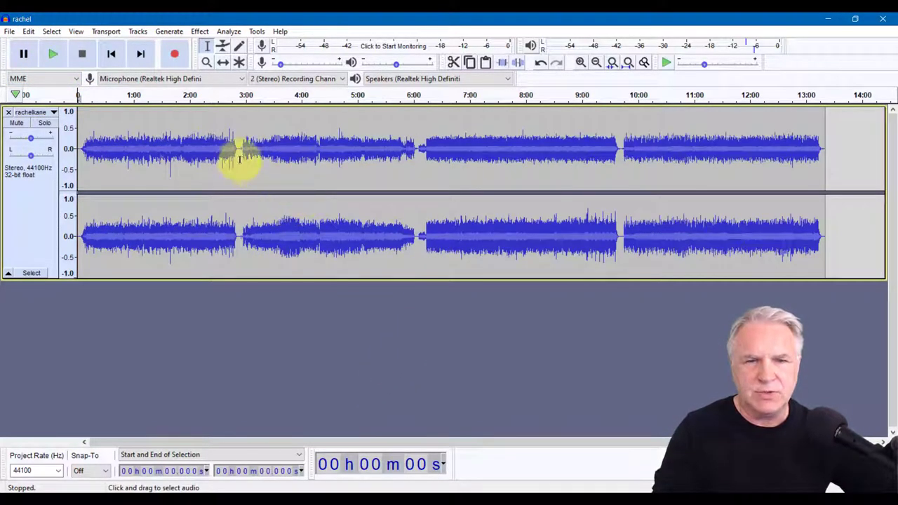
mouse_move(100, 148)
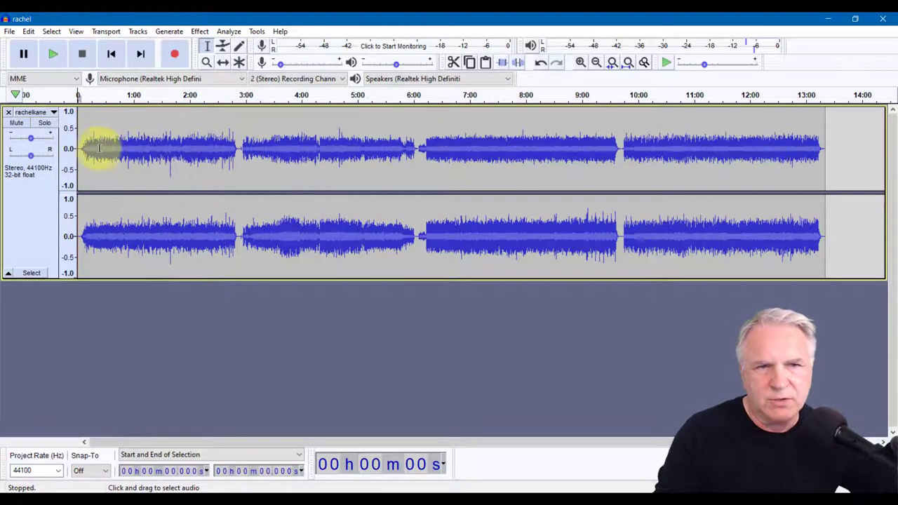
left_click(580, 63)
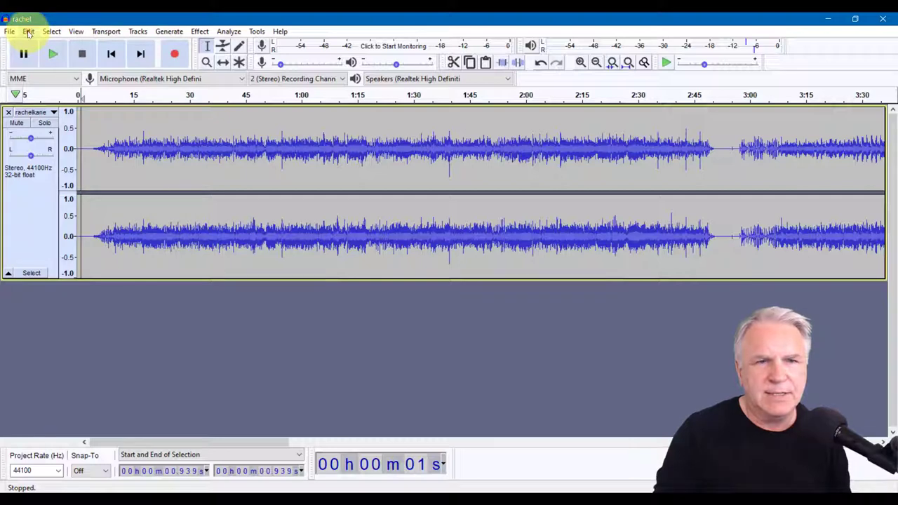
Add a 'Song 1' label near the start of the track.
left_click(28, 31)
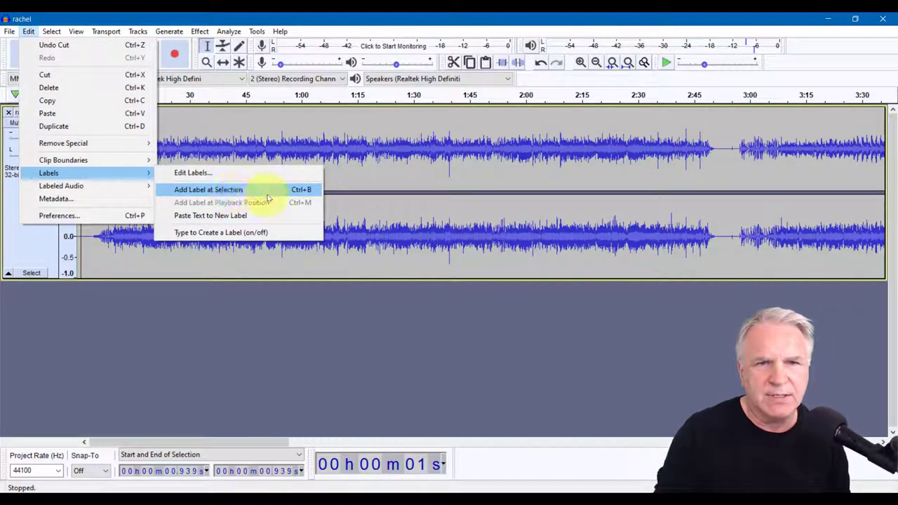
mouse_move(275, 193)
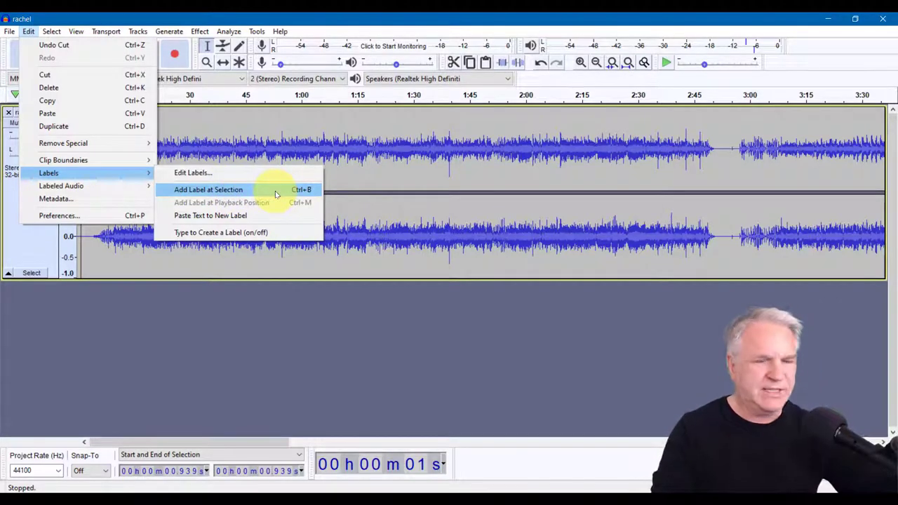
left_click(207, 190)
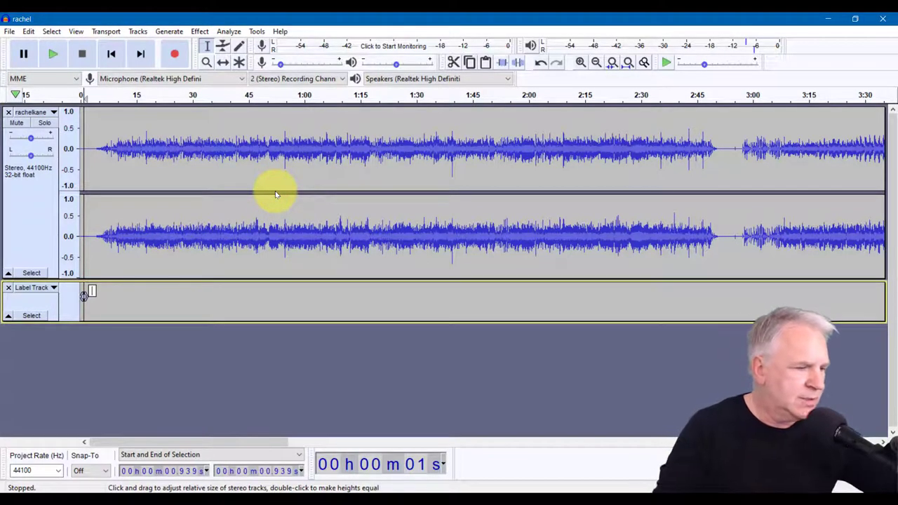
type("Sd")
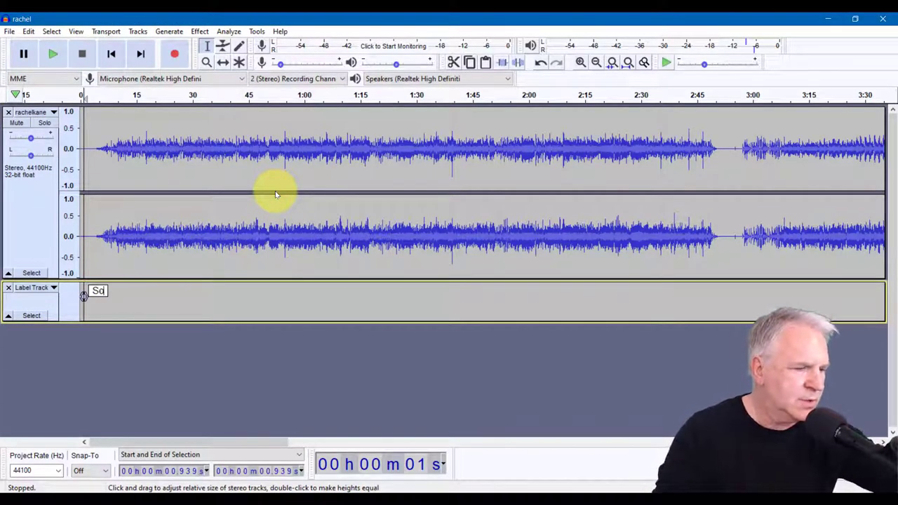
type("ong 1")
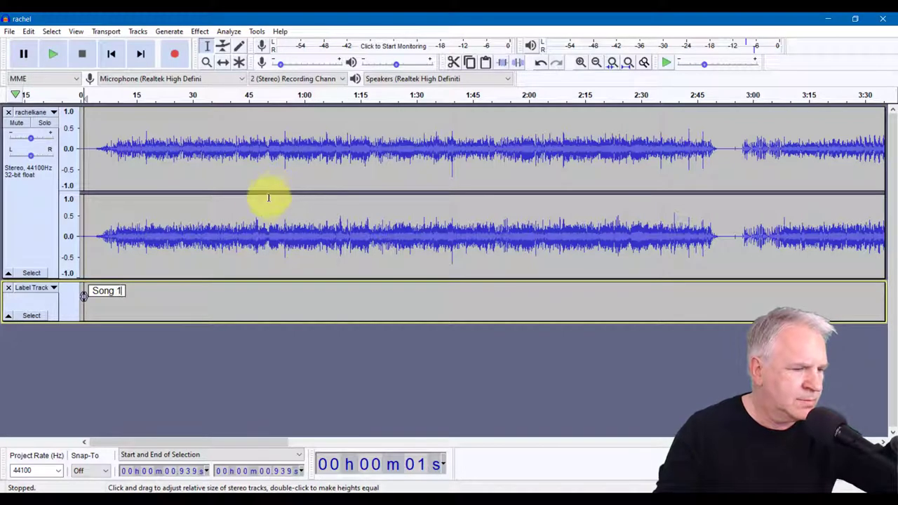
Add the remaining Song labels, including 'Song 4' at about 9:42 after the gap.
double_click(106, 290)
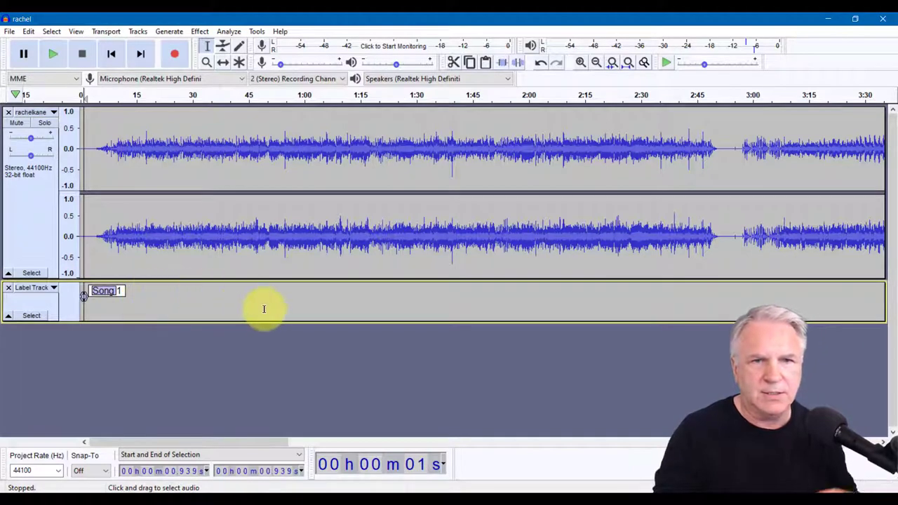
mouse_move(728, 133)
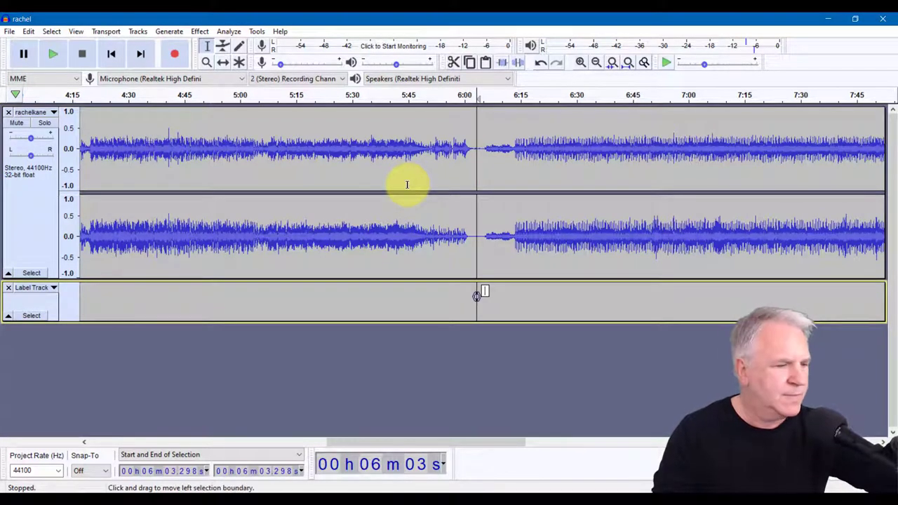
type("Song")
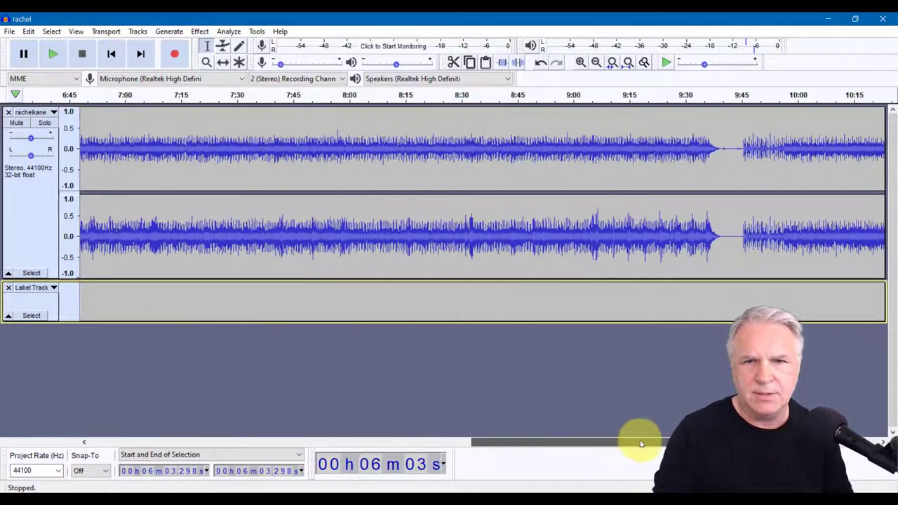
scroll("right", 3)
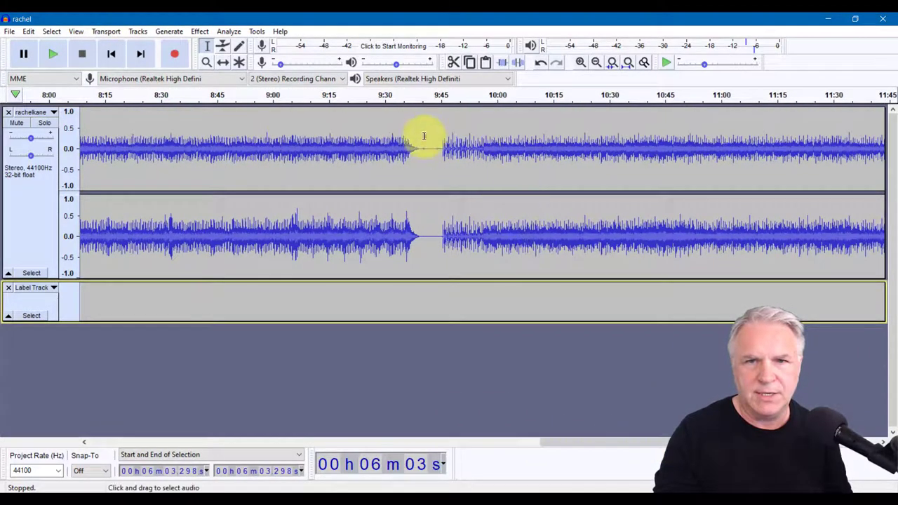
left_click(424, 133)
type("Song")
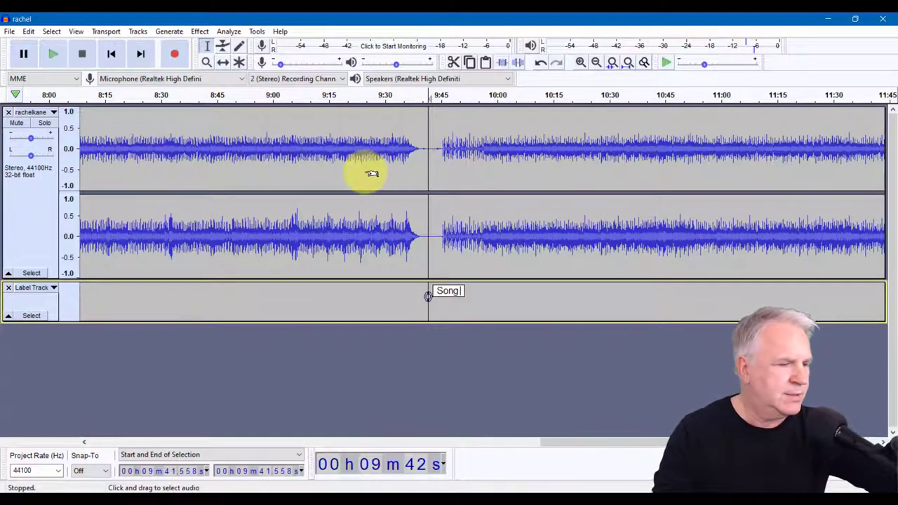
type("4")
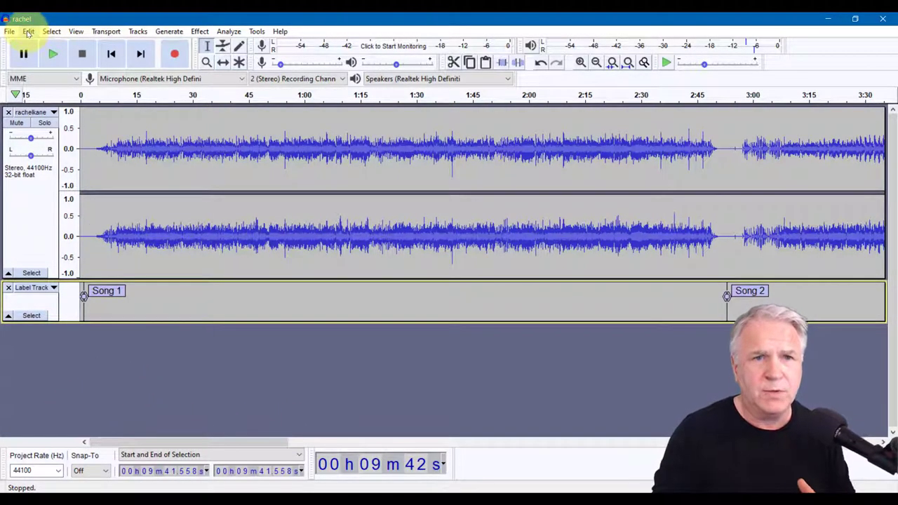
Export Multiple split by labels as MP3s 01-Song 1 to 04-Song 4, accepting each tag dialog.
left_click(10, 32)
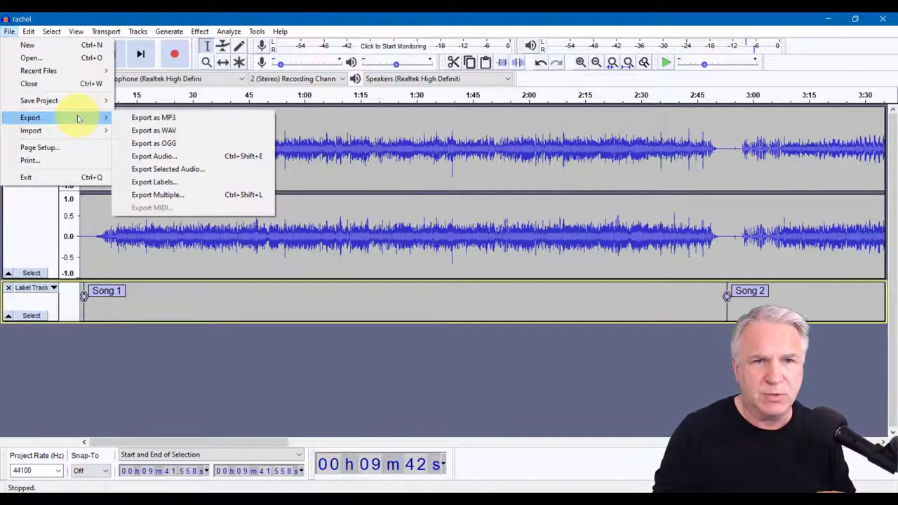
mouse_move(152, 117)
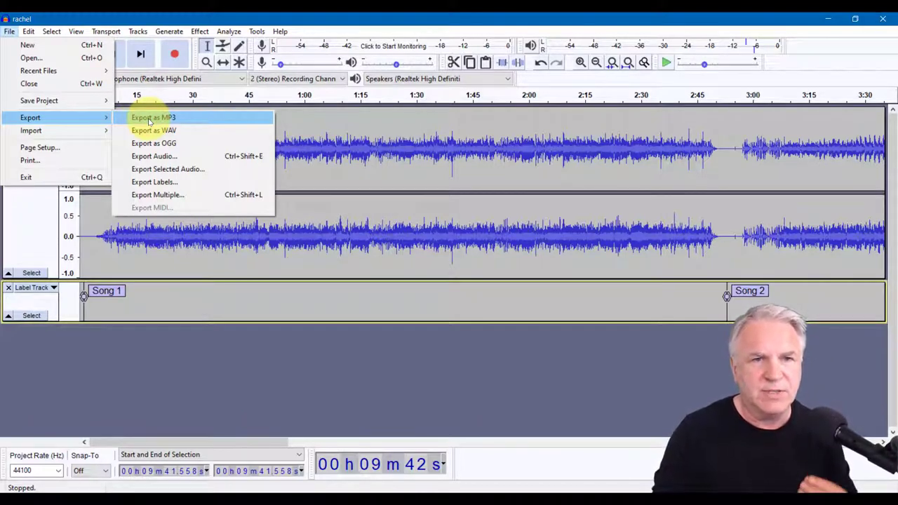
mouse_move(154, 182)
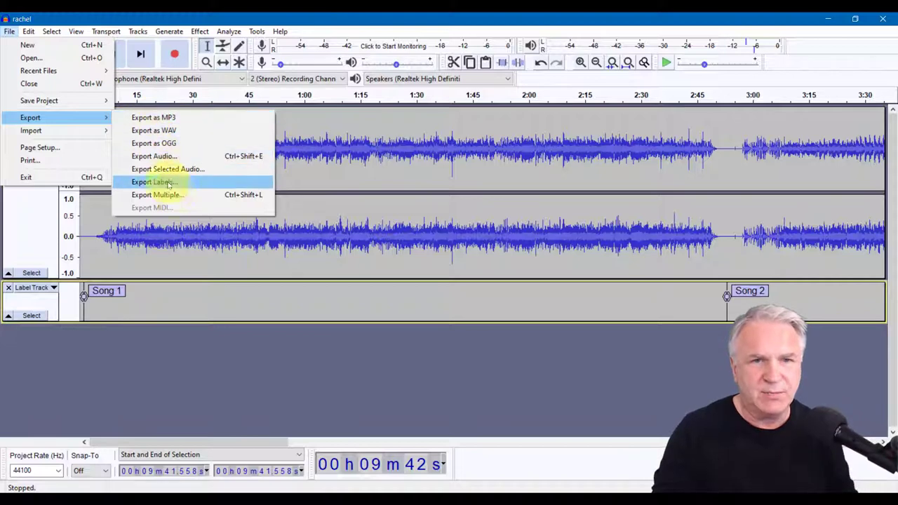
mouse_move(175, 195)
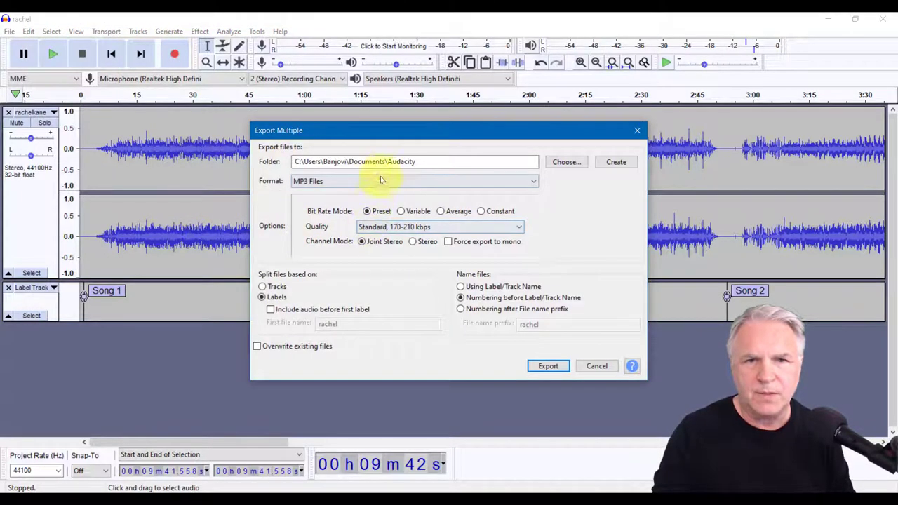
mouse_move(405, 161)
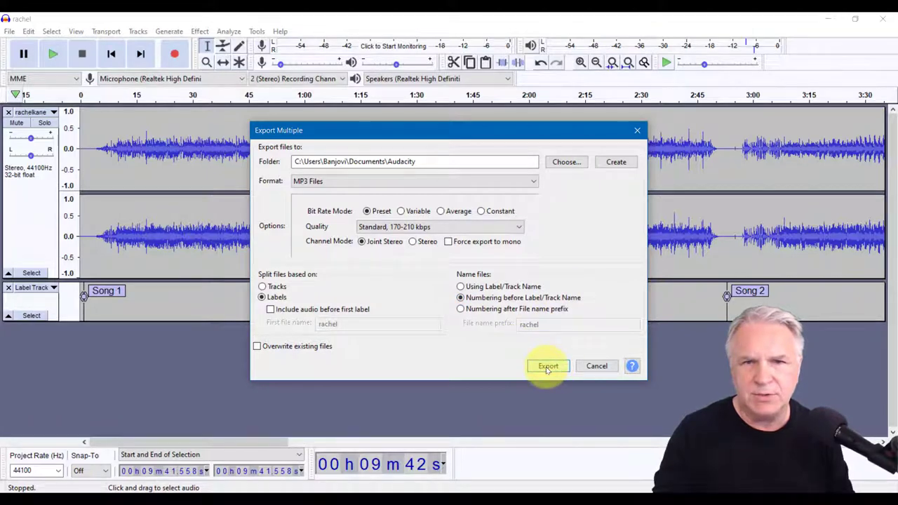
left_click(548, 366)
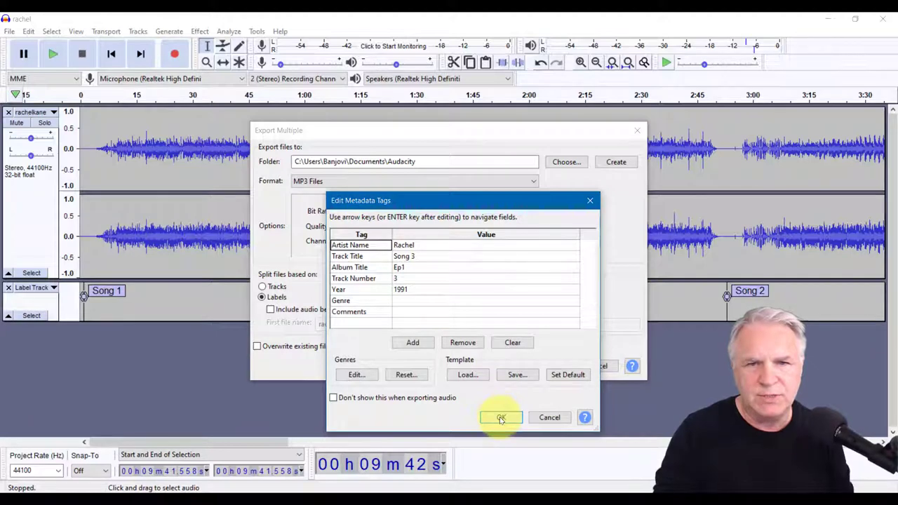
left_click(500, 417)
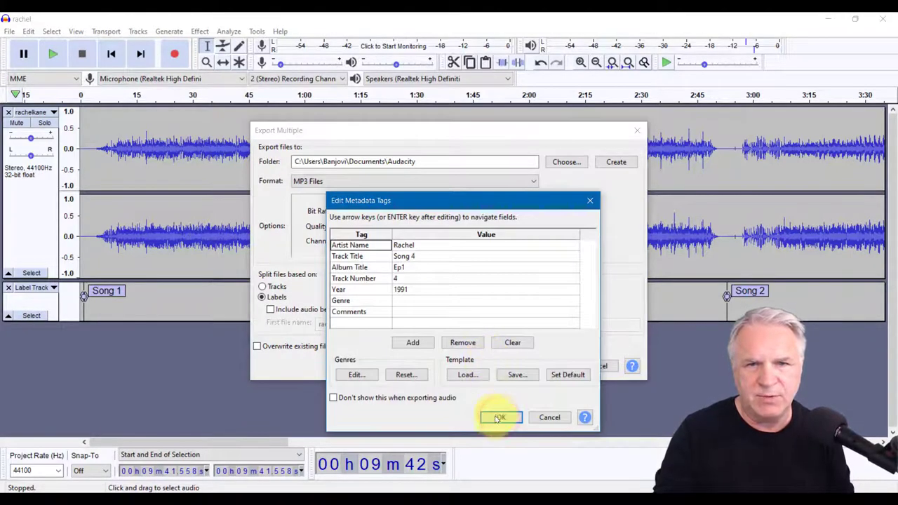
left_click(499, 417)
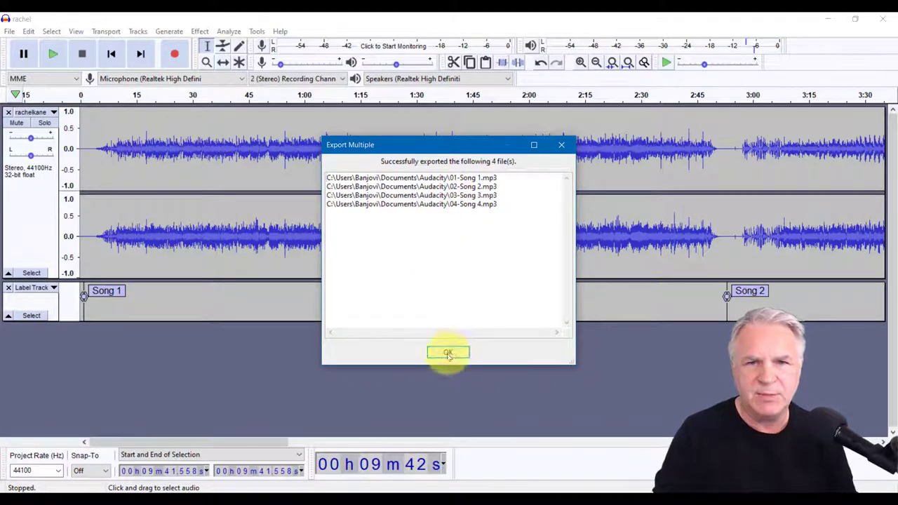
left_click(448, 352)
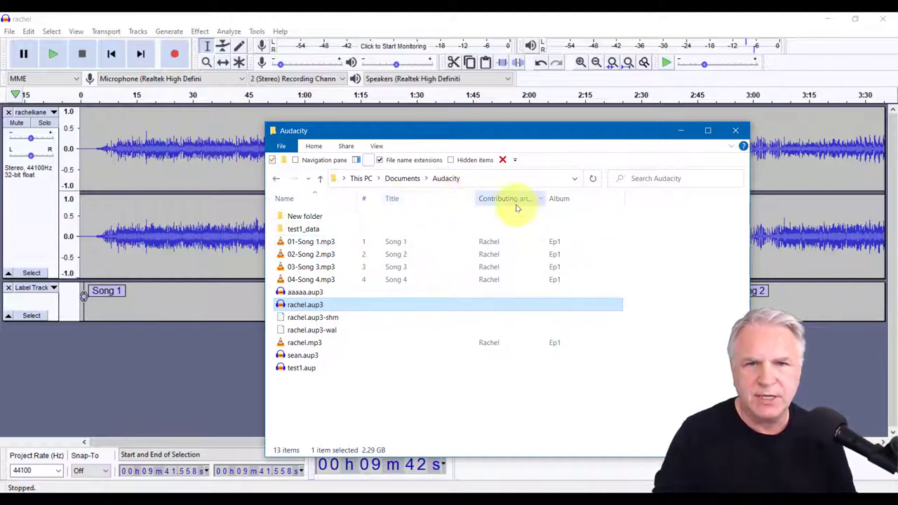
mouse_move(387, 229)
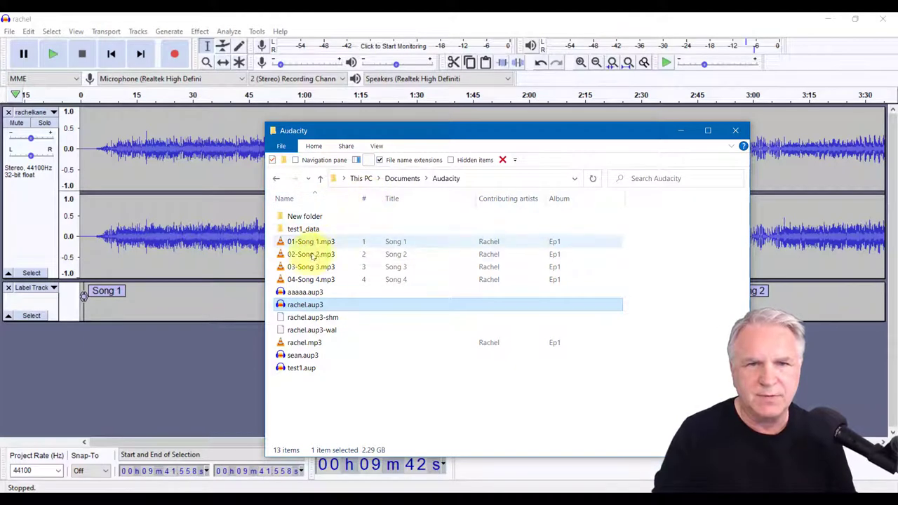
Play 01-Song 1.mp3 from Documents\Audacity, then close the folder window.
left_click(310, 241)
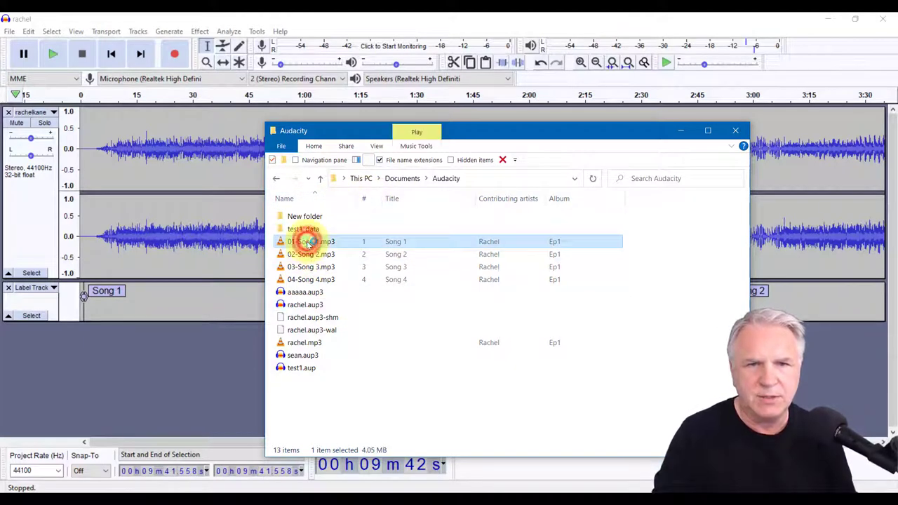
double_click(307, 242)
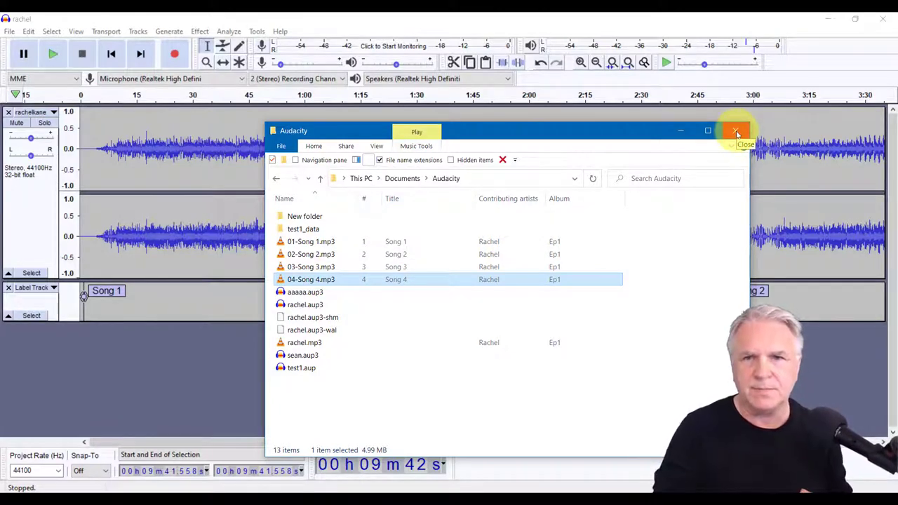
left_click(735, 131)
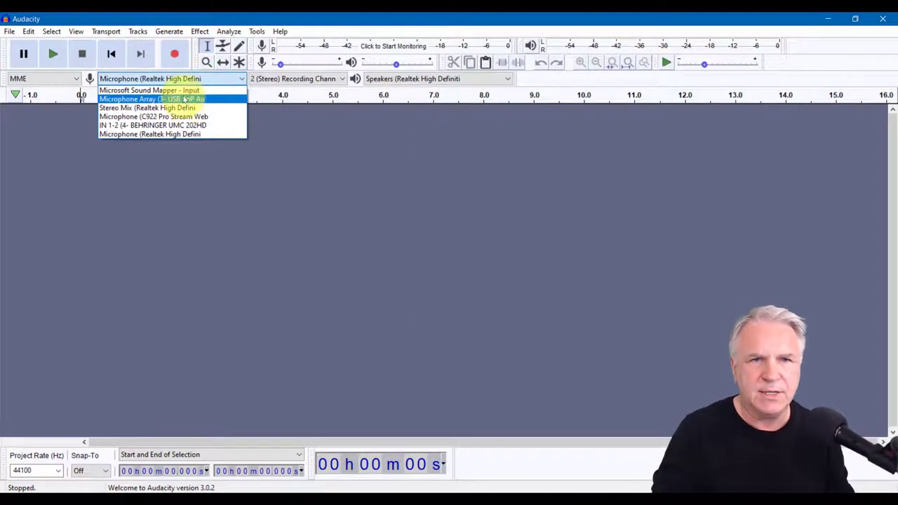
Record an 11-second stereo test from the USB PnP Microphone Array and play it back.
left_click(168, 99)
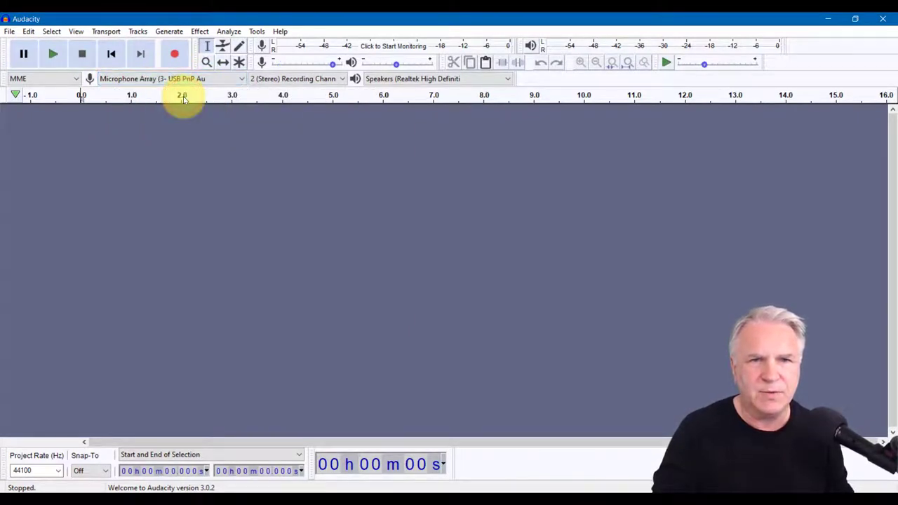
mouse_move(222, 117)
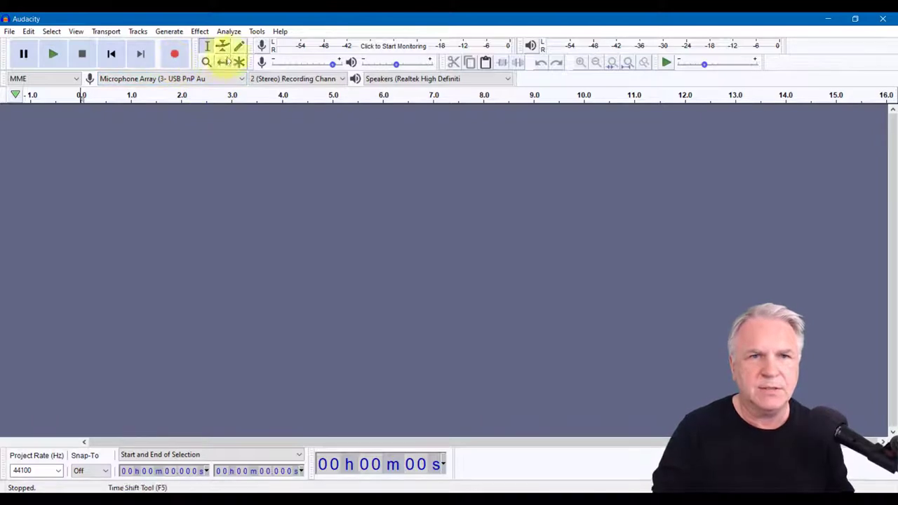
mouse_move(383, 46)
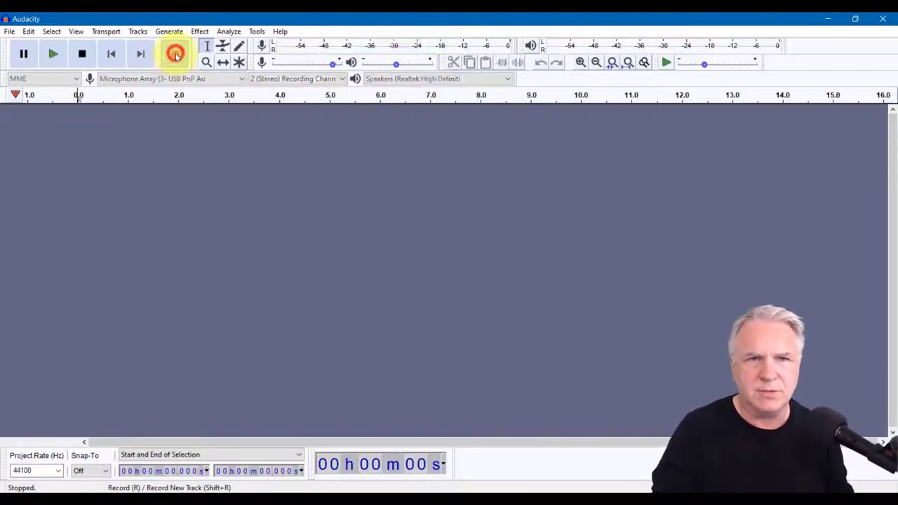
left_click(172, 54)
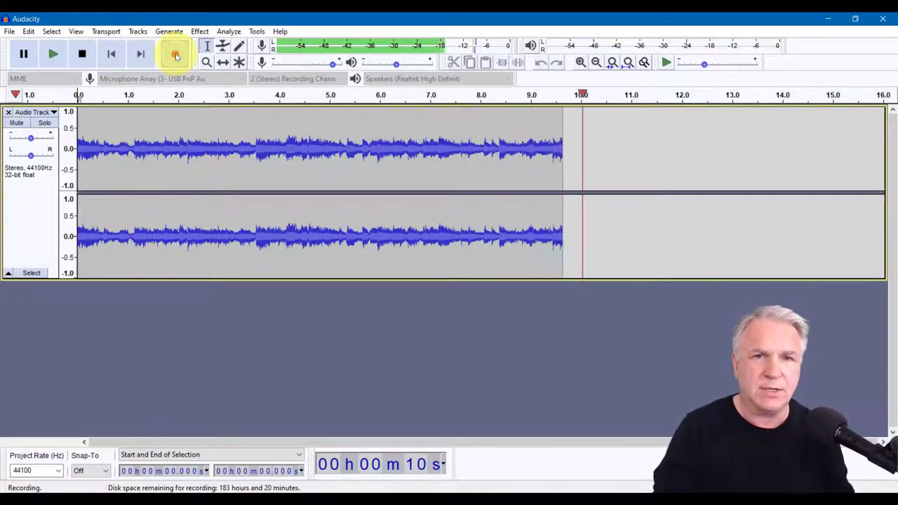
left_click(81, 54)
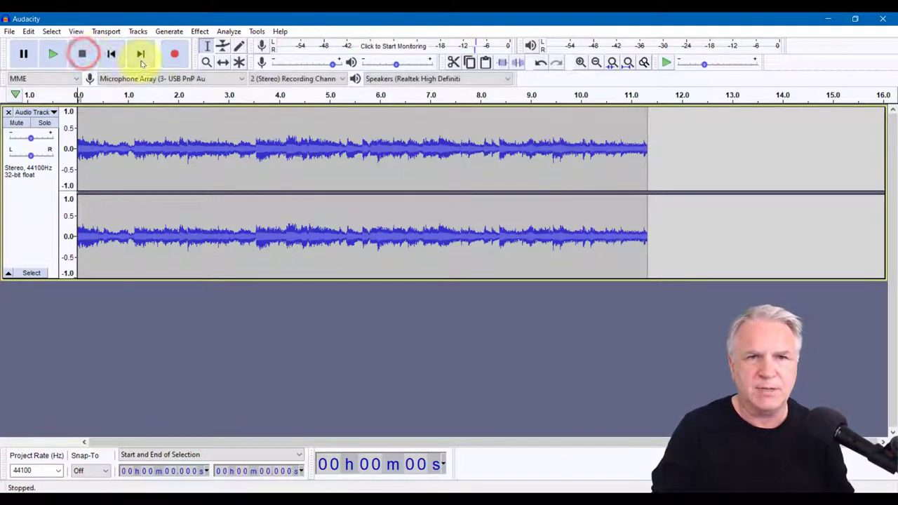
left_click(52, 55)
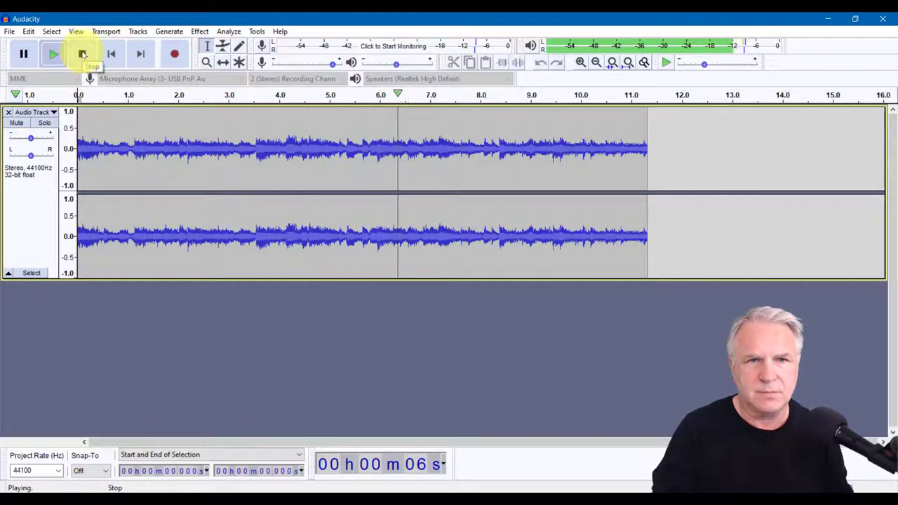
left_click(81, 54)
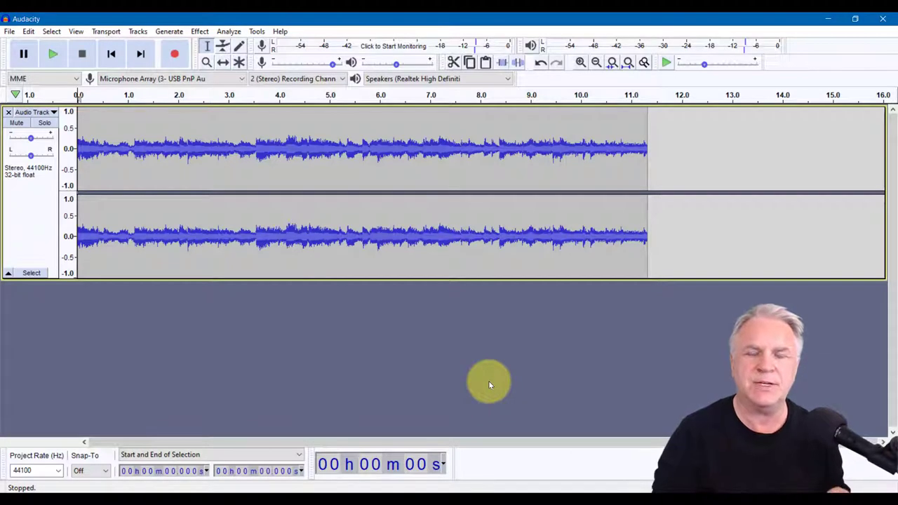
mouse_move(347, 425)
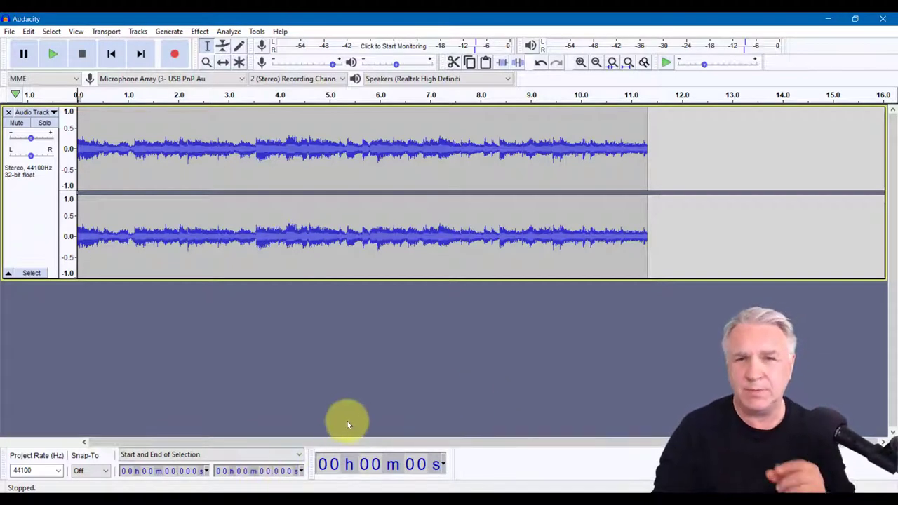
mouse_move(338, 419)
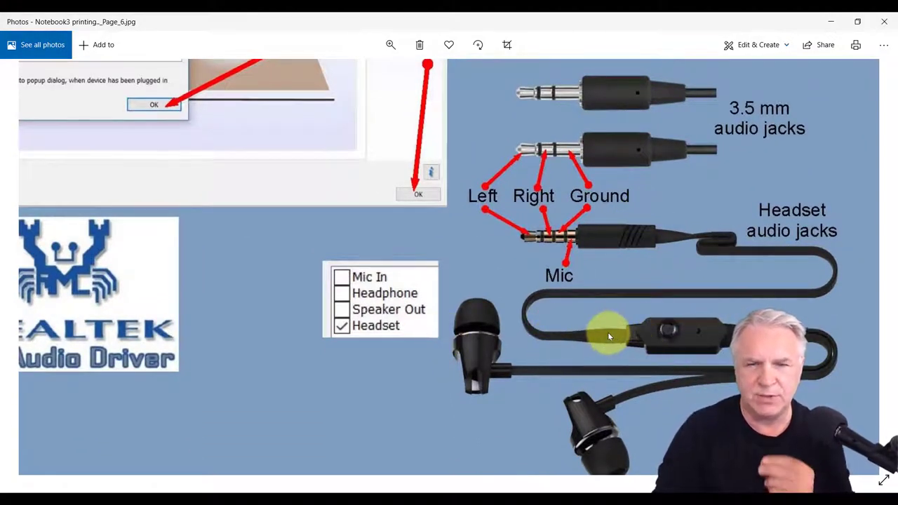
mouse_move(605, 334)
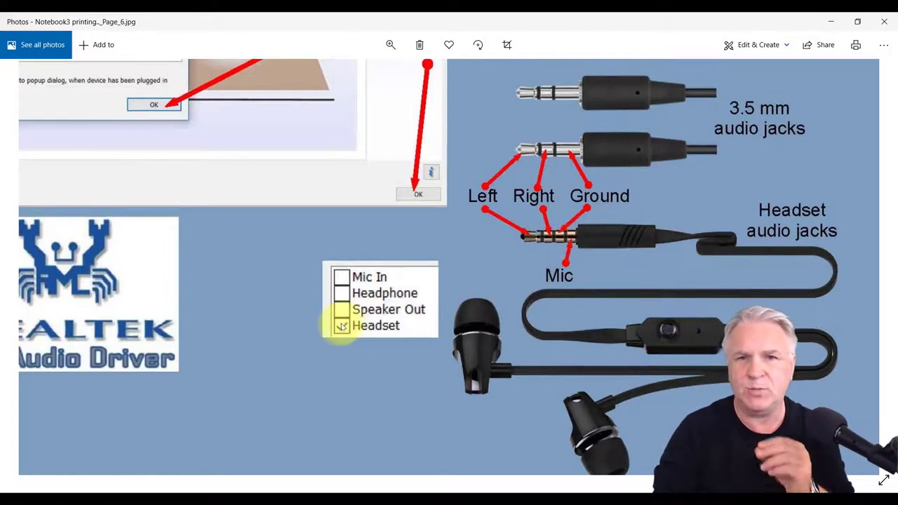
left_click(339, 325)
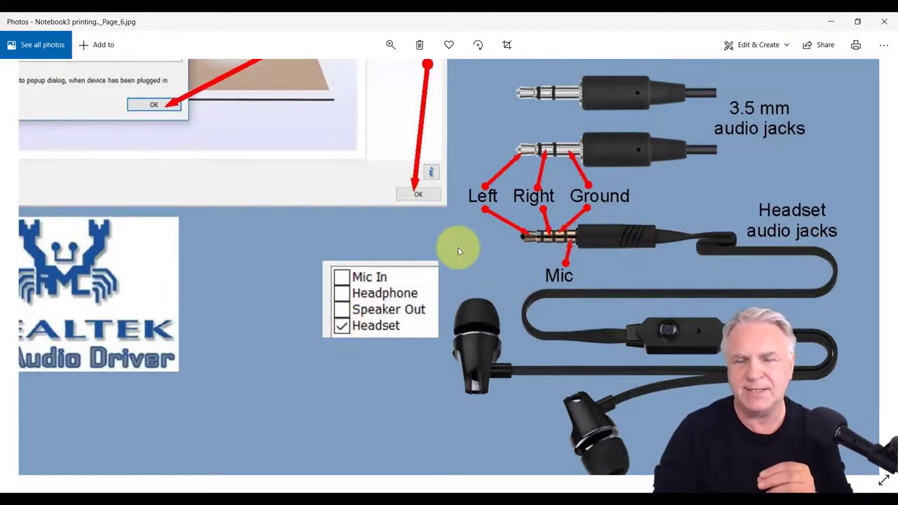